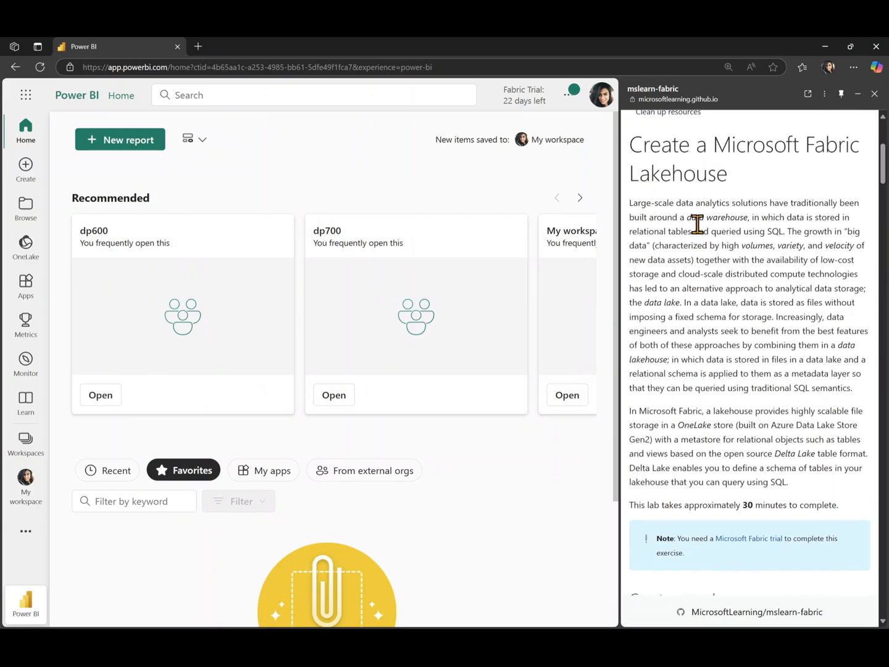
- Start a new workspace from the Workspaces list and name it dp600lab1
{"action": "scroll", "scroll_direction": "down", "scroll_amount": 3}
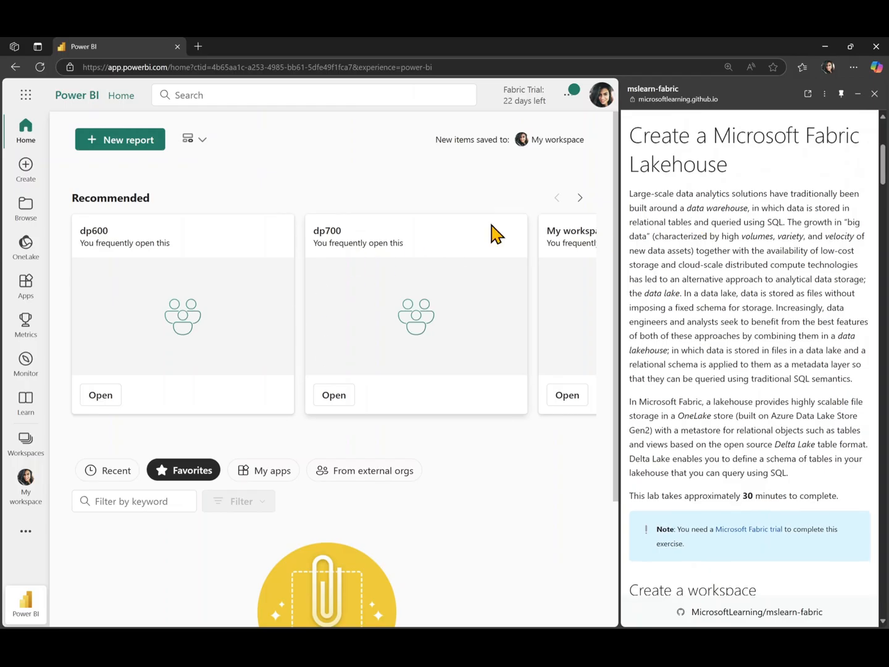
{"action": "mouse_move", "coordinate": [315, 229]}
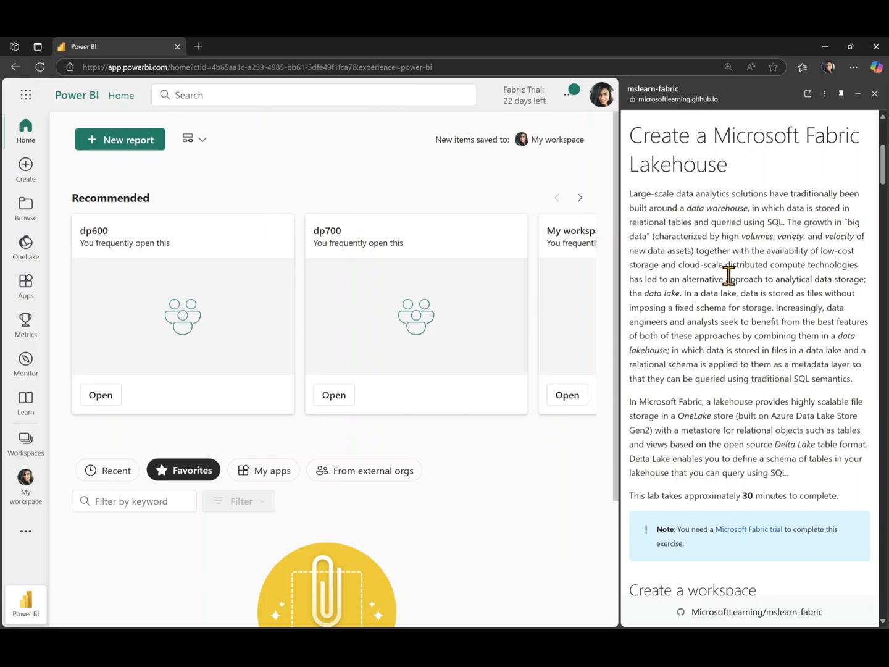
{"action": "mouse_move", "coordinate": [814, 145]}
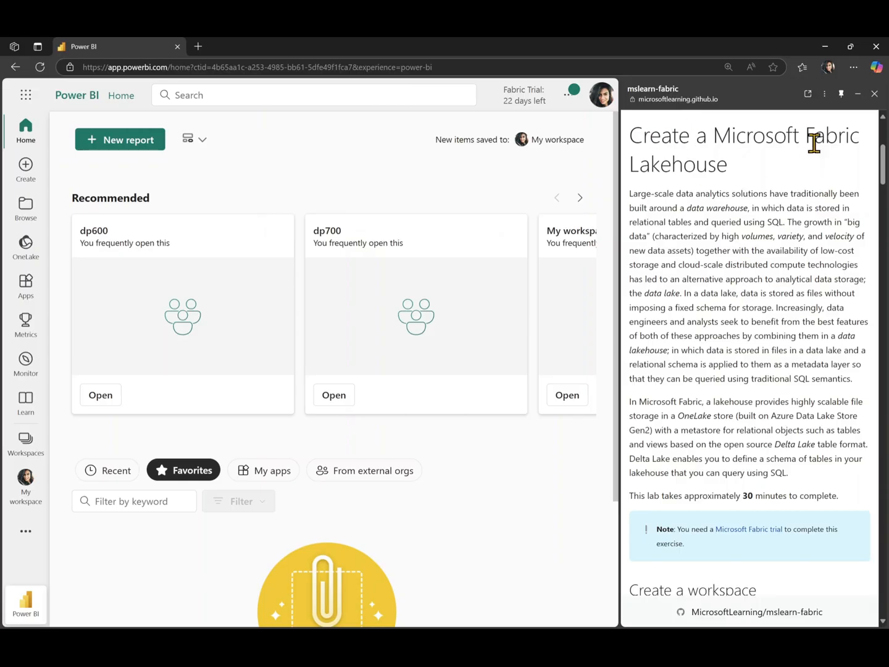
{"action": "mouse_move", "coordinate": [766, 192]}
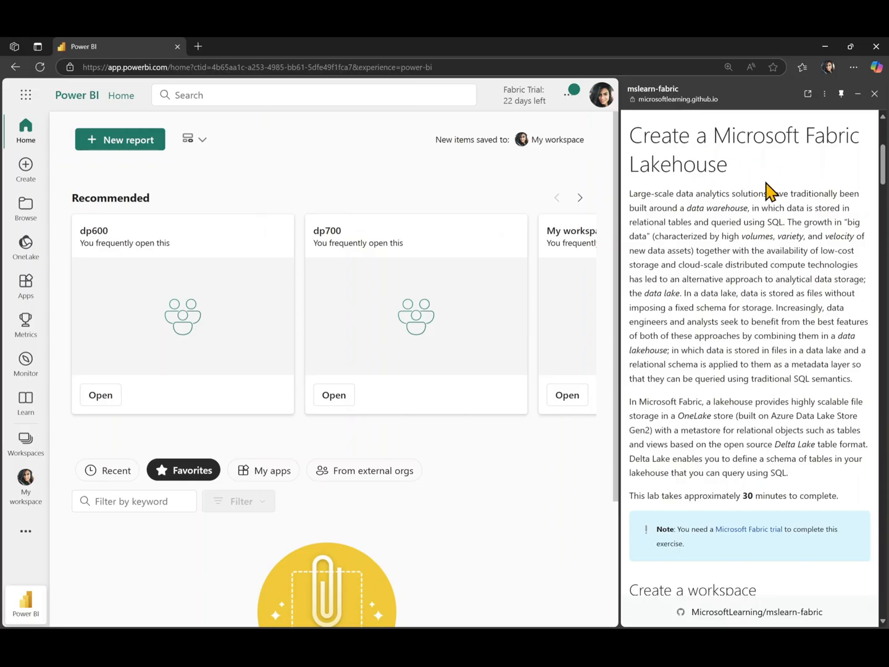
{"action": "scroll", "scroll_direction": "down", "scroll_amount": 3}
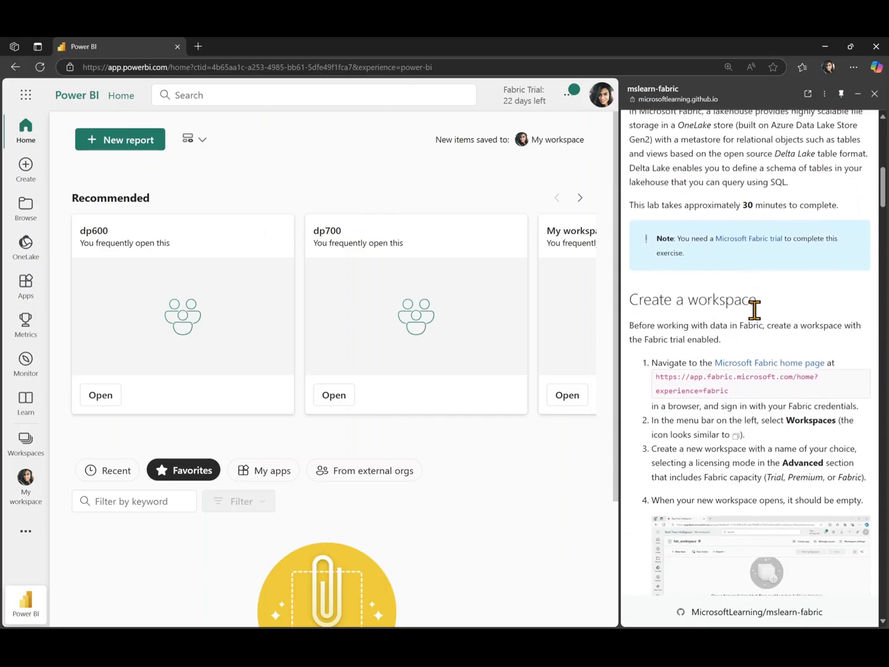
{"action": "scroll", "scroll_direction": "down", "scroll_amount": 3}
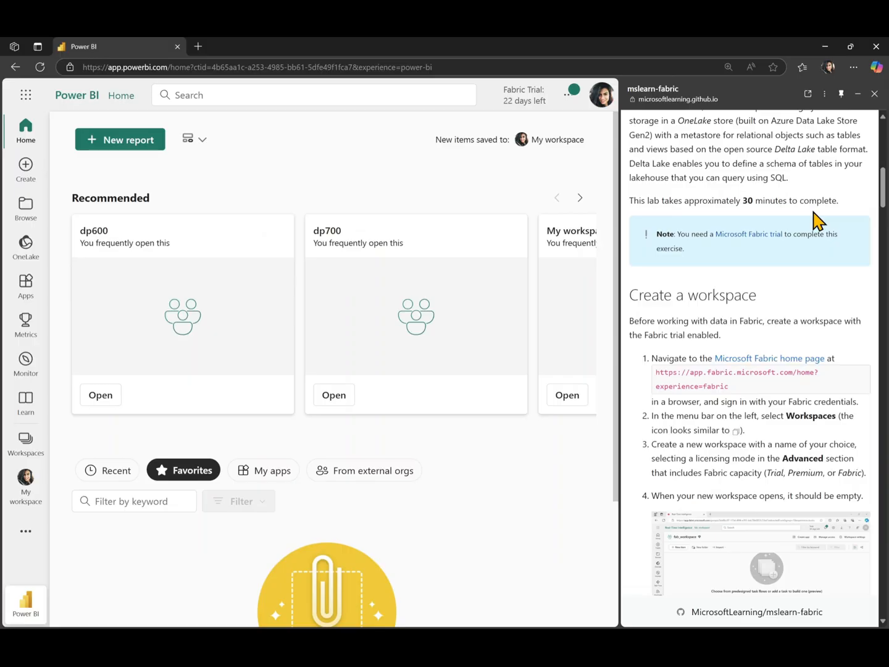
{"action": "mouse_move", "coordinate": [793, 291]}
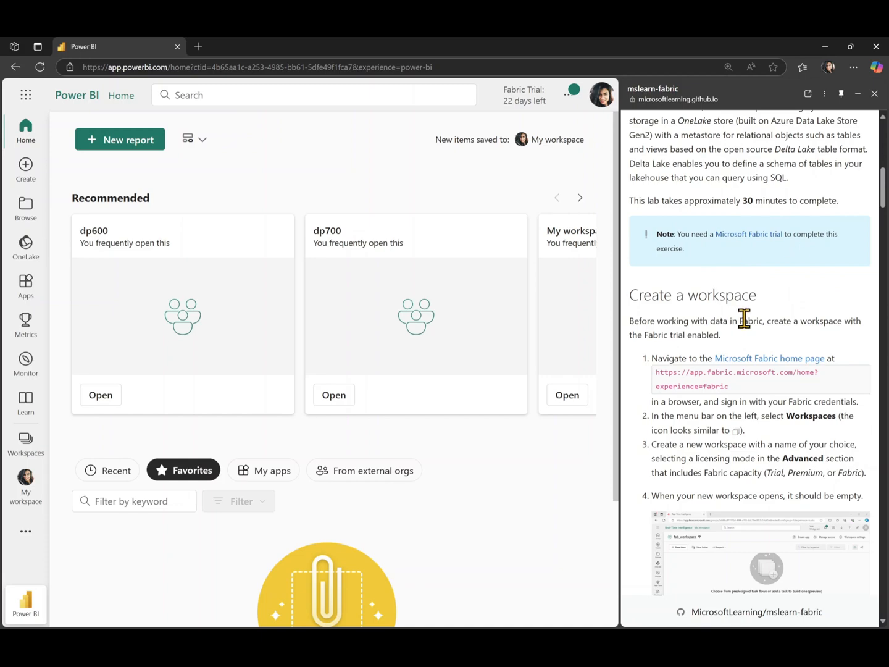
{"action": "scroll", "scroll_direction": "down", "scroll_amount": 3}
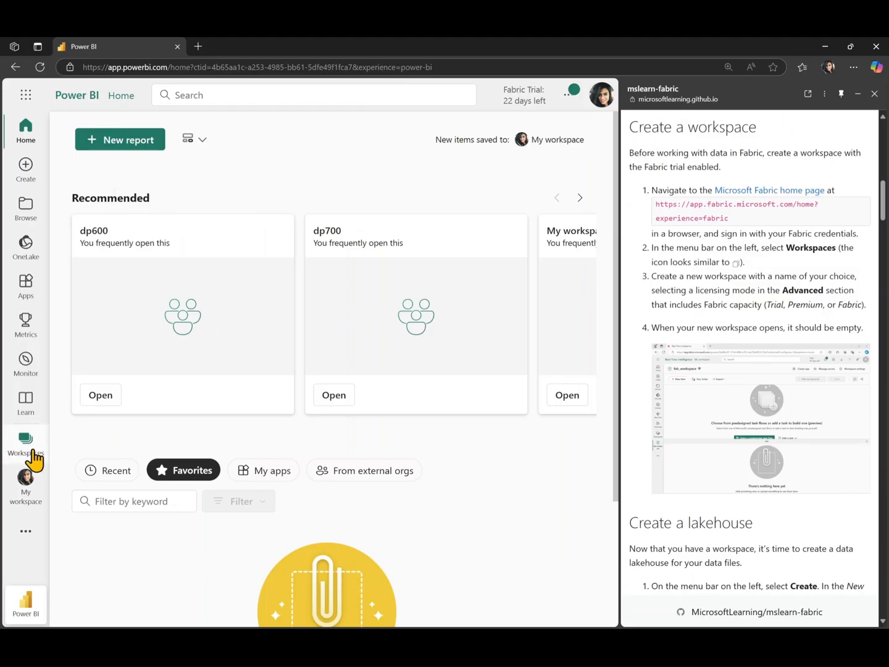
{"action": "left_click", "coordinate": [24, 442]}
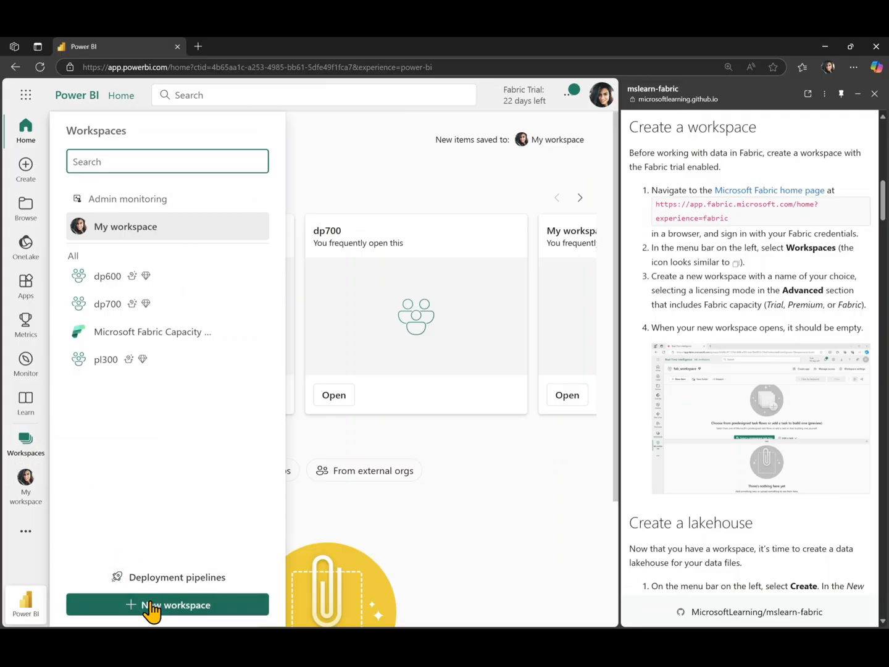
{"action": "left_click", "coordinate": [166, 605]}
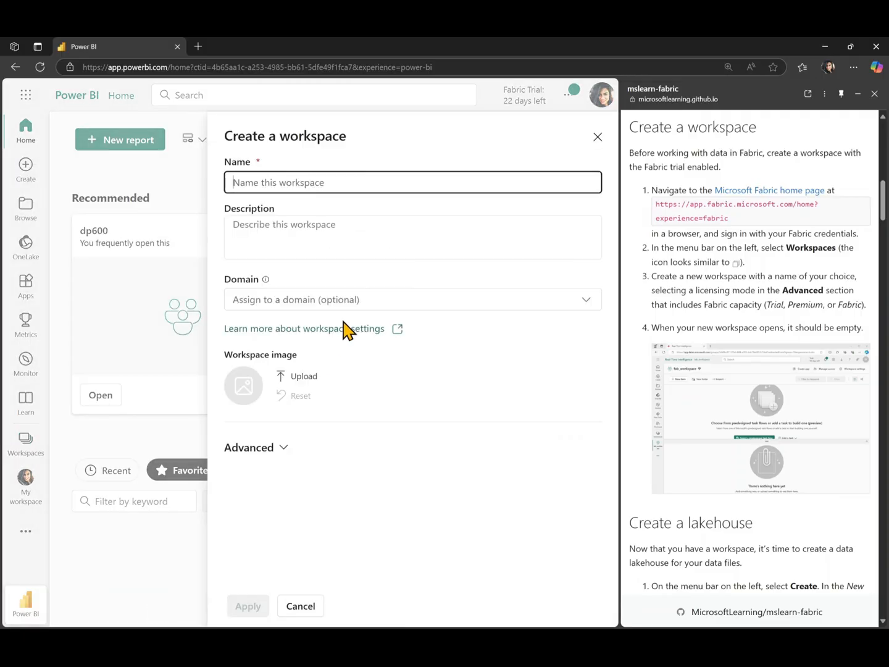
{"action": "type", "text": "dp600lab1"}
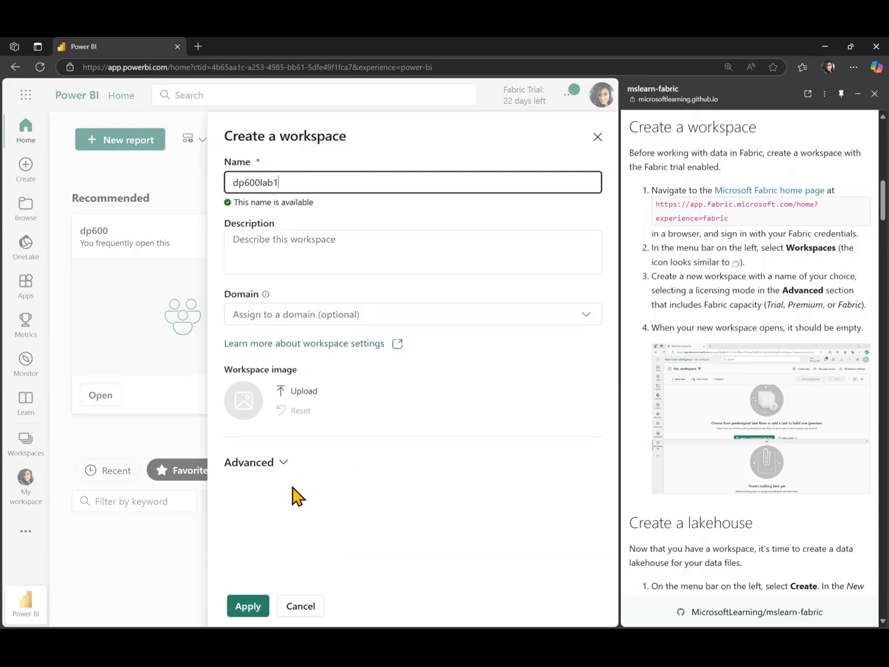
- Keep Trial license mode under Advanced and apply to create the dp600lab1 workspace
{"action": "left_click", "coordinate": [249, 462]}
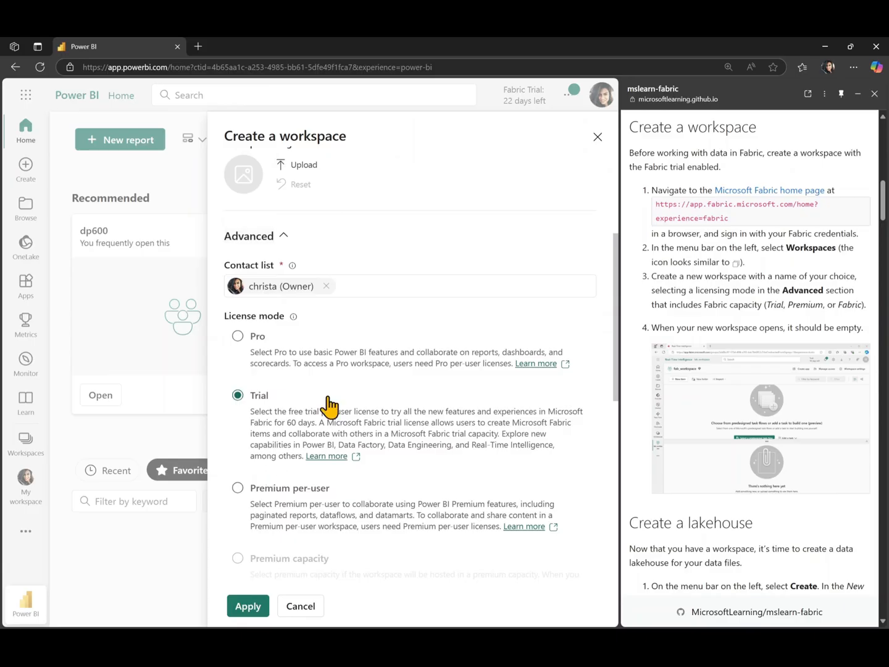
{"action": "mouse_move", "coordinate": [417, 451]}
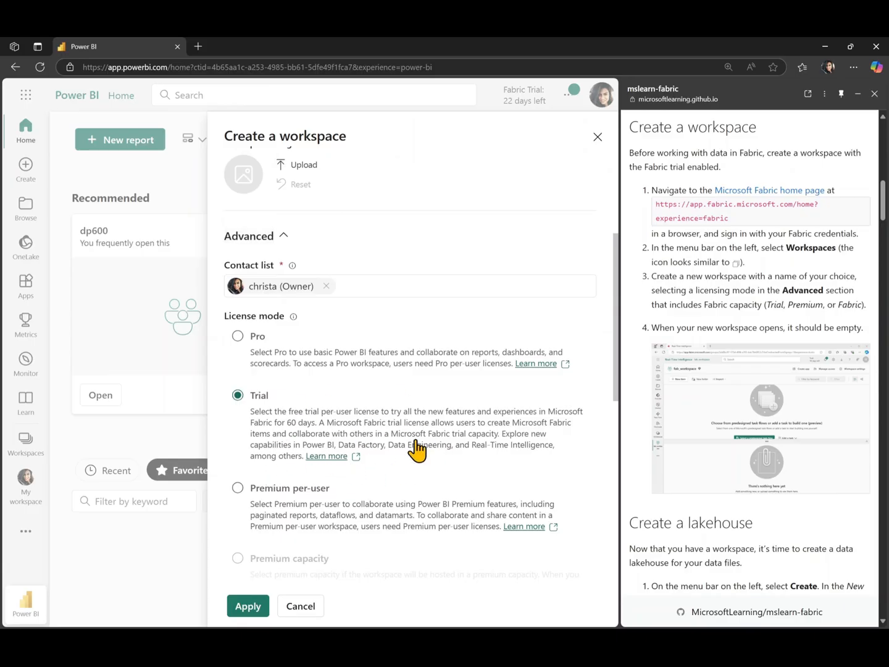
{"action": "mouse_move", "coordinate": [405, 451]}
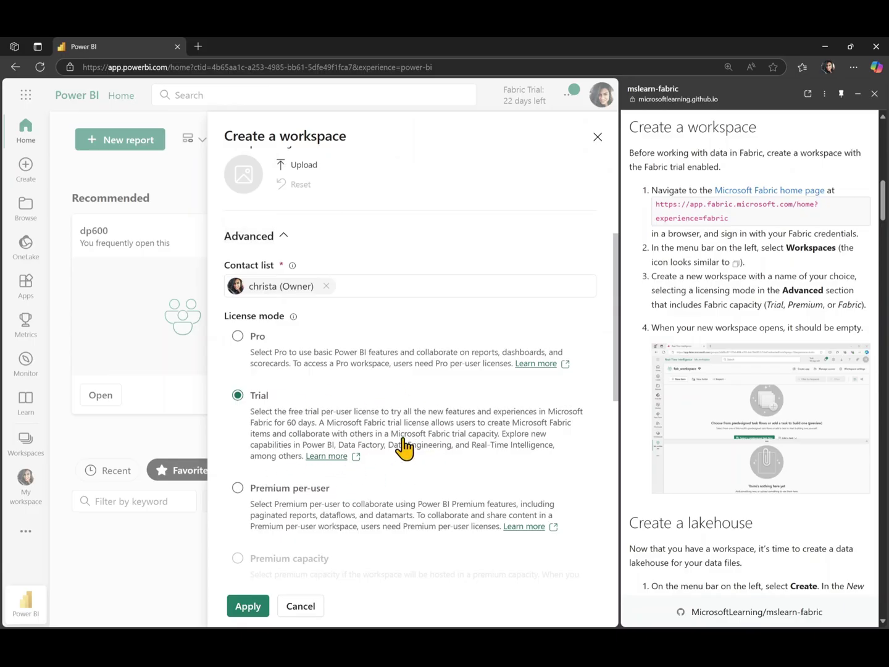
{"action": "mouse_move", "coordinate": [480, 437]}
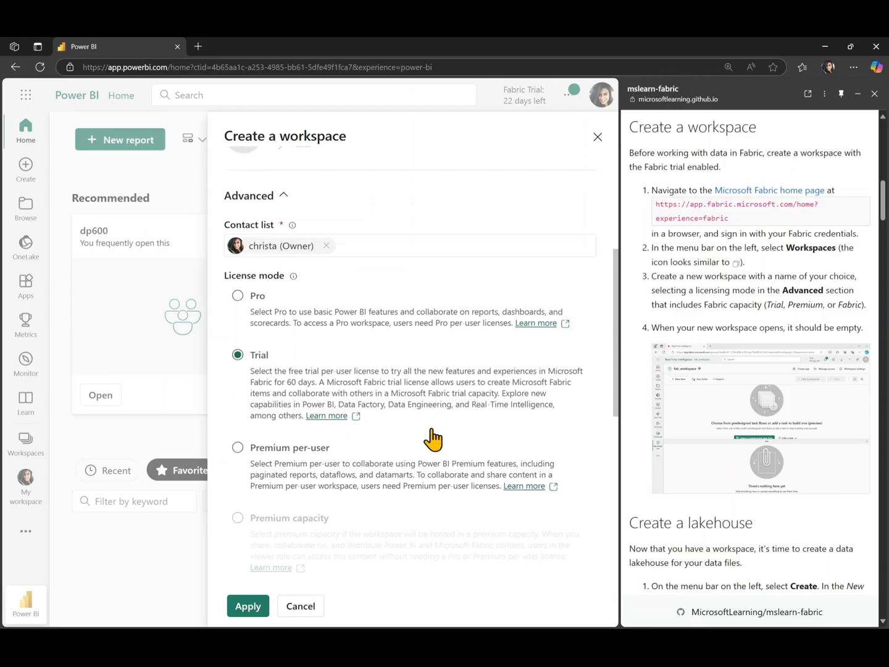
{"action": "scroll", "scroll_direction": "down", "scroll_amount": 3}
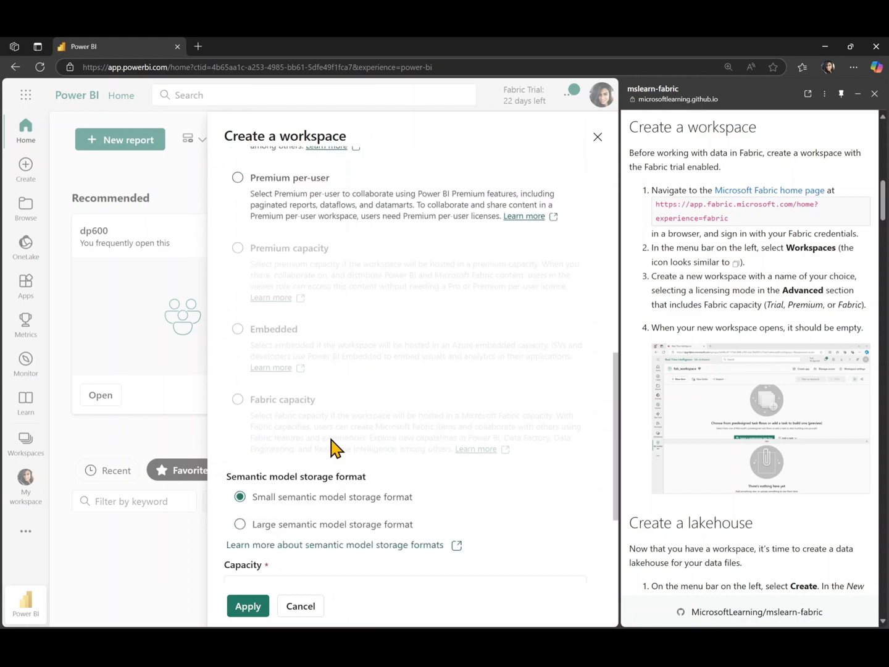
{"action": "mouse_move", "coordinate": [610, 366]}
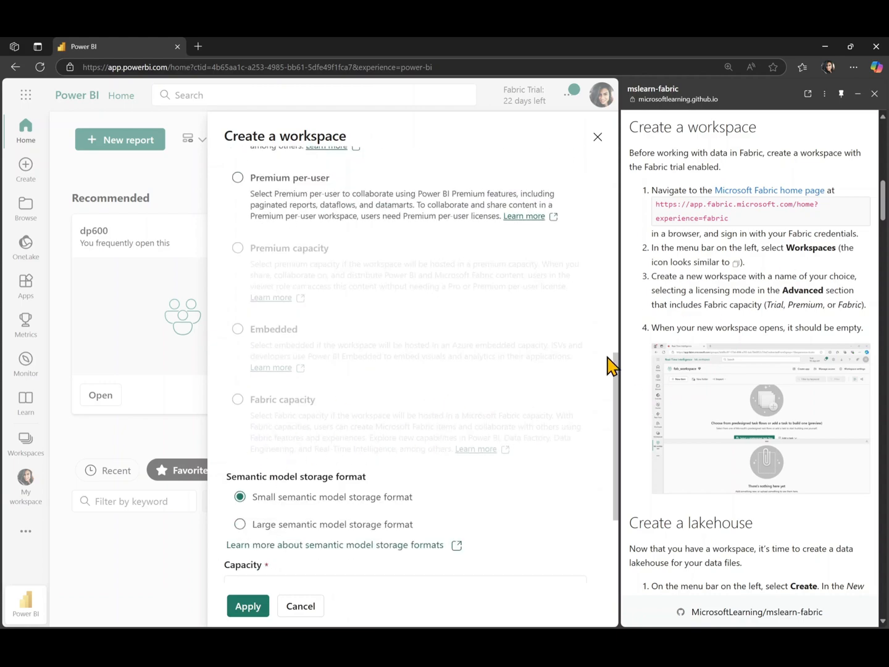
{"action": "mouse_move", "coordinate": [742, 313]}
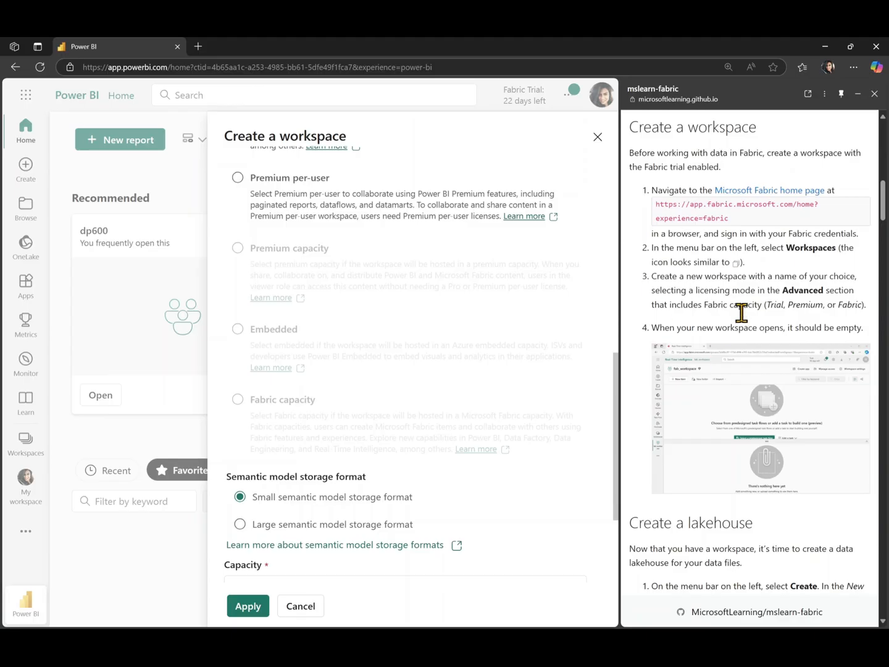
{"action": "mouse_move", "coordinate": [331, 434]}
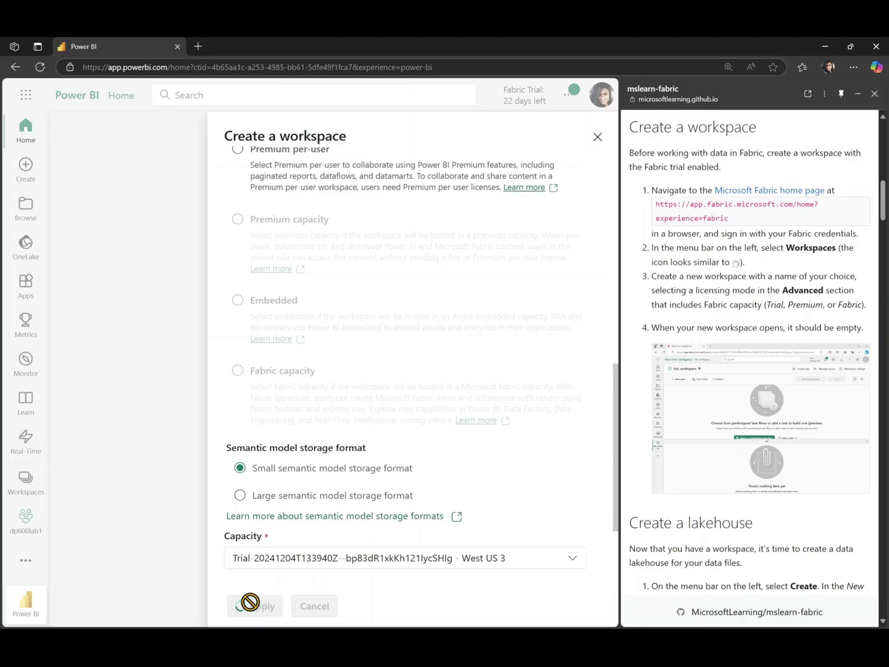
{"action": "left_click", "coordinate": [254, 605]}
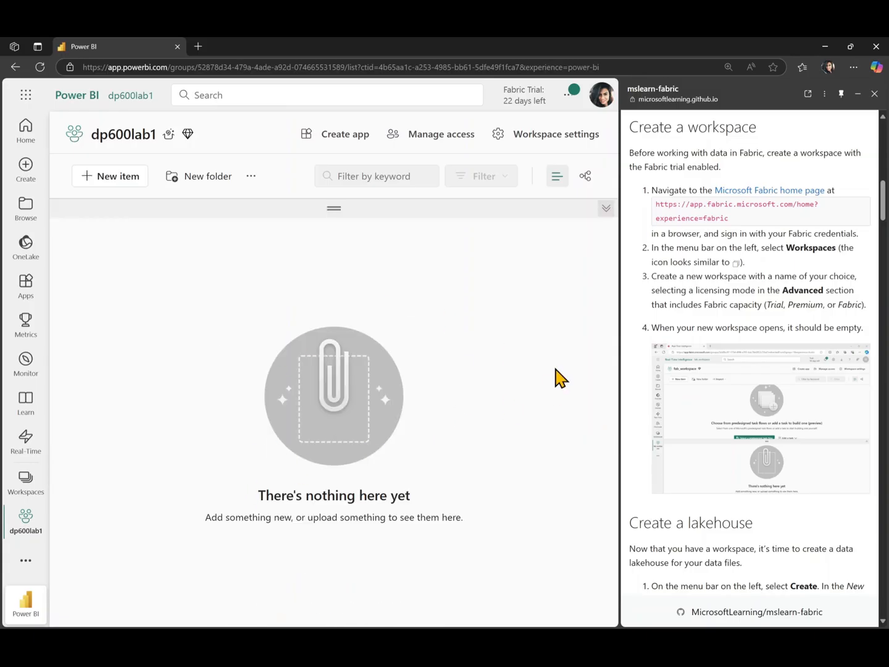
- Create a new Lakehouse item named dp600lab1 in the workspace
{"action": "scroll", "scroll_direction": "down", "scroll_amount": 3}
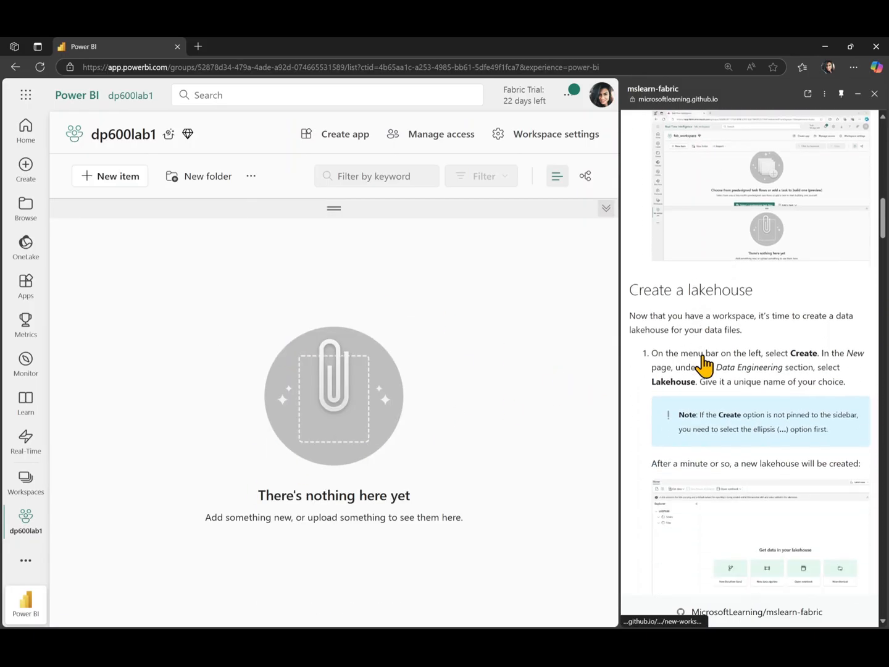
{"action": "scroll", "scroll_direction": "down", "scroll_amount": 3}
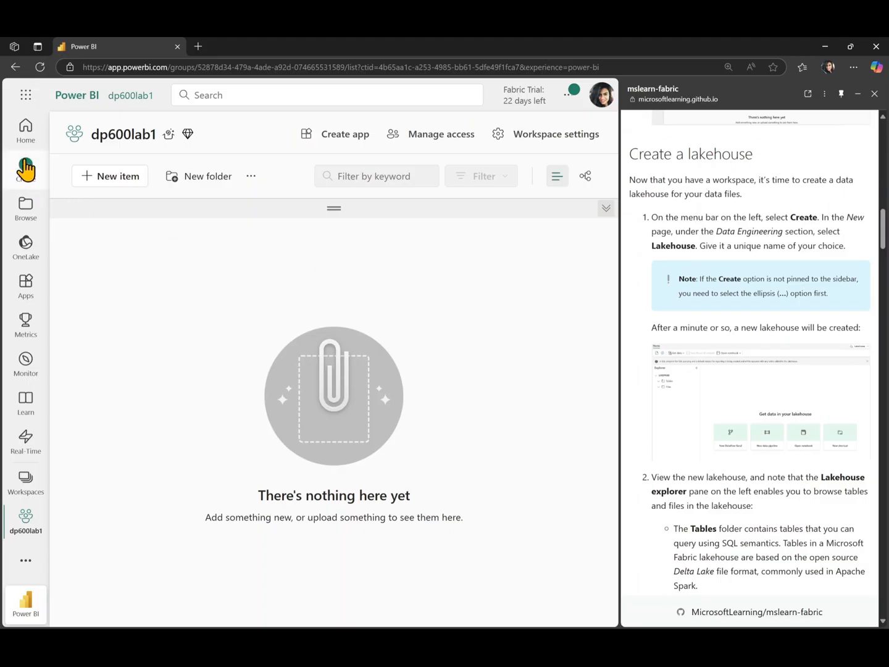
{"action": "left_click", "coordinate": [24, 167]}
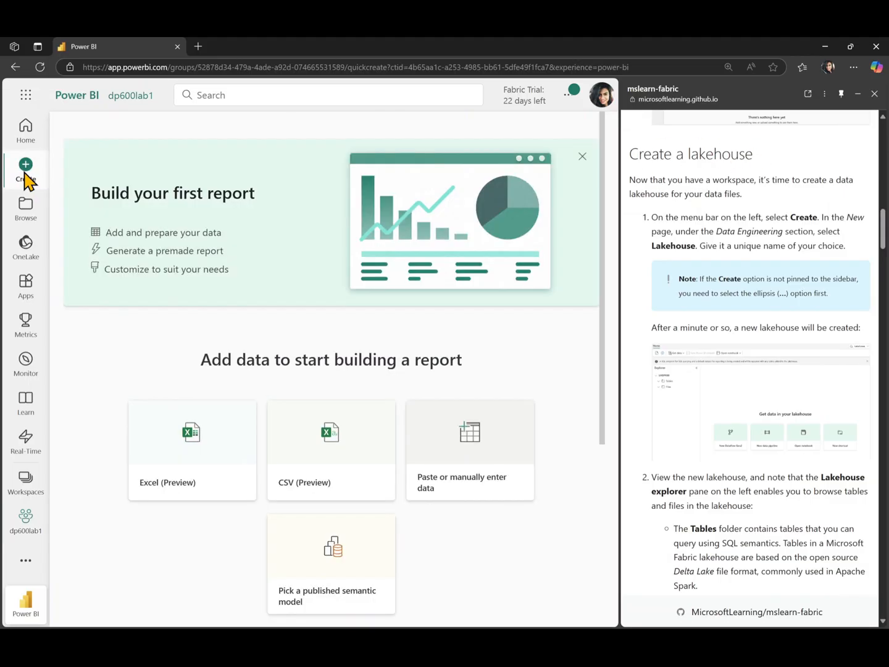
{"action": "scroll", "scroll_direction": "down", "scroll_amount": 3}
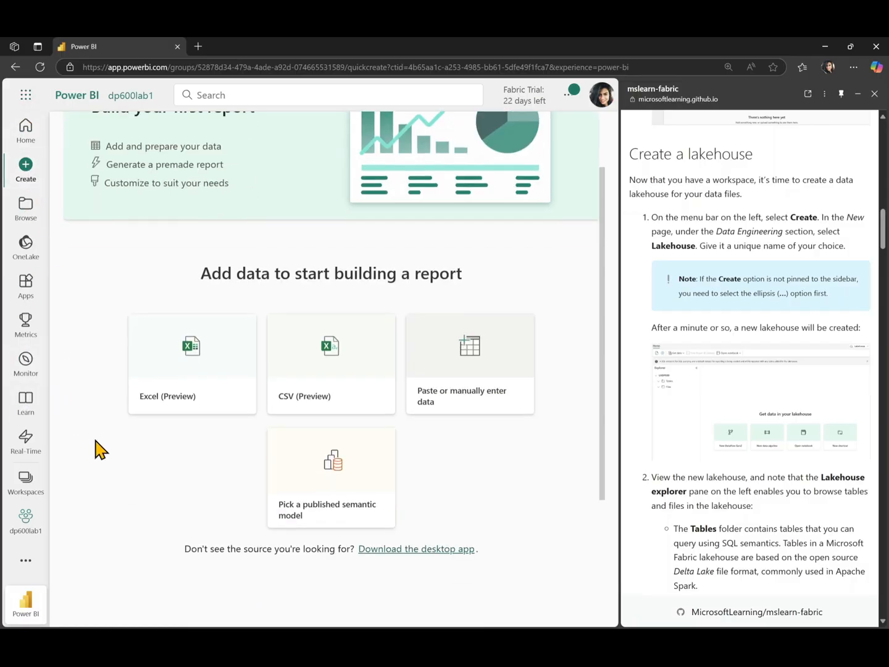
{"action": "scroll", "scroll_direction": "down", "scroll_amount": 3}
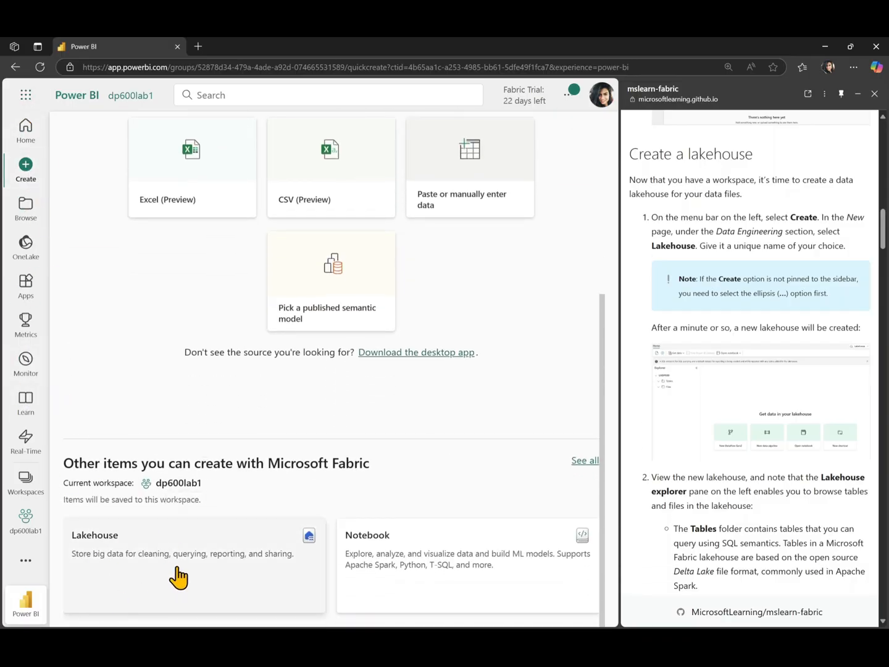
{"action": "mouse_move", "coordinate": [186, 573]}
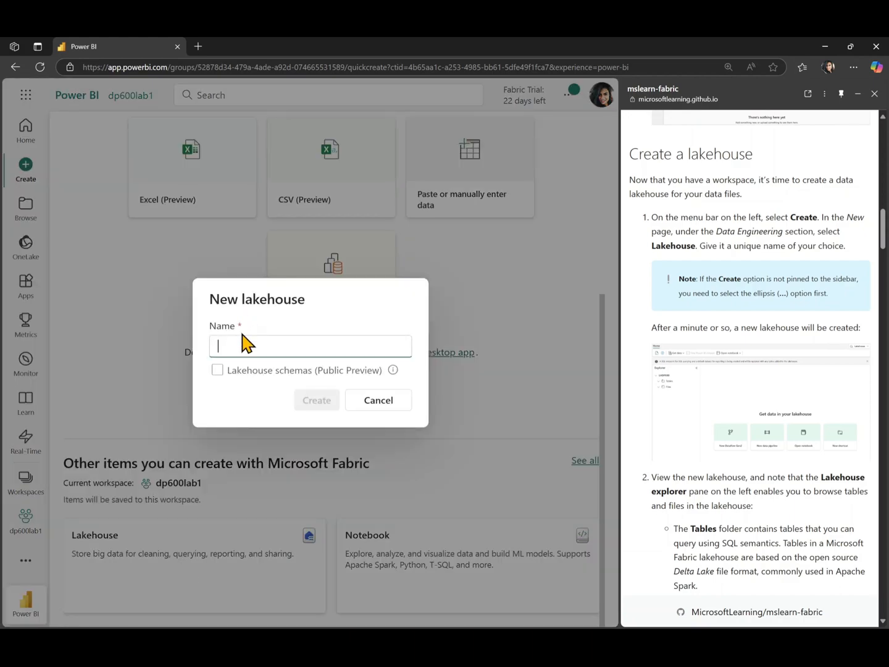
{"action": "type", "text": "dp600lab1"}
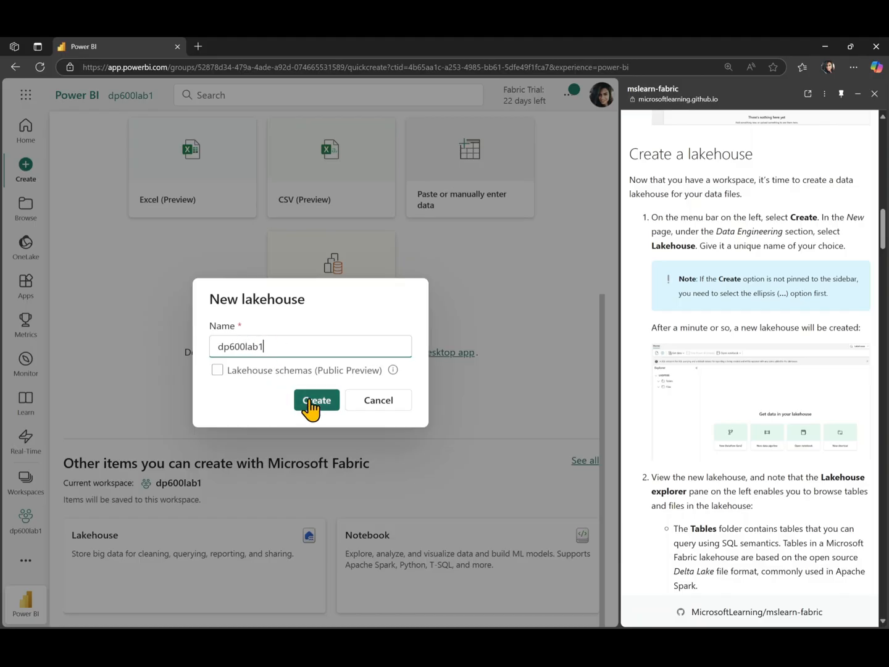
{"action": "left_click", "coordinate": [316, 400]}
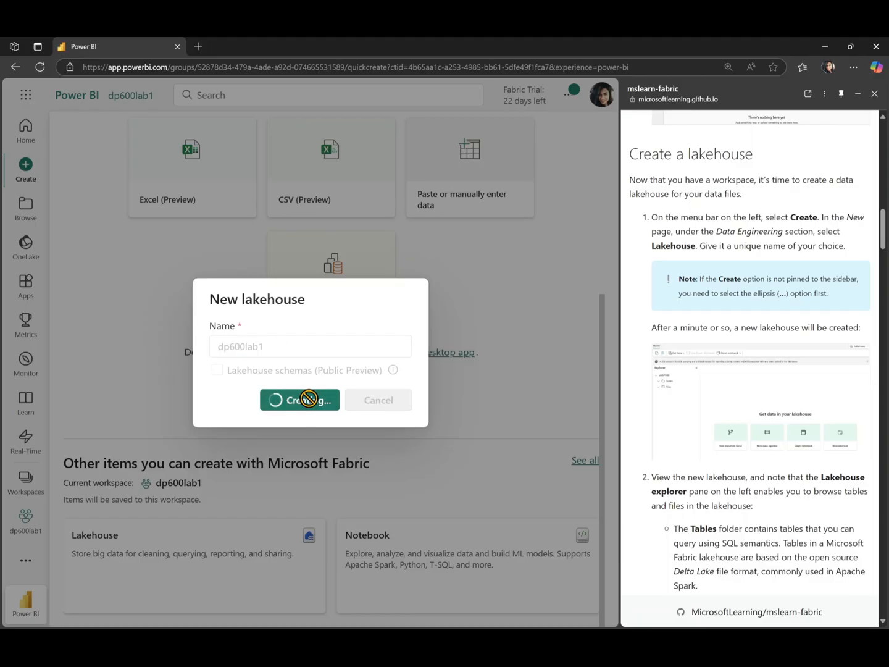
{"action": "left_click", "coordinate": [300, 400]}
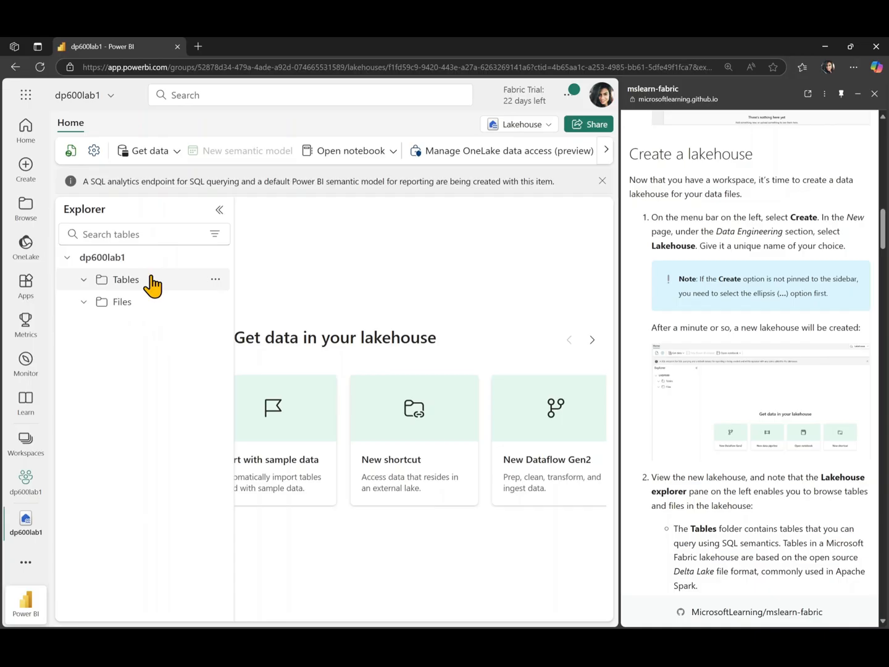
{"action": "mouse_move", "coordinate": [142, 291]}
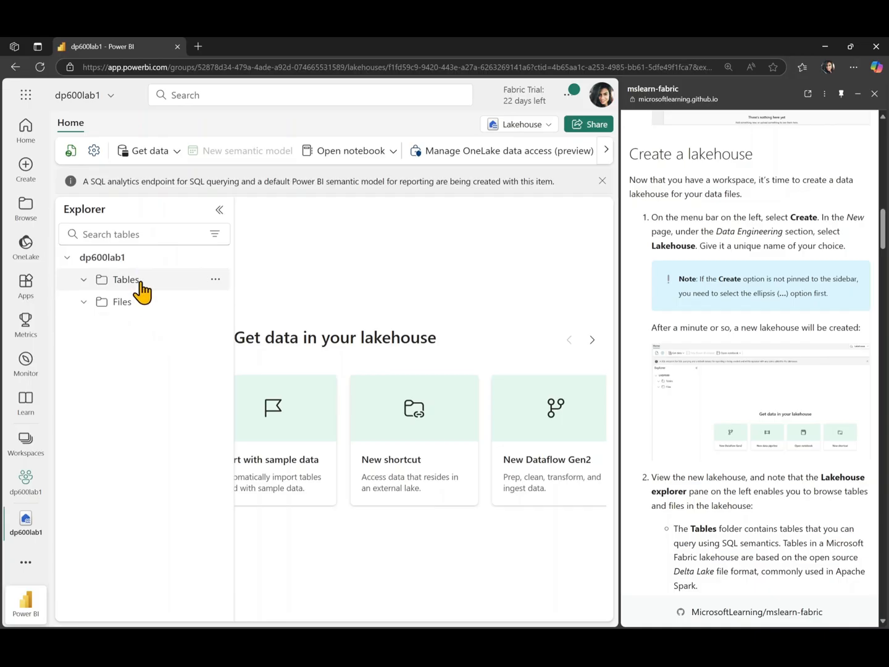
{"action": "mouse_move", "coordinate": [146, 289]}
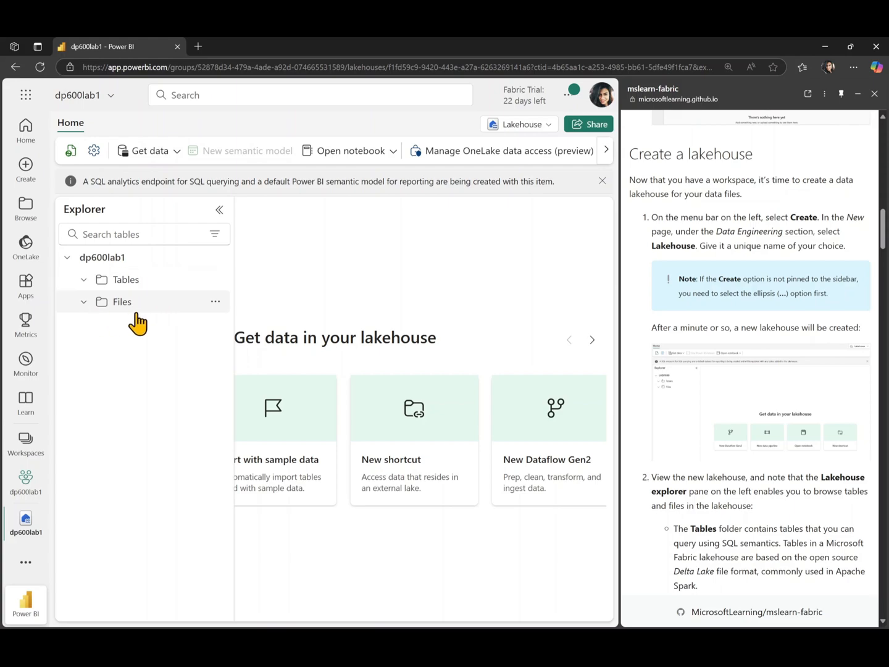
{"action": "mouse_move", "coordinate": [152, 314]}
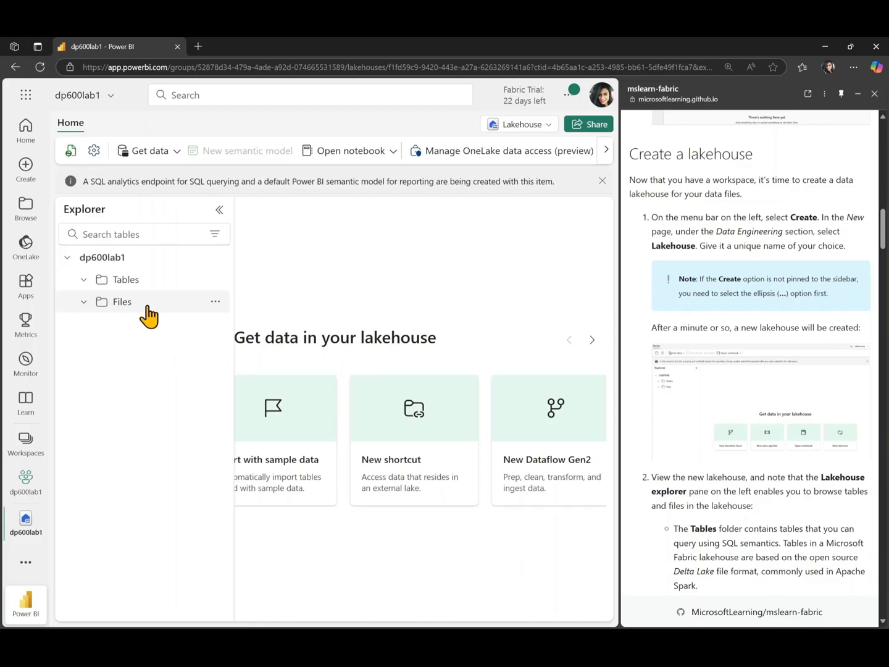
{"action": "mouse_move", "coordinate": [117, 310]}
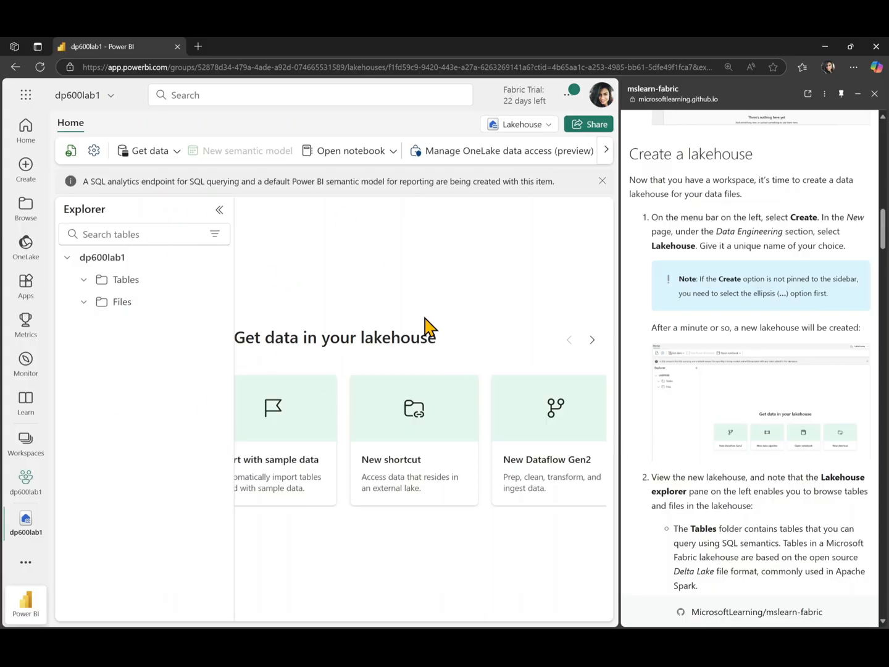
{"action": "scroll", "scroll_direction": "down", "scroll_amount": 3}
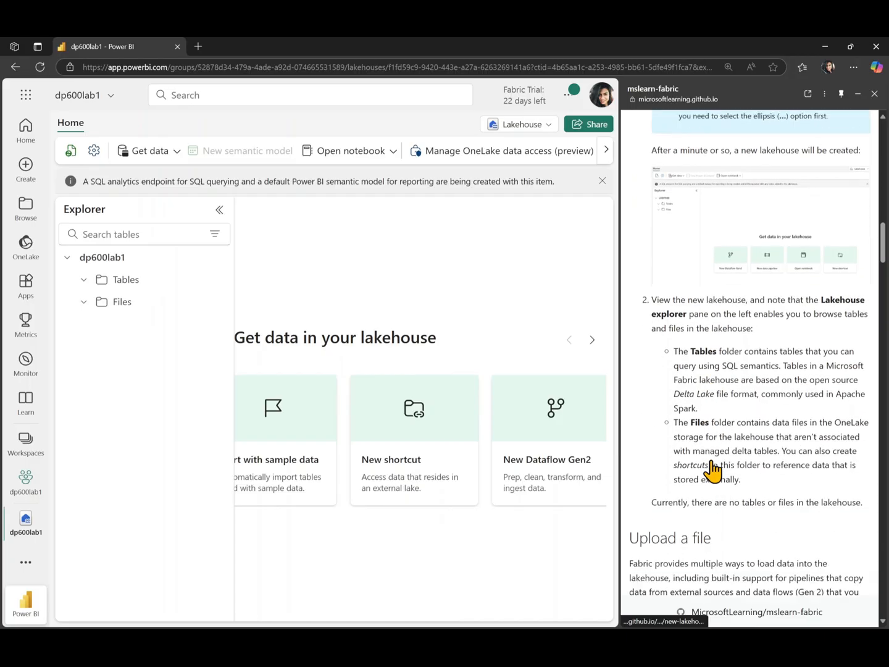
{"action": "scroll", "scroll_direction": "down", "scroll_amount": 3}
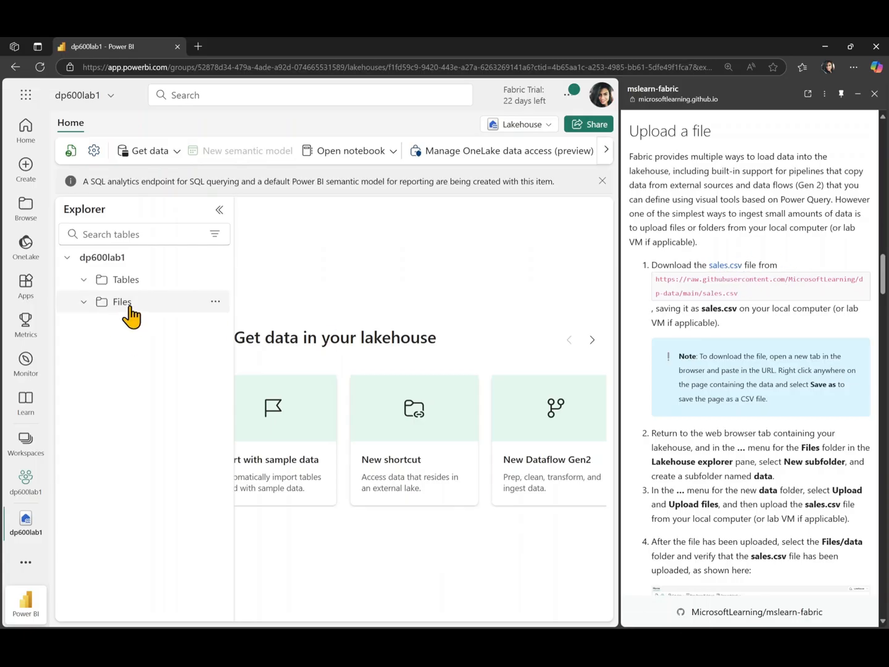
{"action": "mouse_move", "coordinate": [215, 302]}
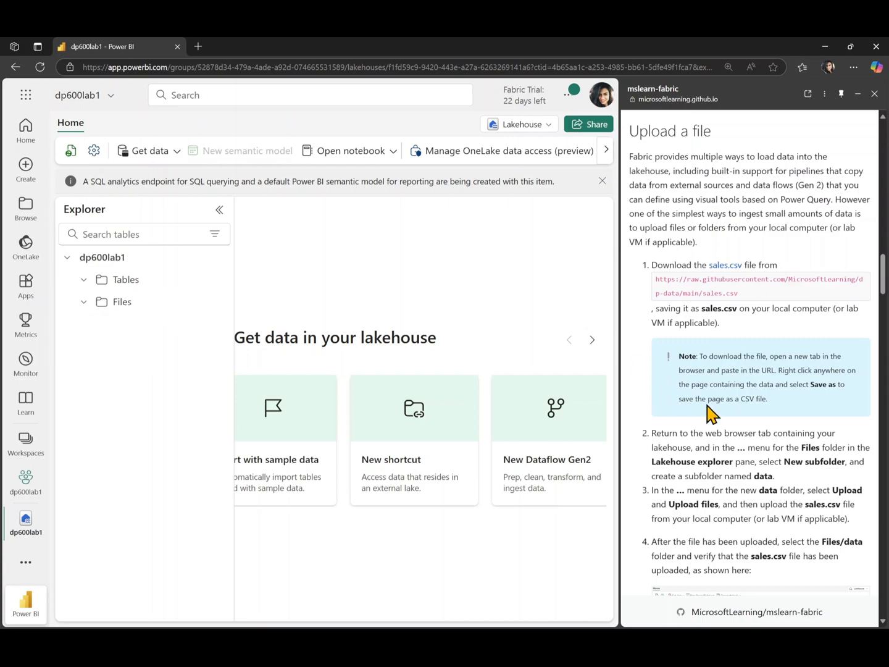
{"action": "scroll", "scroll_direction": "down", "scroll_amount": 3}
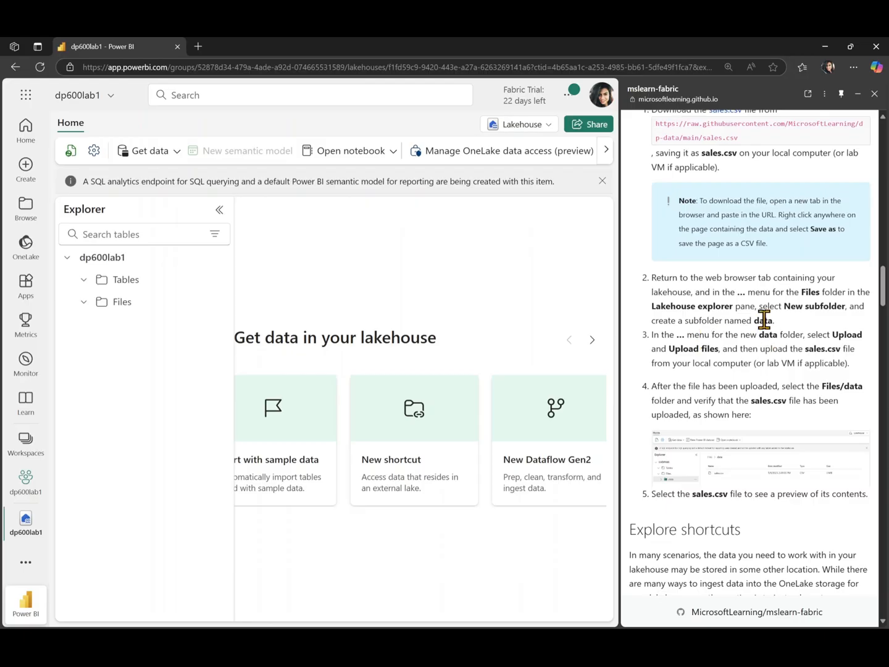
- Add a new subfolder named data under the lakehouse Files
{"action": "left_click", "coordinate": [216, 301]}
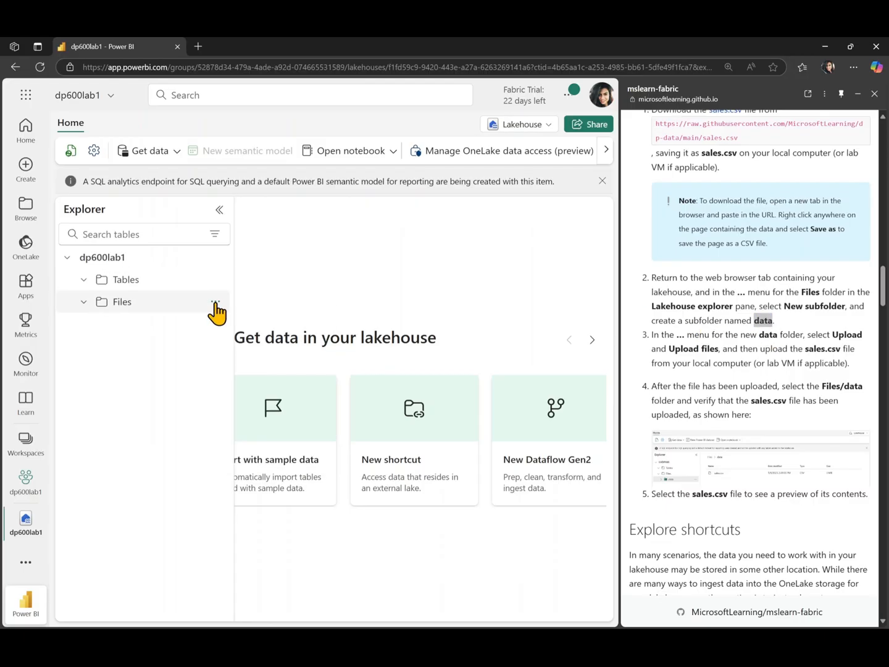
{"action": "left_click", "coordinate": [215, 303]}
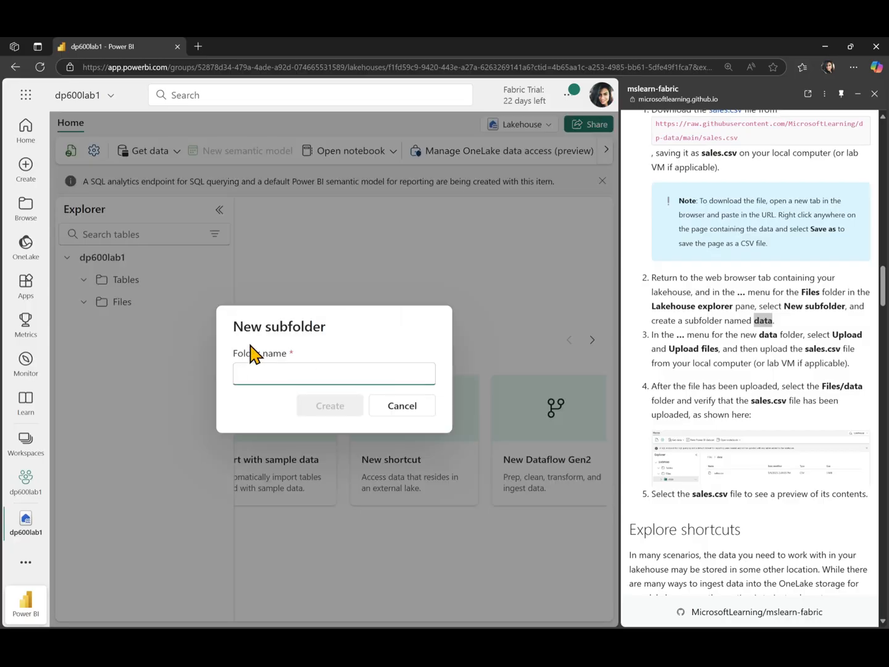
{"action": "left_click", "coordinate": [329, 405]}
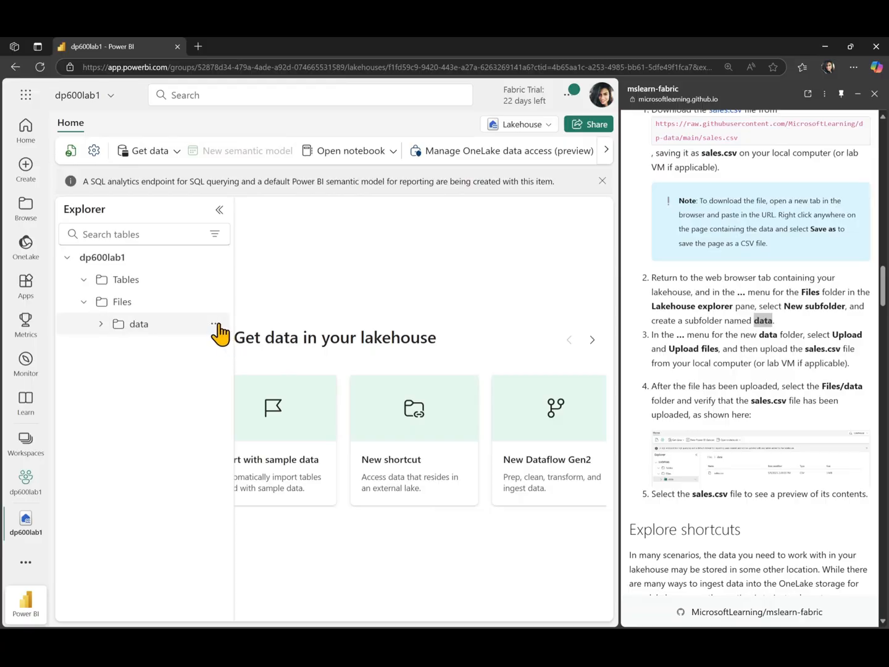
- Upload the downloaded sales.csv into the data folder and open the folder to see it
{"action": "left_click", "coordinate": [214, 323]}
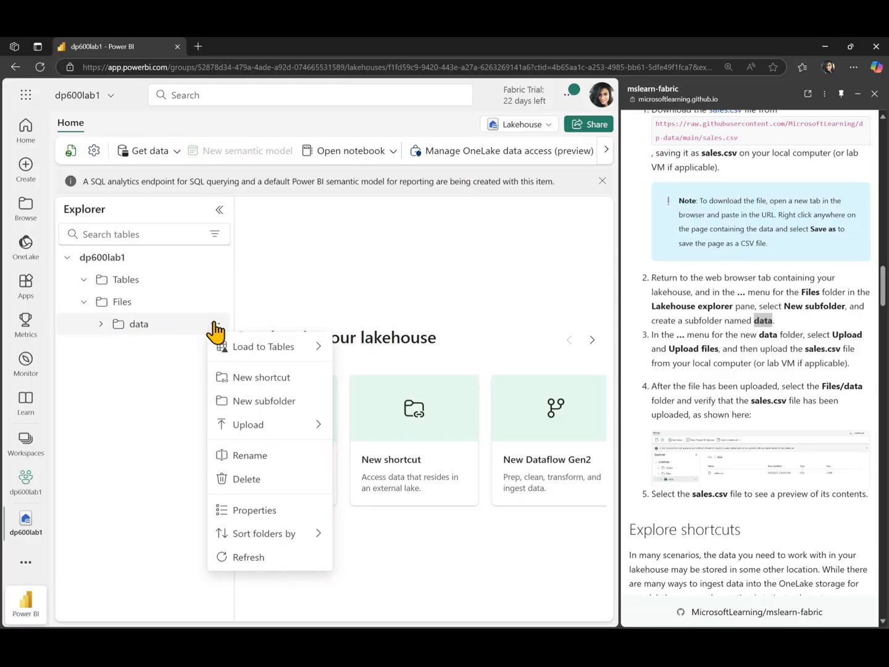
{"action": "left_click", "coordinate": [247, 425]}
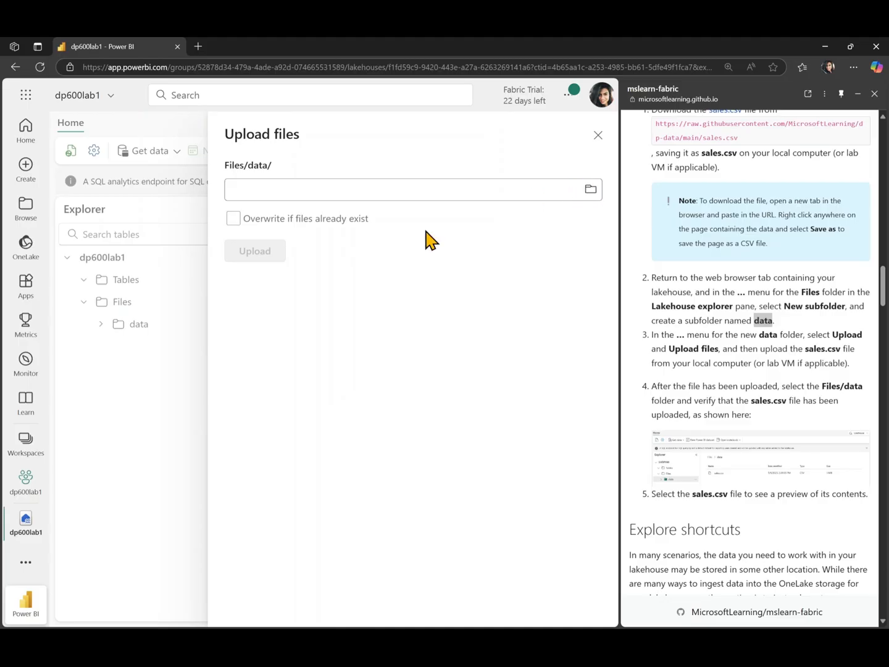
{"action": "mouse_move", "coordinate": [583, 204]}
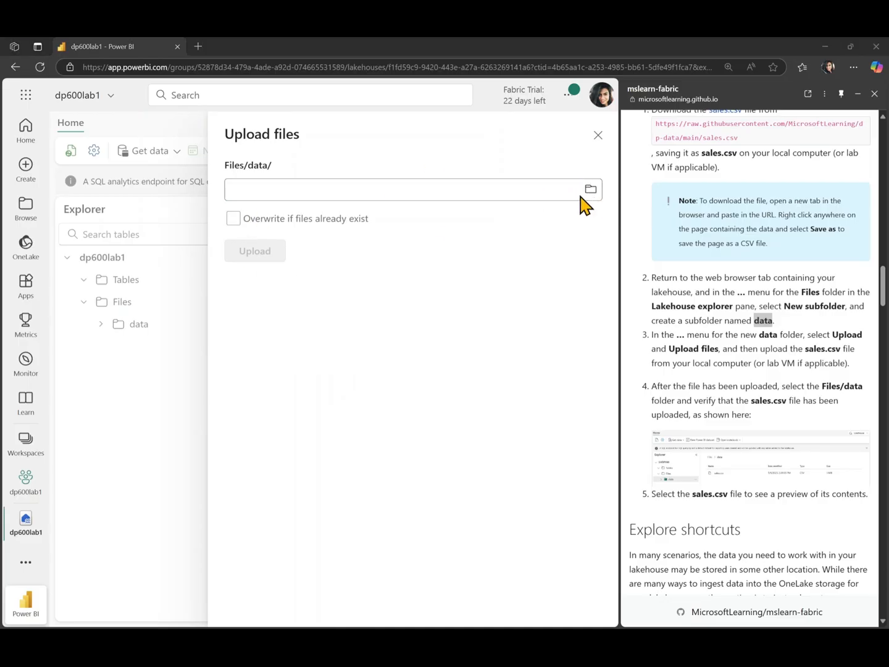
{"action": "left_click", "coordinate": [591, 189]}
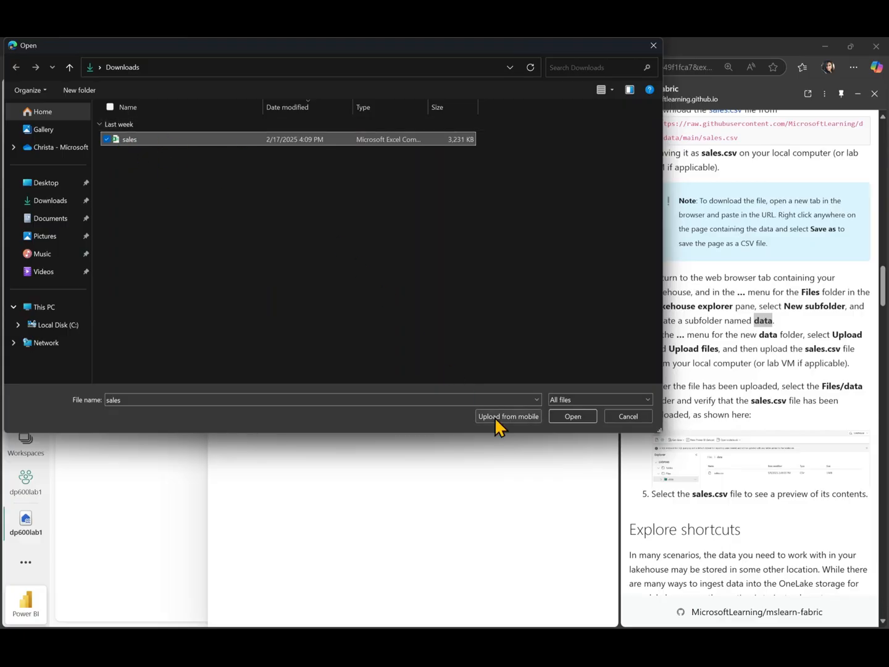
{"action": "left_click", "coordinate": [573, 416]}
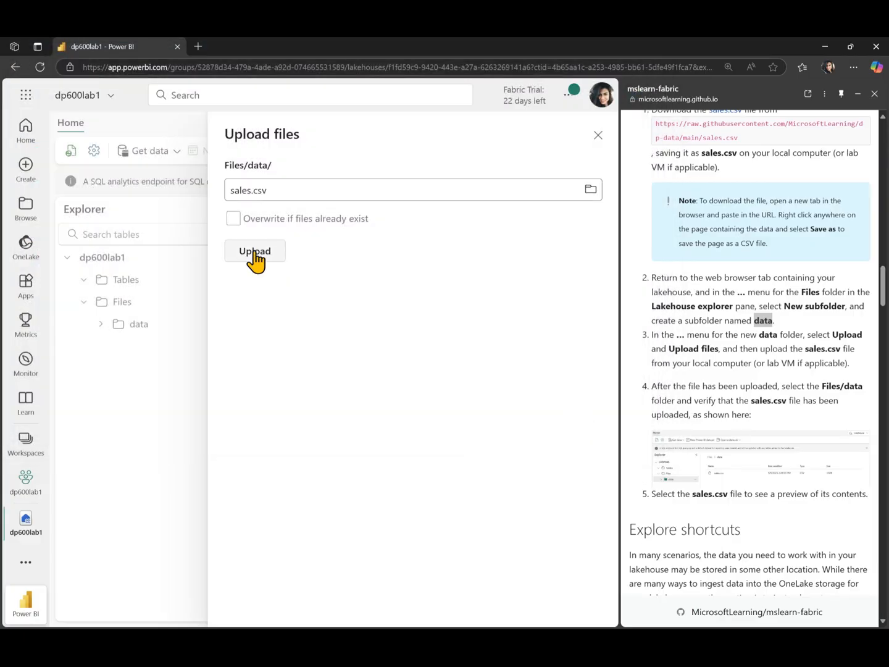
{"action": "left_click", "coordinate": [255, 250]}
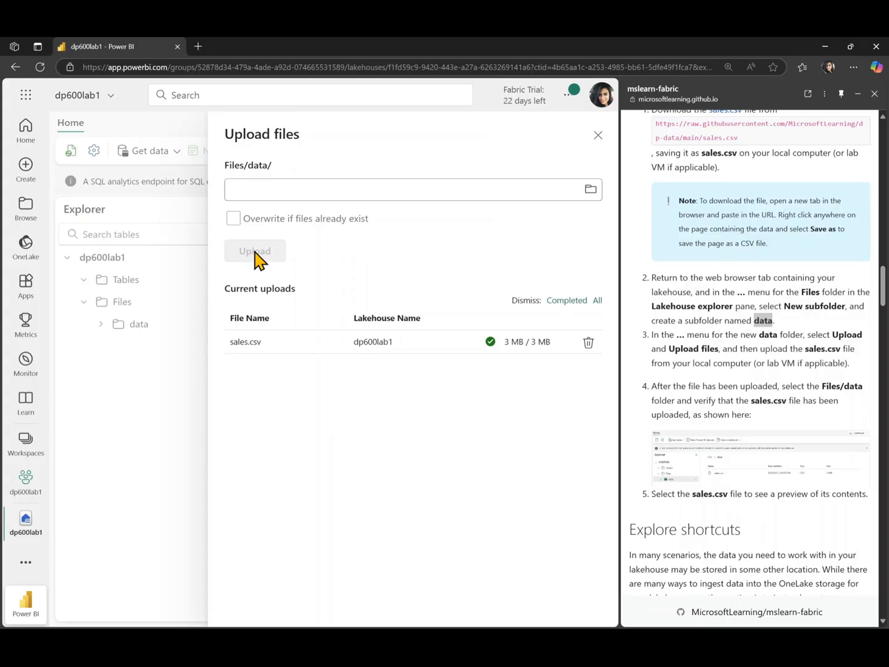
{"action": "left_click", "coordinate": [599, 135]}
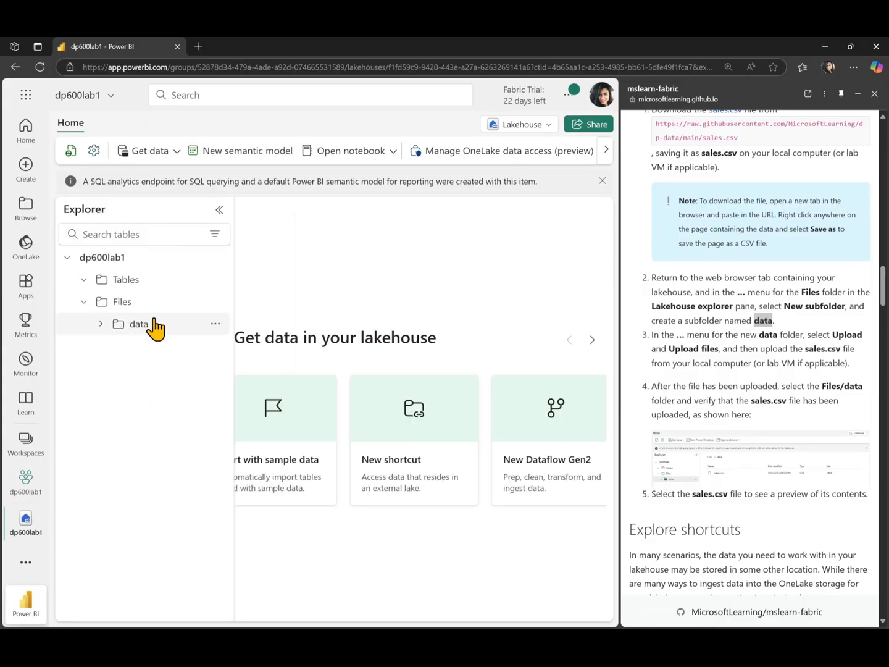
{"action": "left_click", "coordinate": [138, 324]}
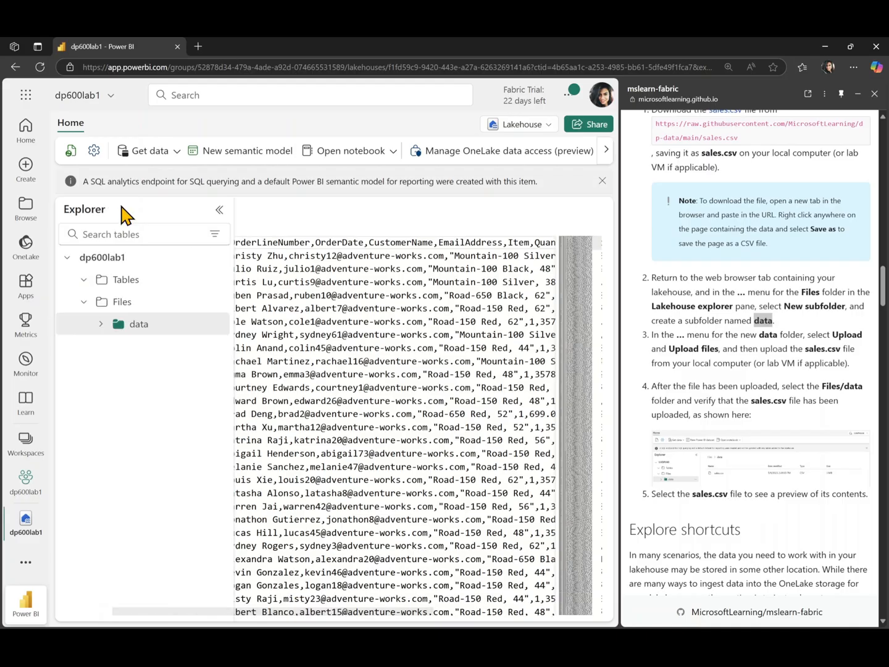
{"action": "left_click", "coordinate": [215, 301]}
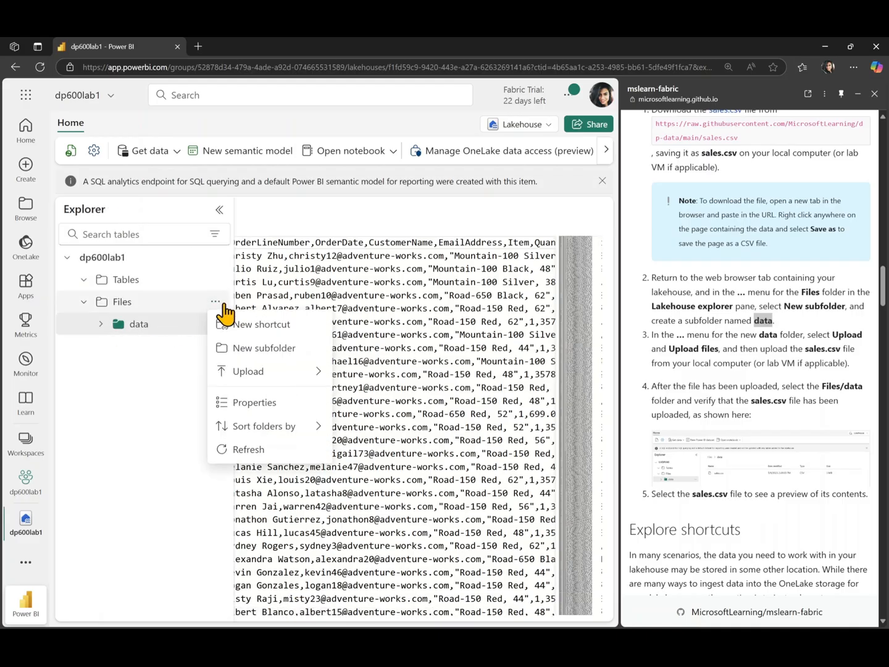
{"action": "mouse_move", "coordinate": [219, 327]}
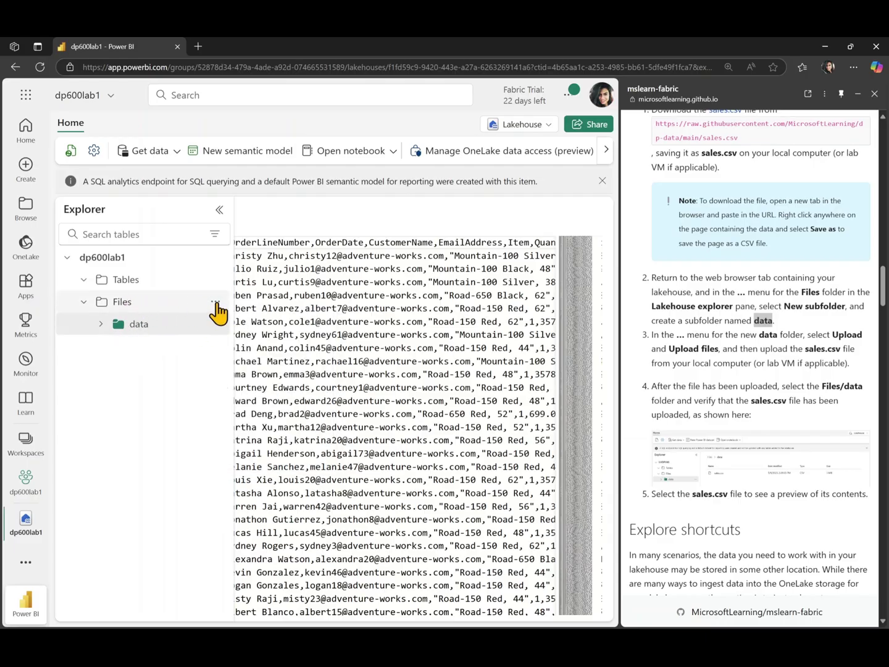
{"action": "left_click", "coordinate": [215, 301]}
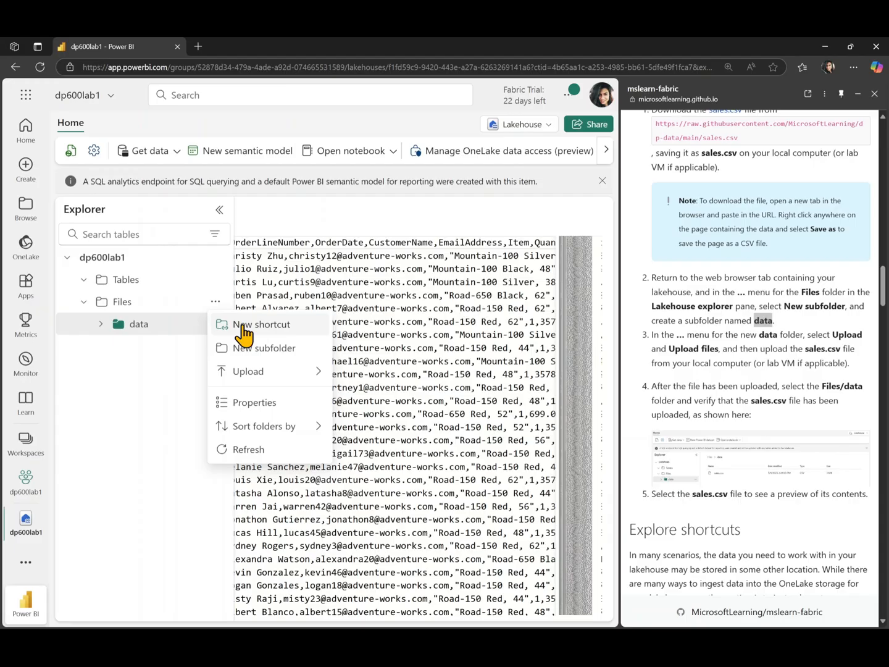
{"action": "left_click", "coordinate": [261, 323]}
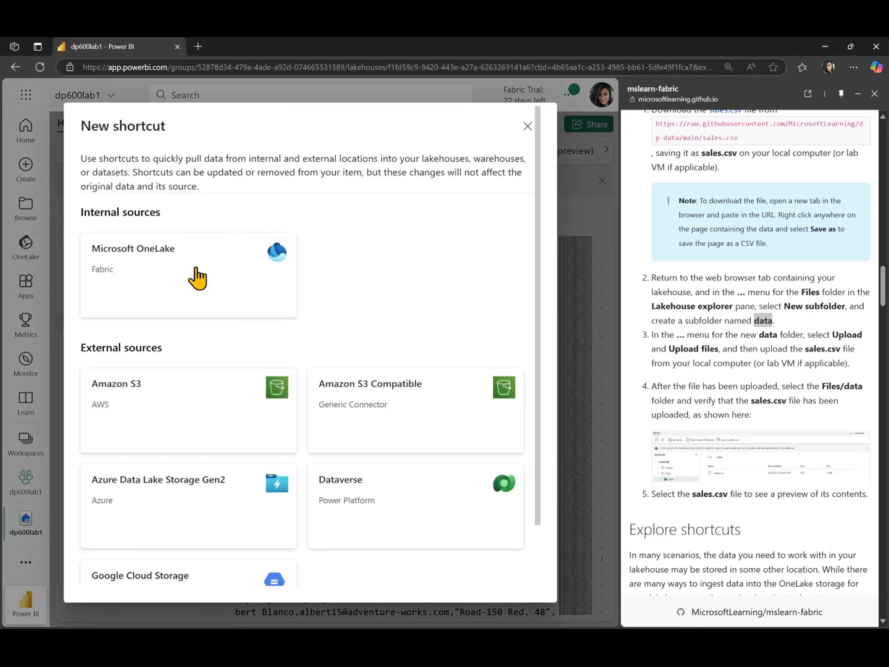
{"action": "scroll", "scroll_direction": "down", "scroll_amount": 3}
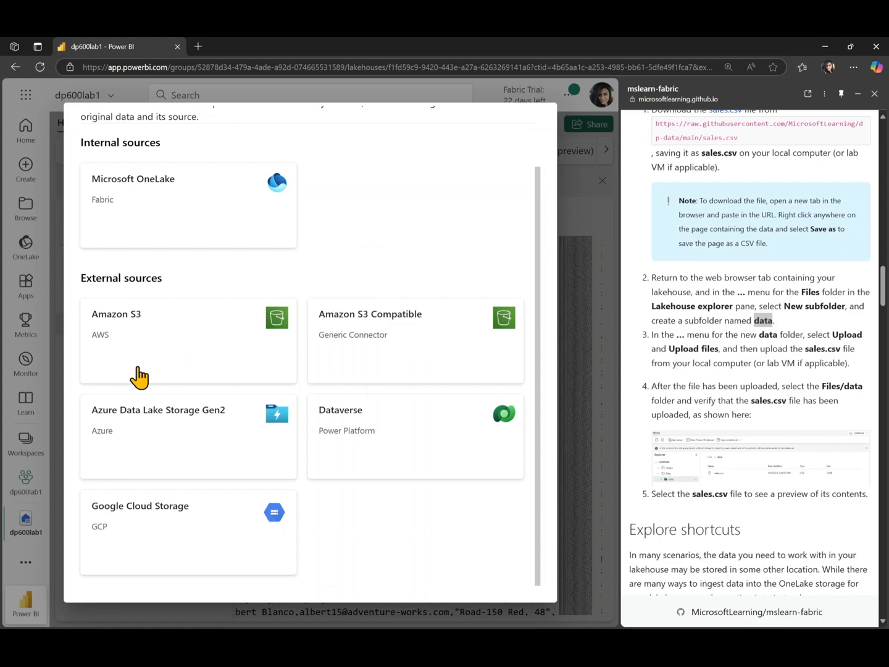
{"action": "mouse_move", "coordinate": [375, 523]}
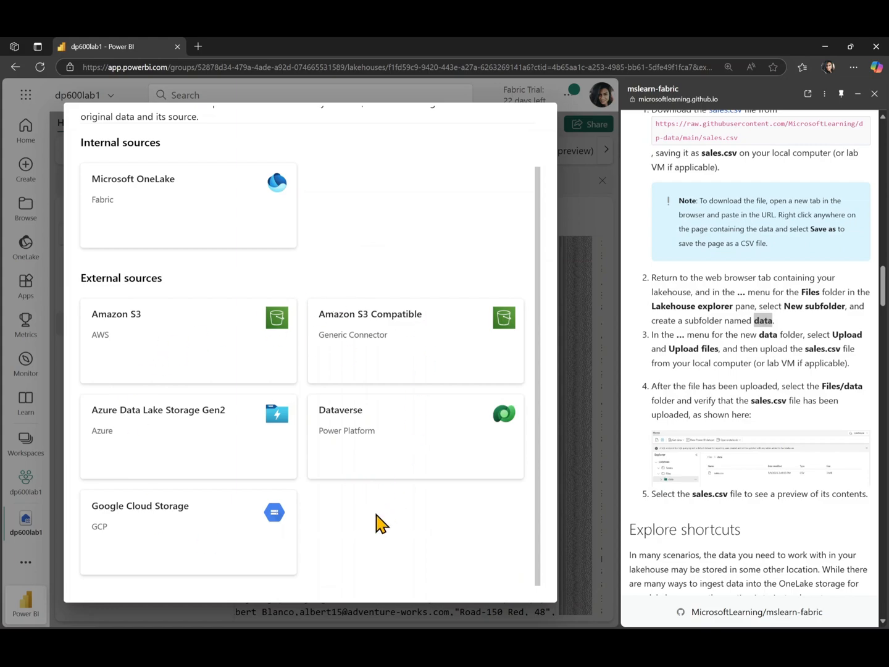
{"action": "mouse_move", "coordinate": [182, 358]}
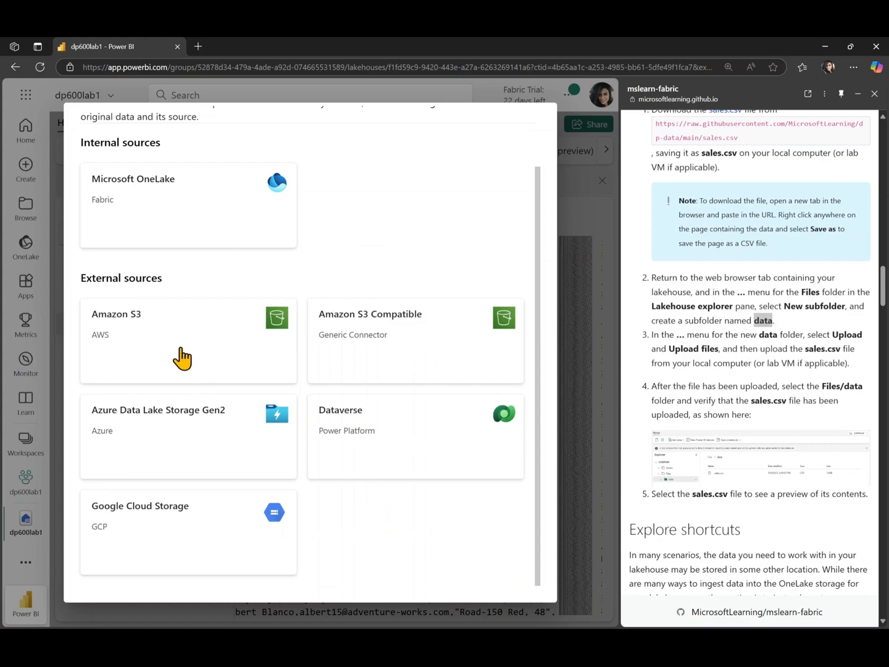
{"action": "mouse_move", "coordinate": [461, 338]}
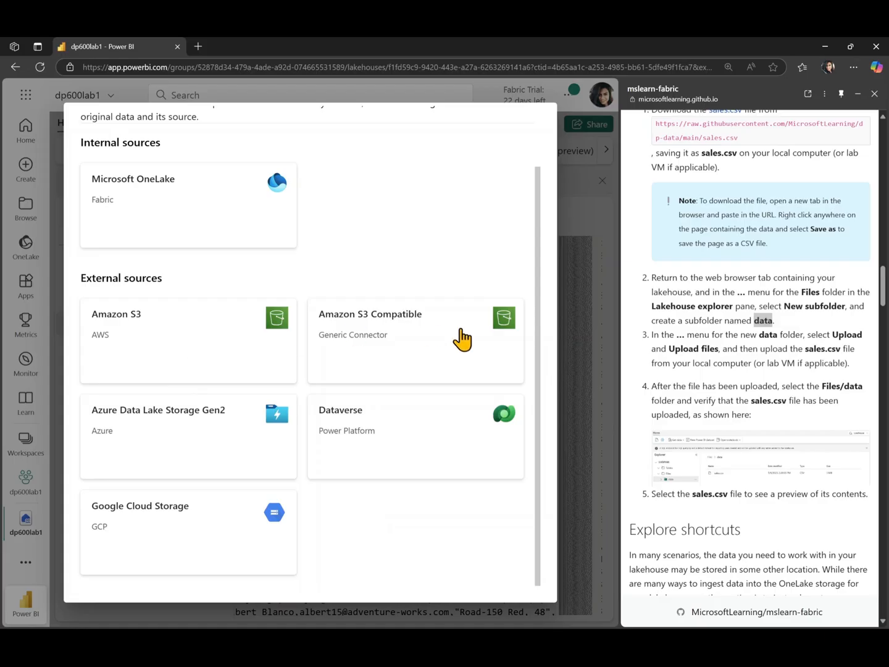
{"action": "mouse_move", "coordinate": [182, 421]}
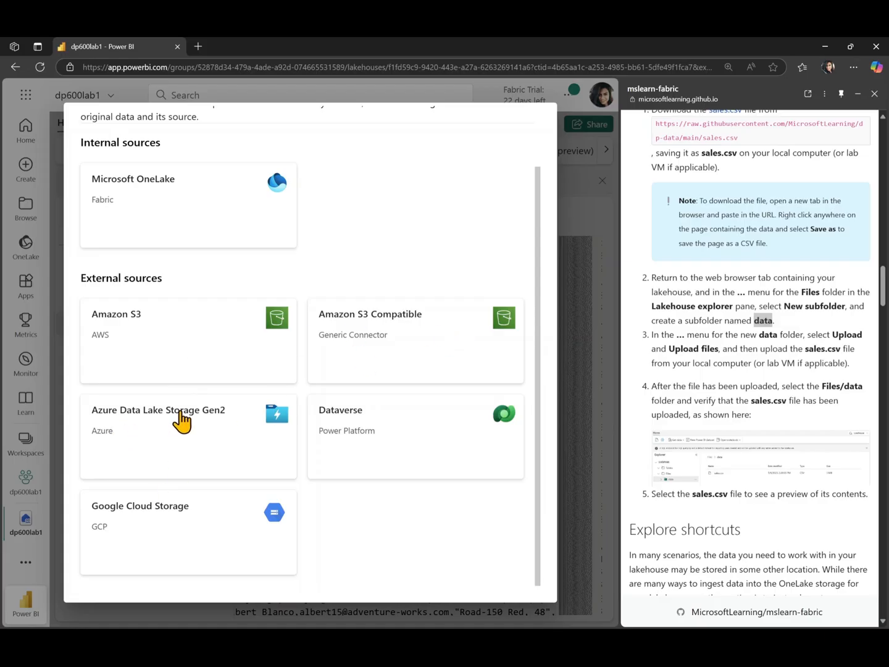
{"action": "mouse_move", "coordinate": [161, 551]}
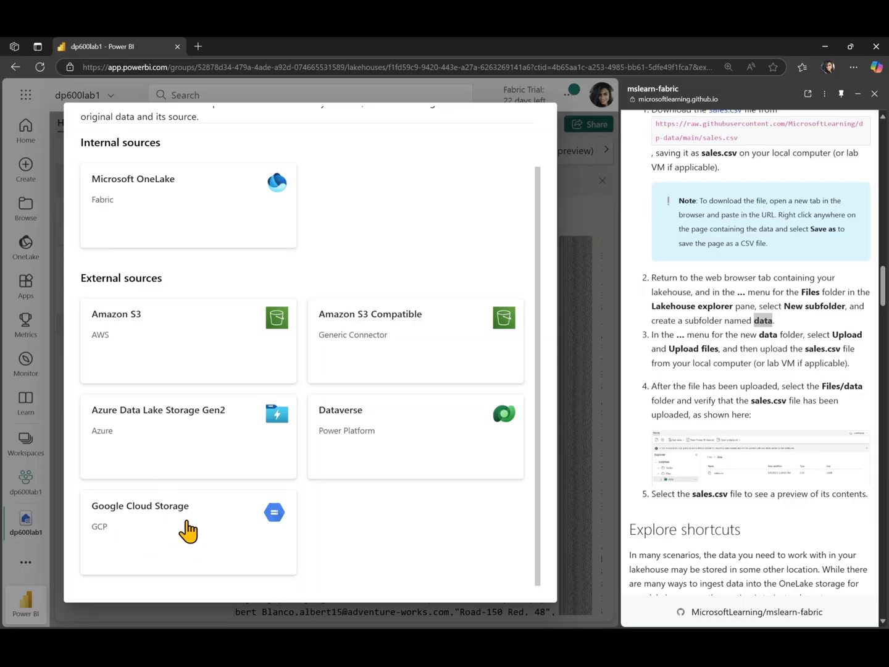
{"action": "mouse_move", "coordinate": [232, 223]}
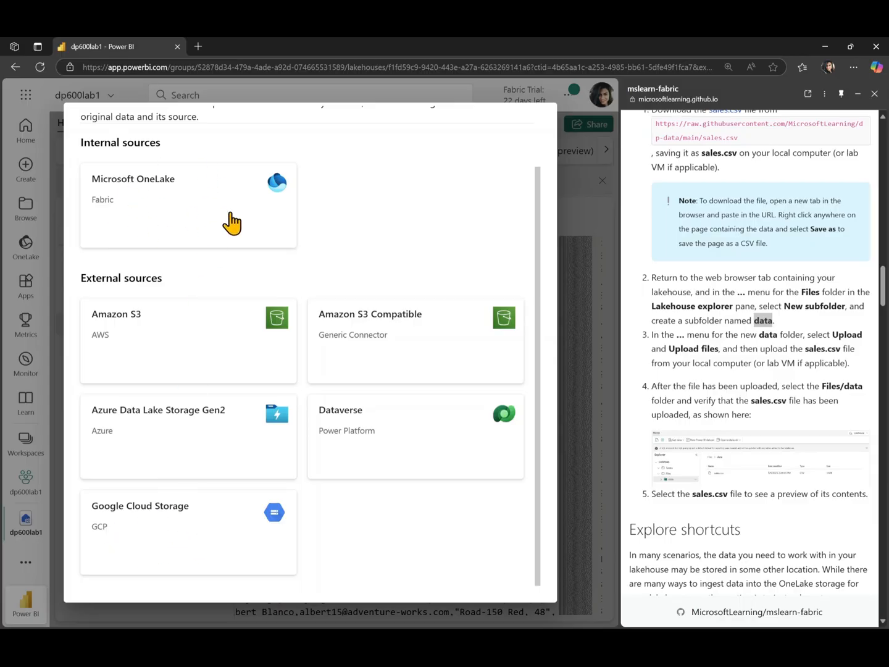
{"action": "mouse_move", "coordinate": [227, 213]}
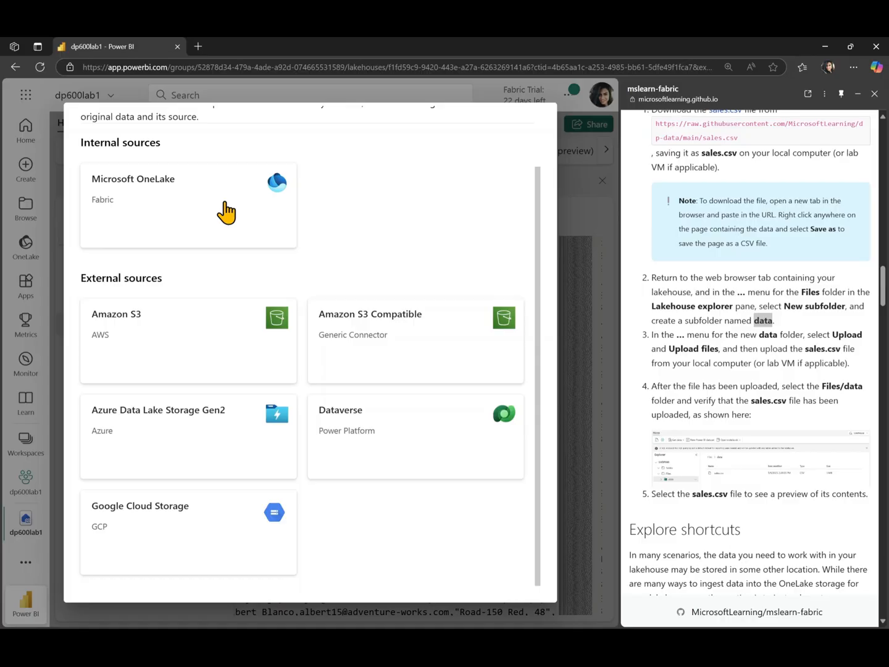
{"action": "mouse_move", "coordinate": [243, 208]}
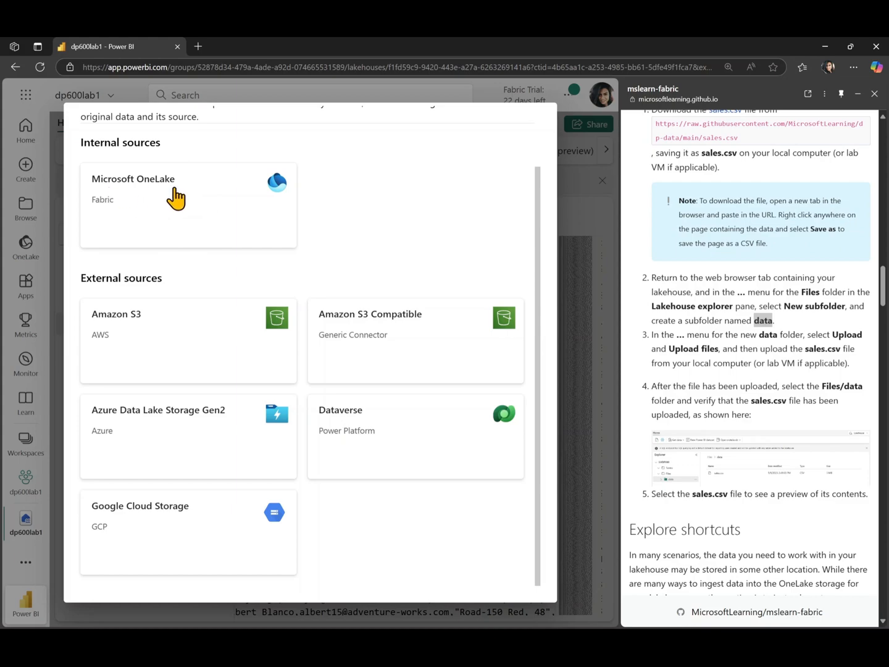
{"action": "mouse_move", "coordinate": [470, 376]}
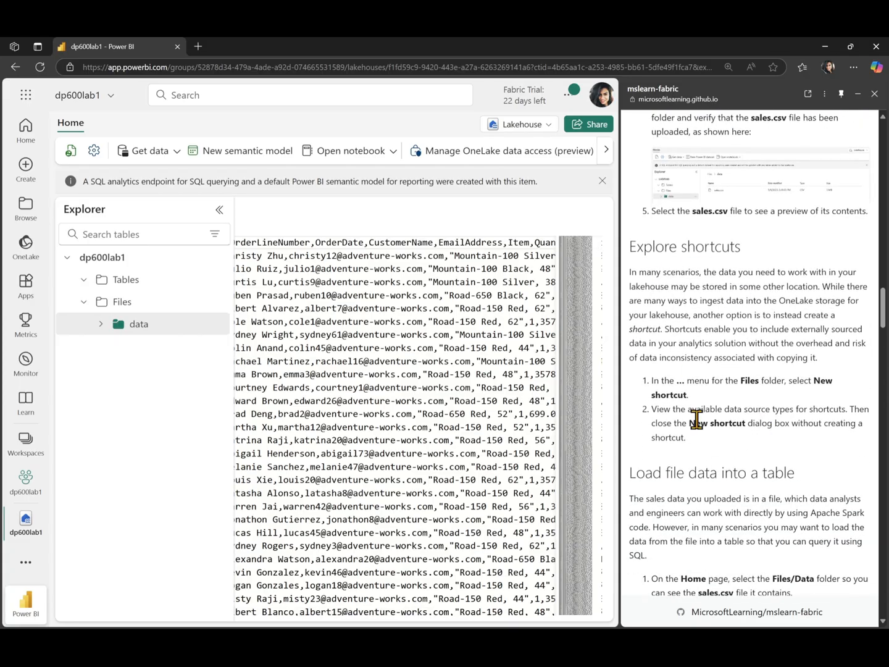
- Load Files/data/sales.csv into a new table named sales with comma separator and headers
{"action": "scroll", "scroll_direction": "down", "scroll_amount": 3}
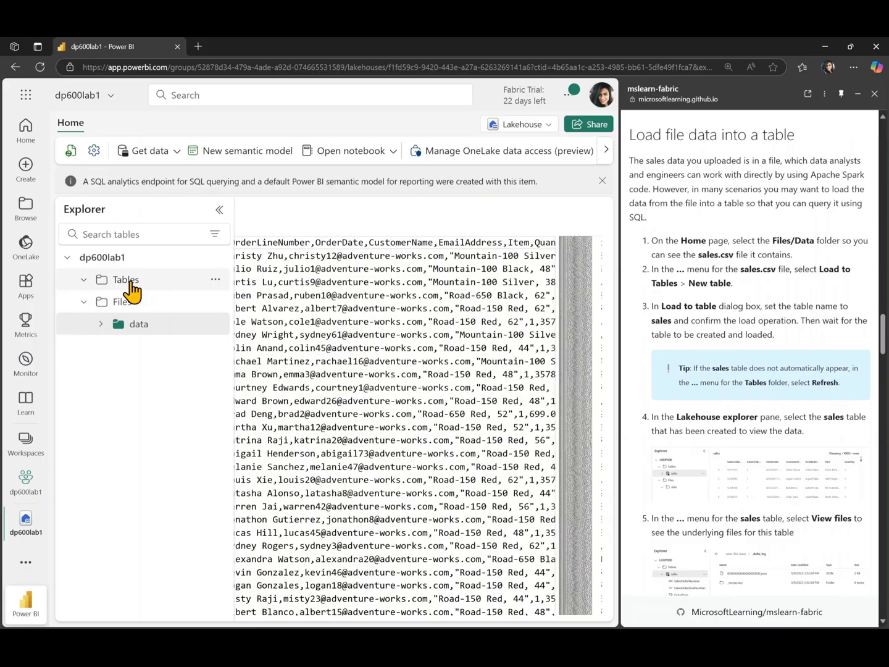
{"action": "left_click", "coordinate": [139, 324]}
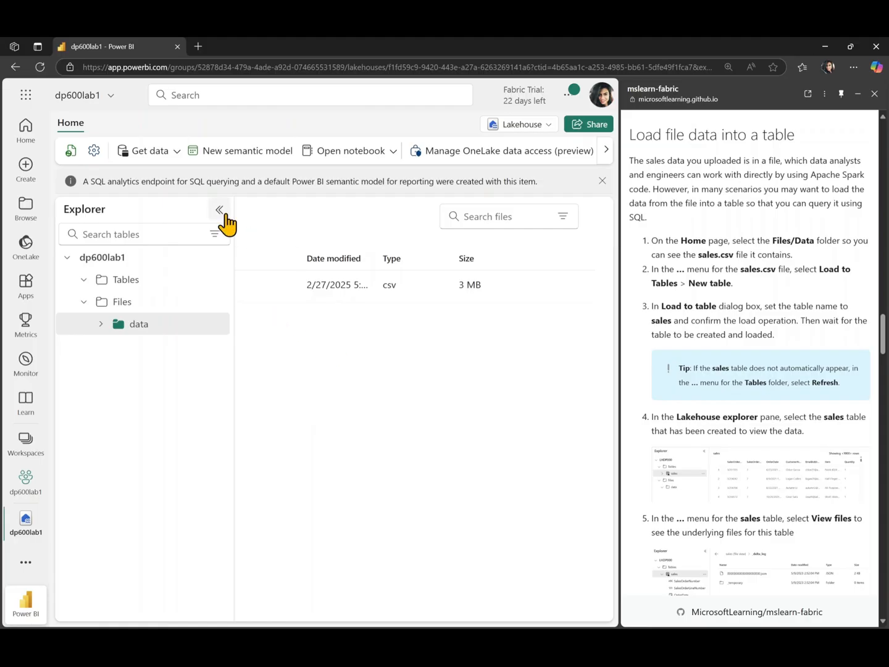
{"action": "left_click", "coordinate": [281, 307]}
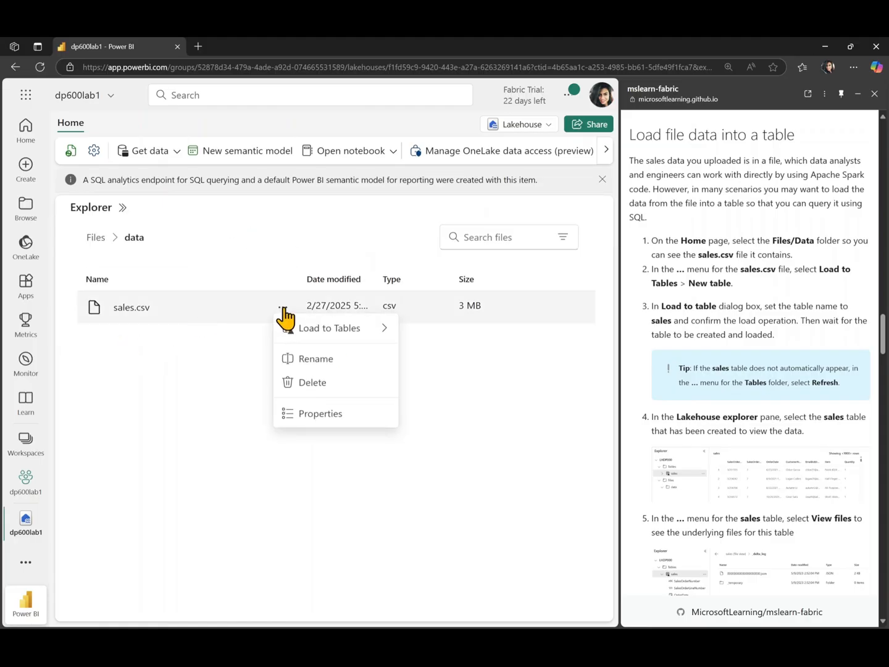
{"action": "left_click", "coordinate": [329, 329]}
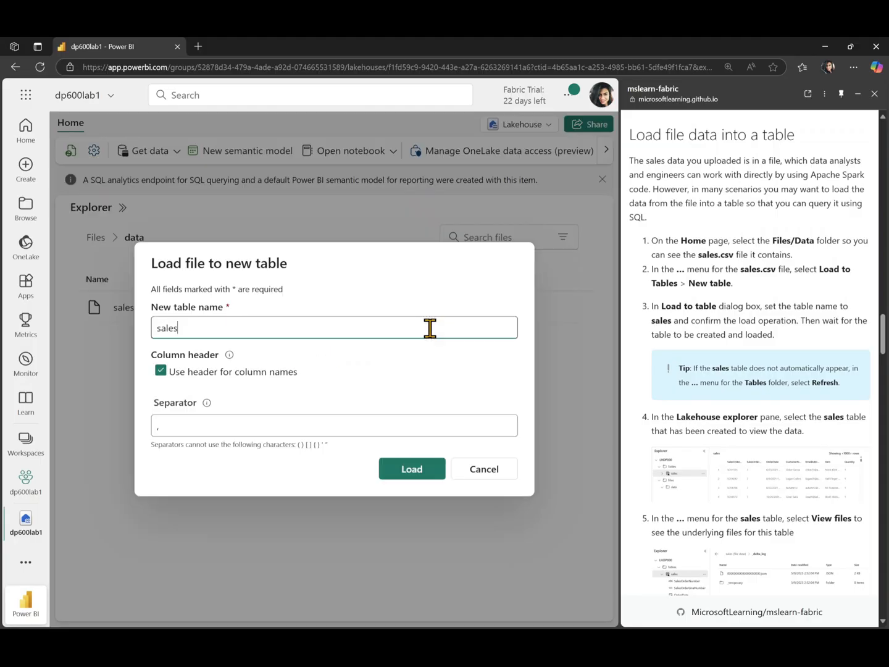
{"action": "mouse_move", "coordinate": [204, 322]}
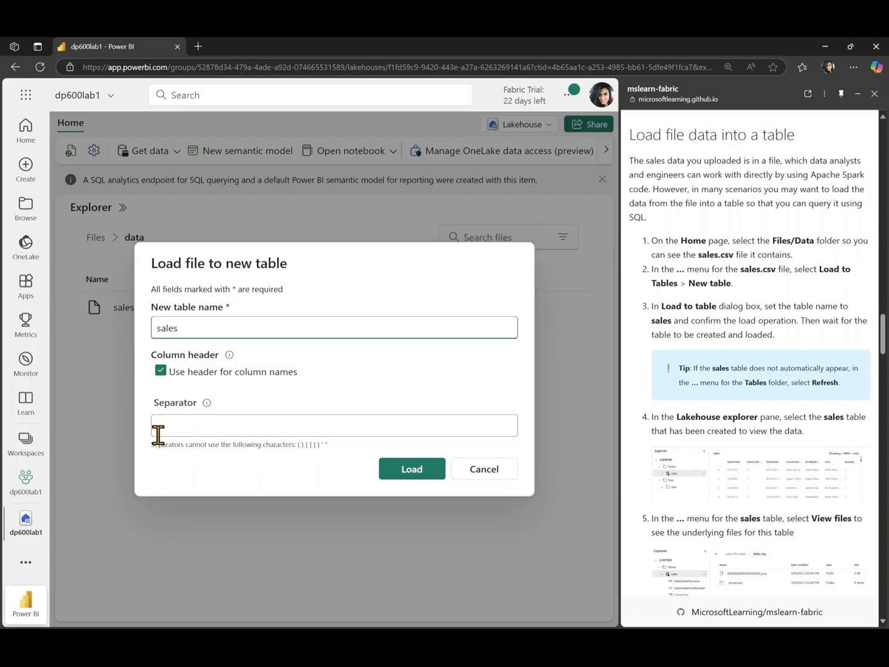
{"action": "type", "text": ","}
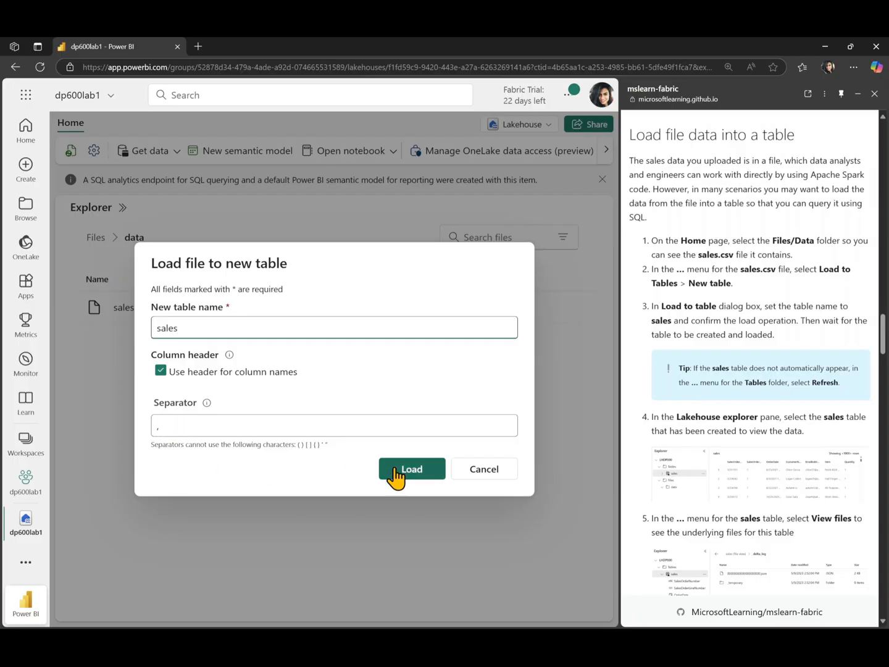
{"action": "left_click", "coordinate": [411, 468]}
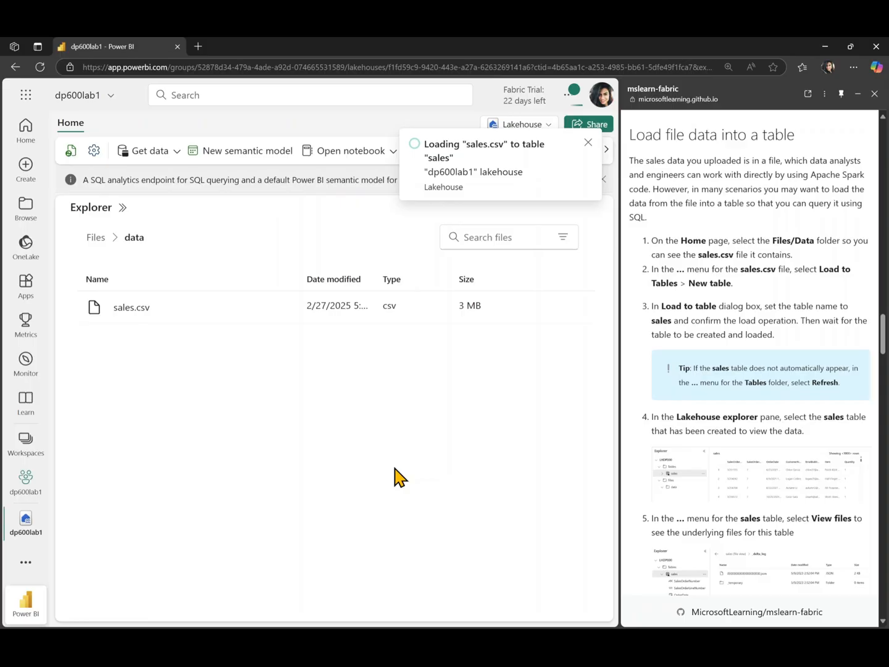
{"action": "mouse_move", "coordinate": [357, 398]}
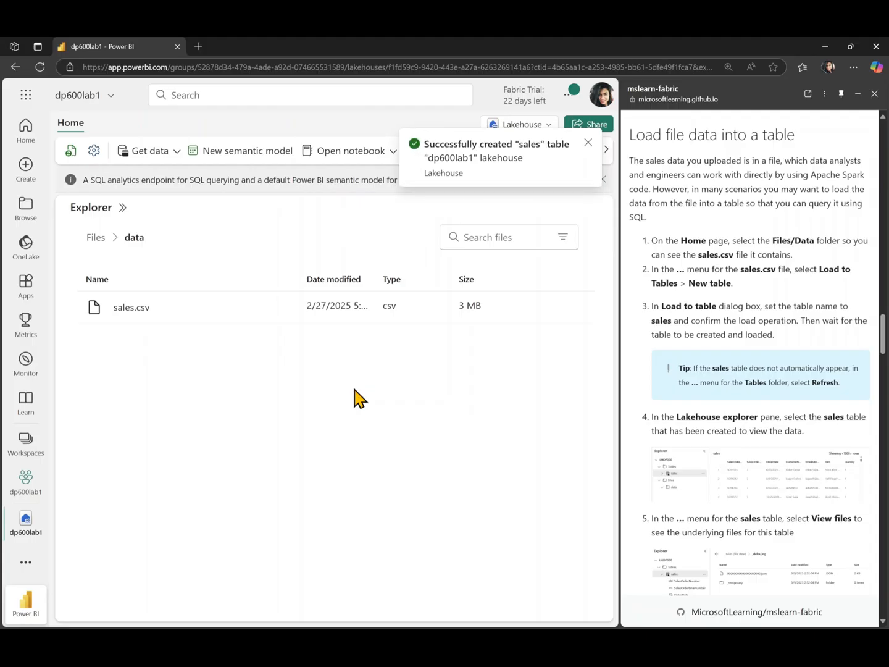
{"action": "mouse_move", "coordinate": [92, 212]}
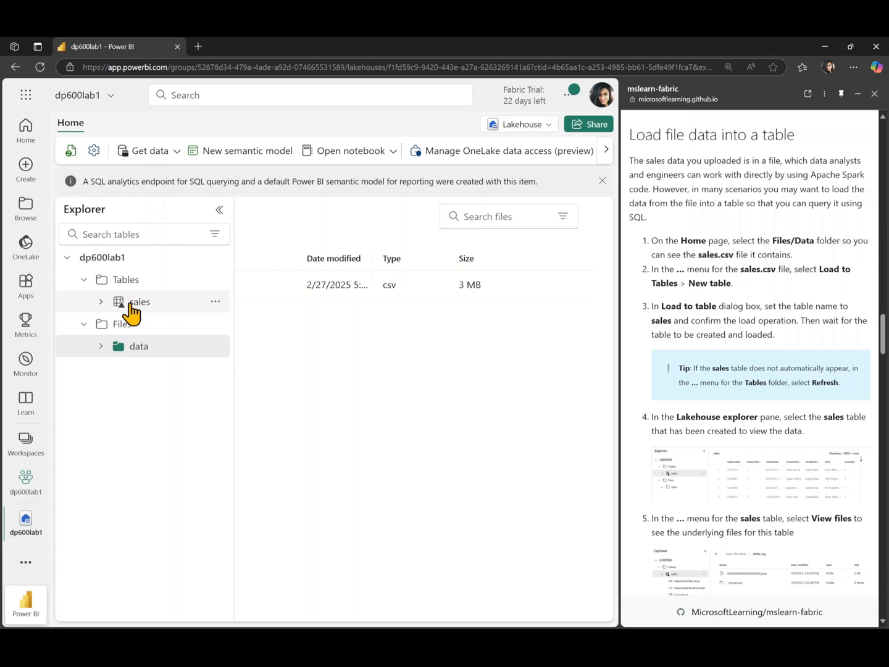
- Preview the sales table rows, refreshing the view, then show its underlying files
{"action": "left_click", "coordinate": [140, 301]}
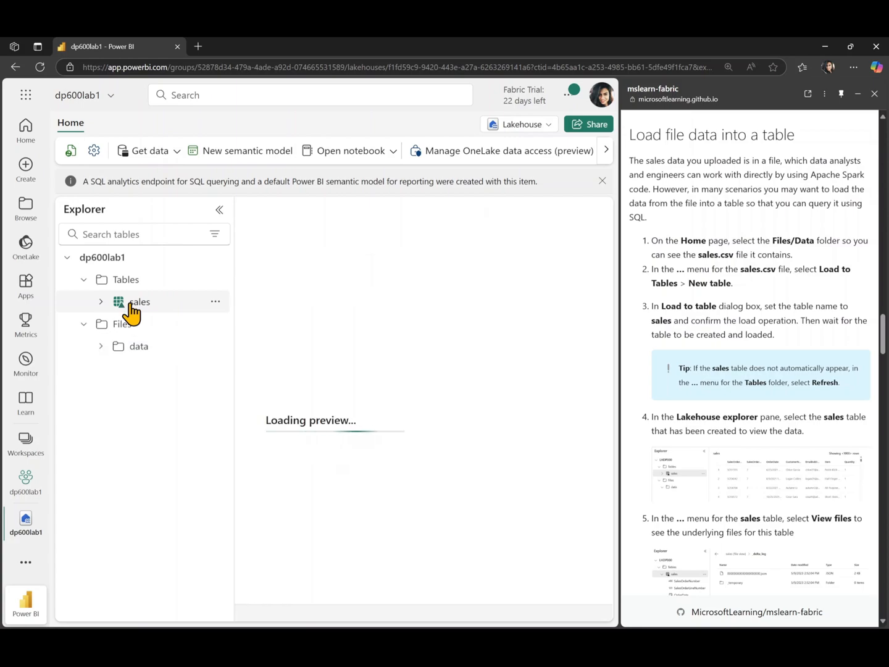
{"action": "mouse_move", "coordinate": [465, 308]}
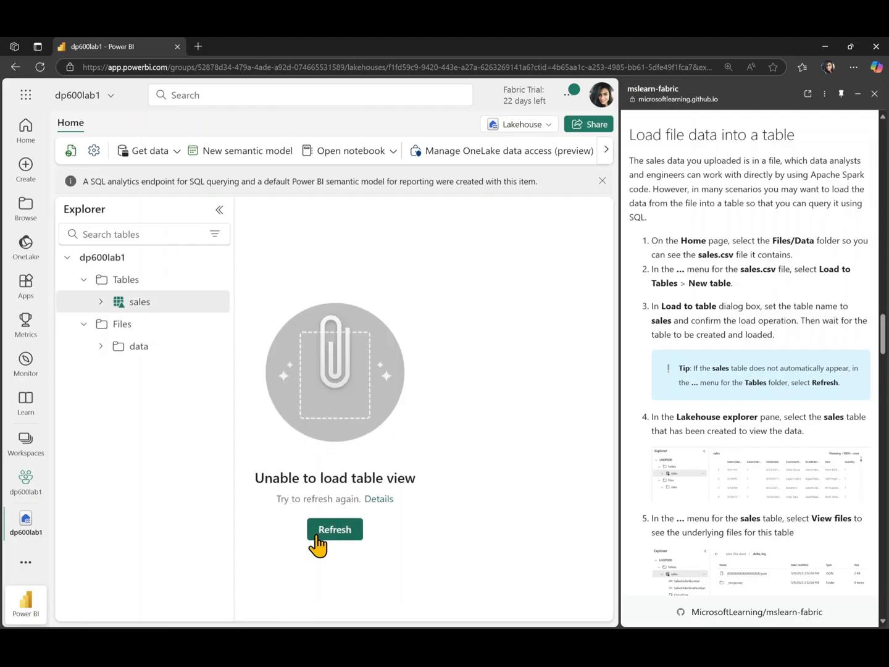
{"action": "left_click", "coordinate": [335, 529]}
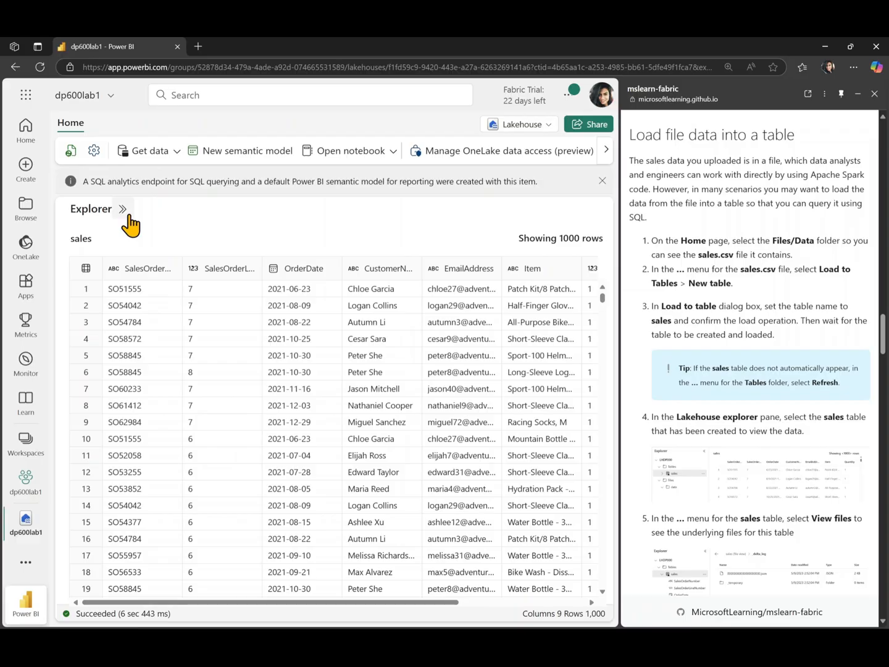
{"action": "left_click", "coordinate": [122, 209]}
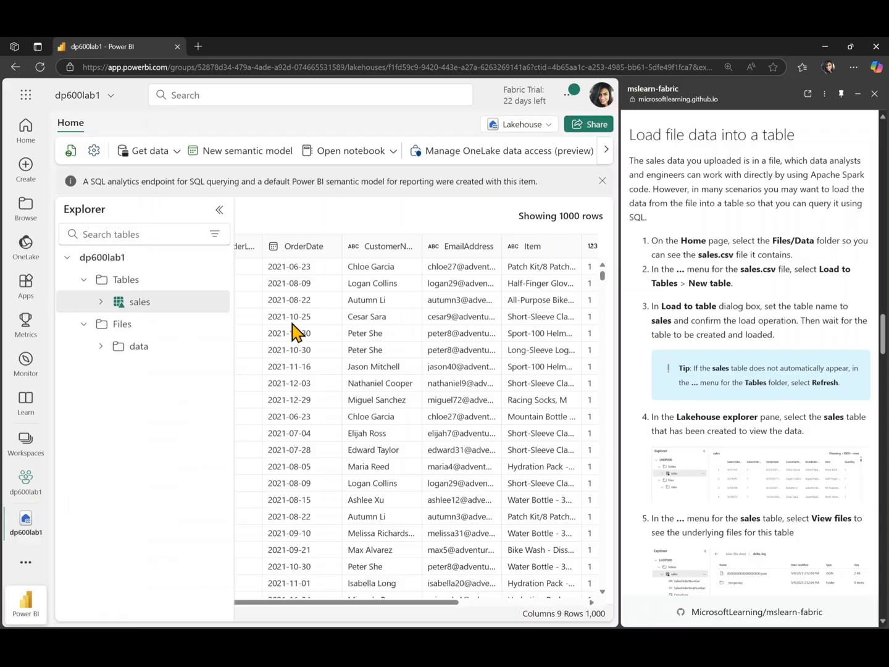
{"action": "scroll", "scroll_direction": "down", "scroll_amount": 3}
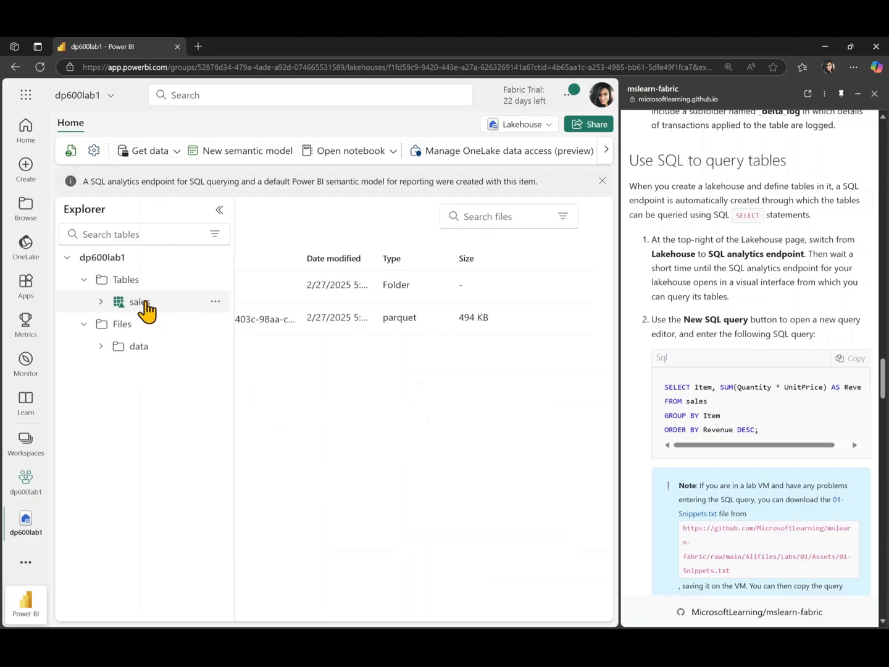
{"action": "mouse_move", "coordinate": [126, 308]}
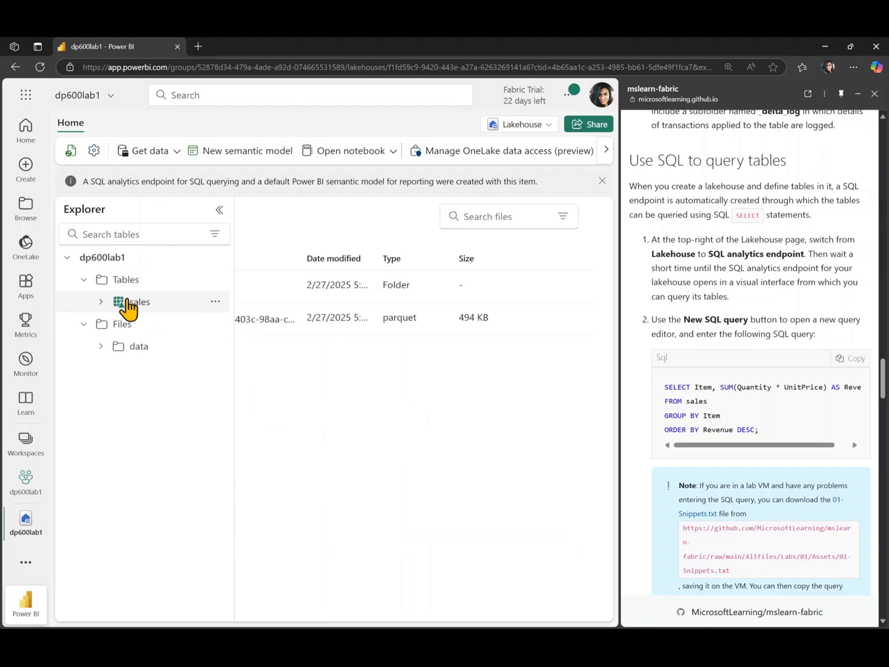
- Return from the sales table's _delta_log and parquet files to its 1,000-row preview
{"action": "left_click", "coordinate": [138, 301]}
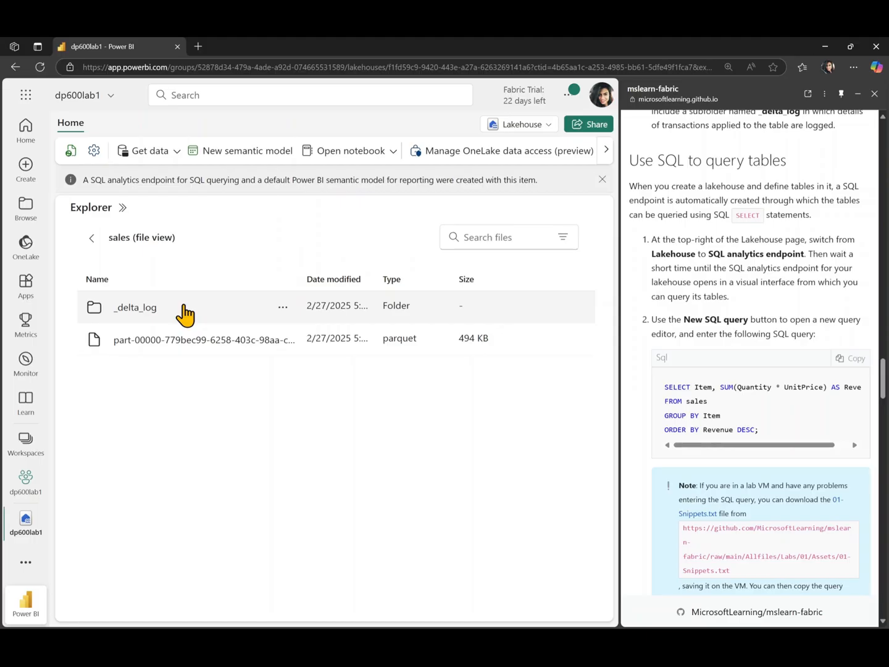
{"action": "mouse_move", "coordinate": [124, 212]}
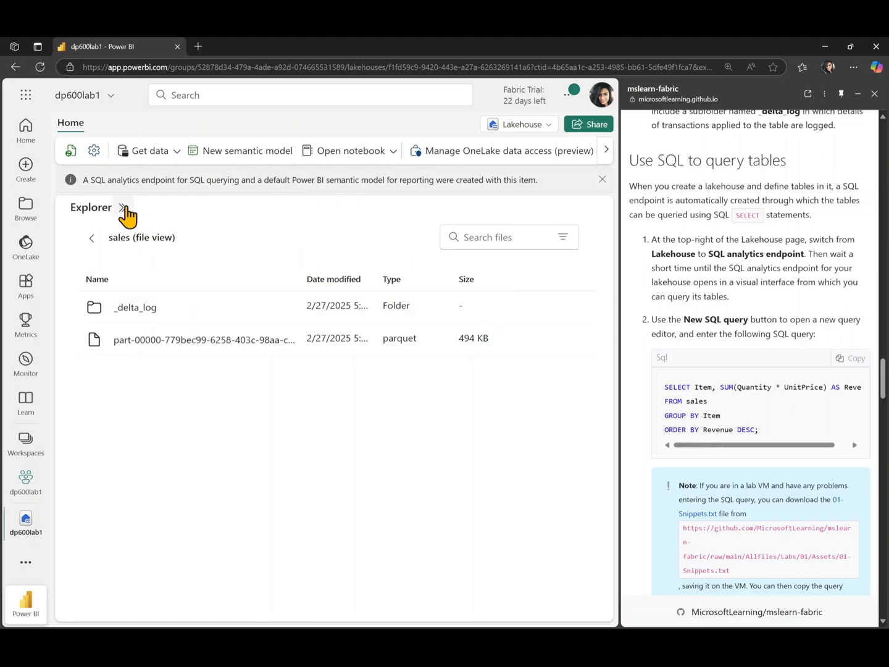
{"action": "left_click", "coordinate": [124, 207]}
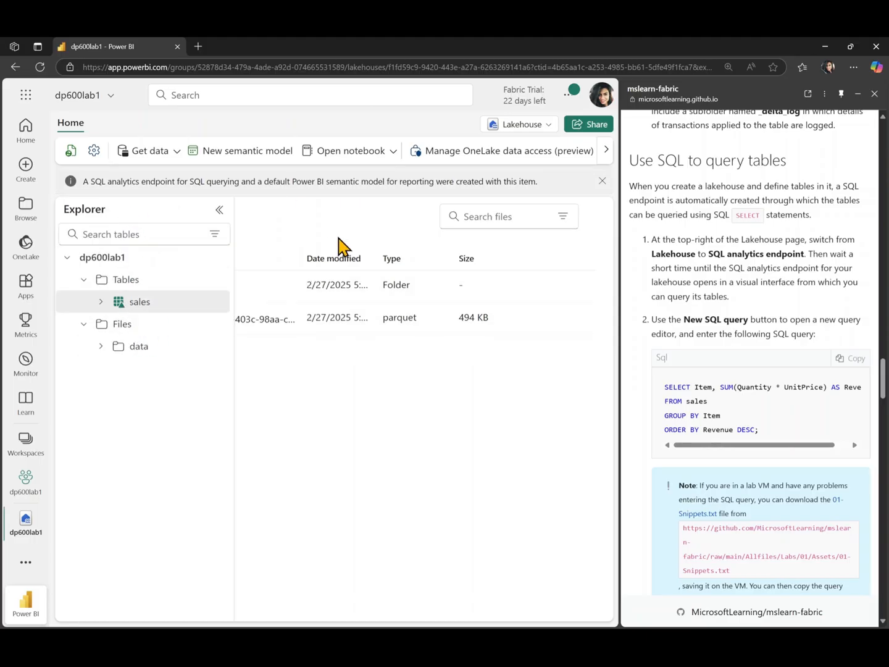
{"action": "left_click", "coordinate": [139, 302]}
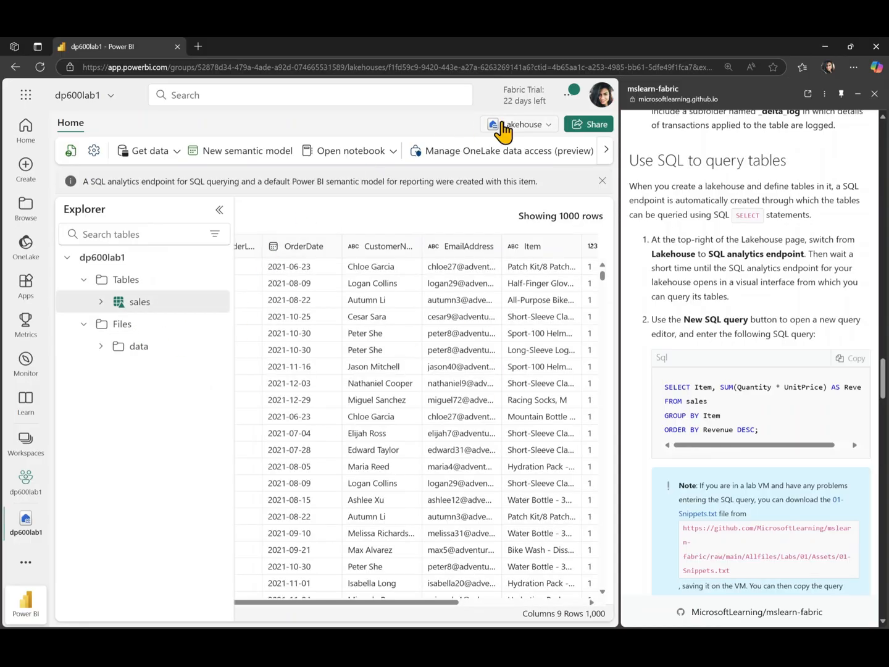
- Switch the lakehouse view to its SQL analytics endpoint
{"action": "left_click", "coordinate": [518, 124]}
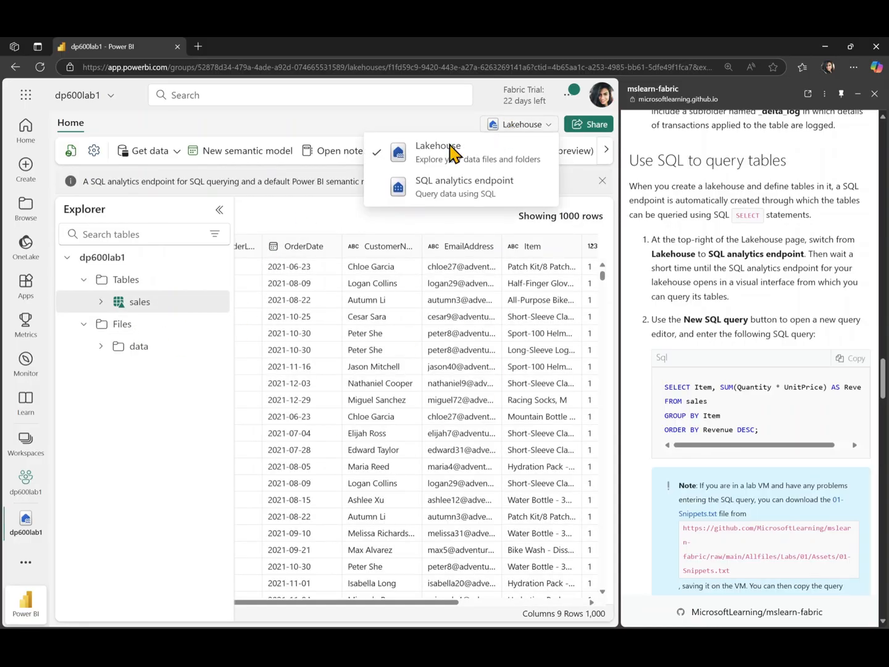
{"action": "mouse_move", "coordinate": [444, 196]}
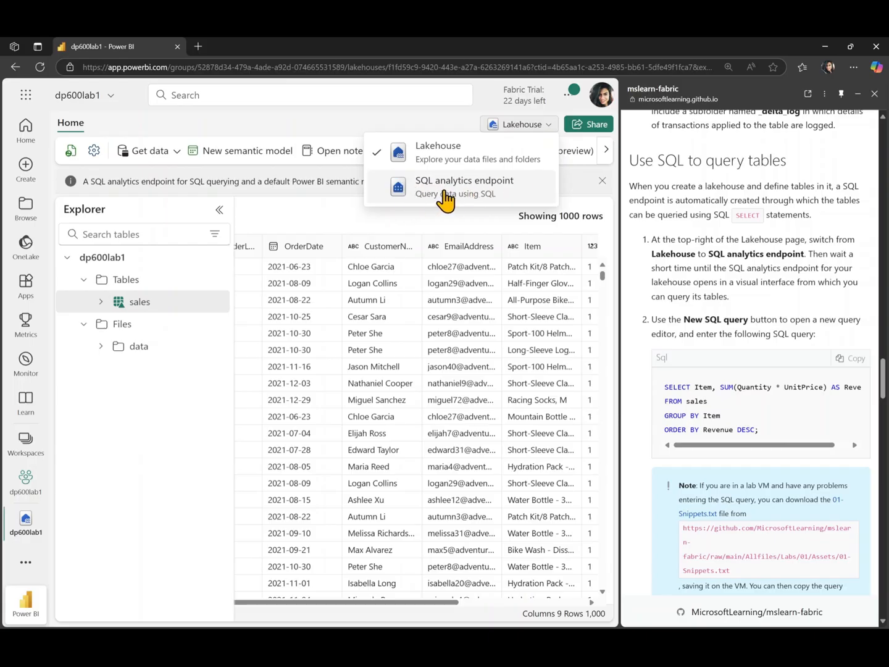
{"action": "left_click", "coordinate": [464, 187]}
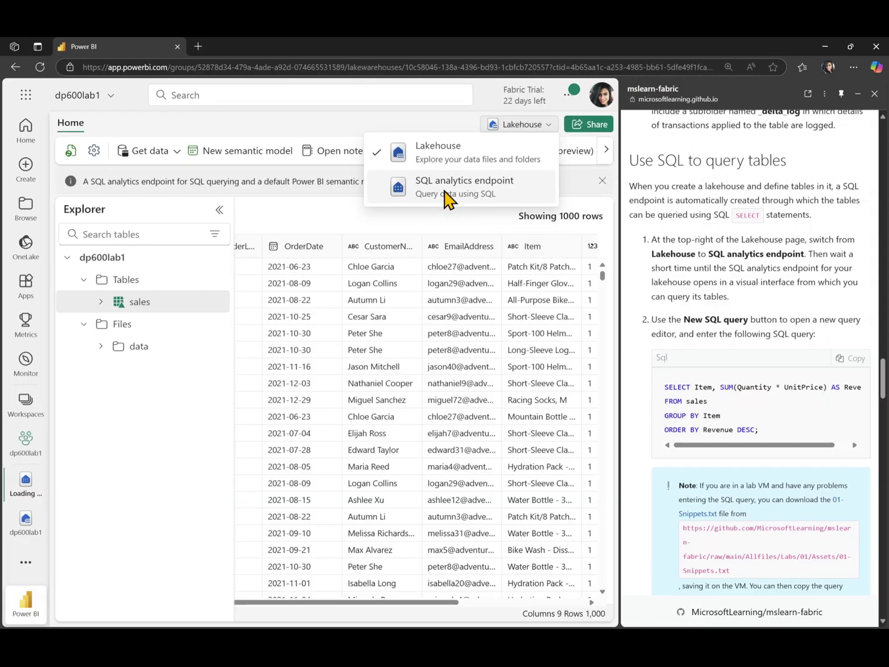
{"action": "left_click", "coordinate": [465, 187]}
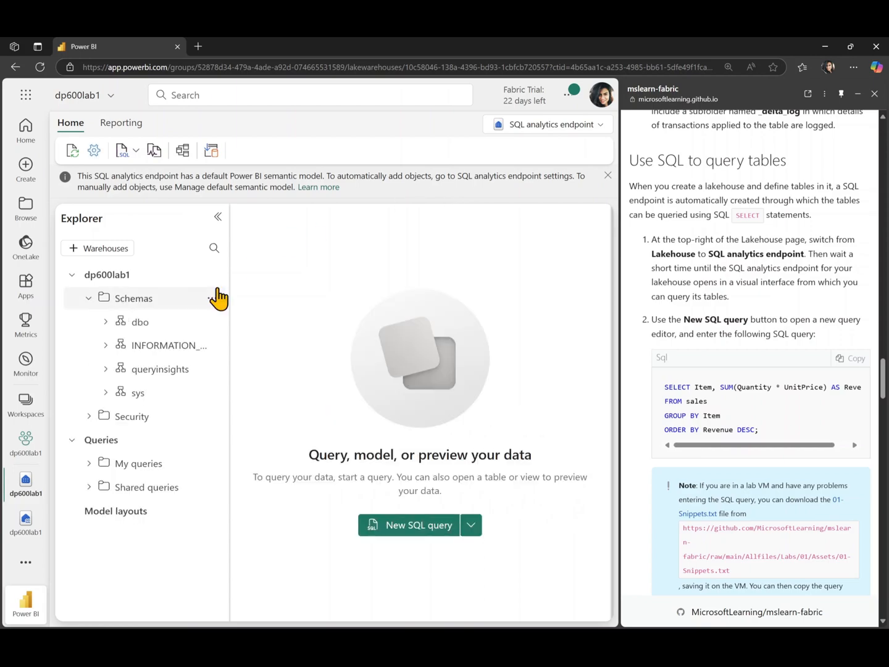
- Expand Schemas > dbo > Tables to reveal the sales table and list new query options
{"action": "left_click", "coordinate": [141, 321]}
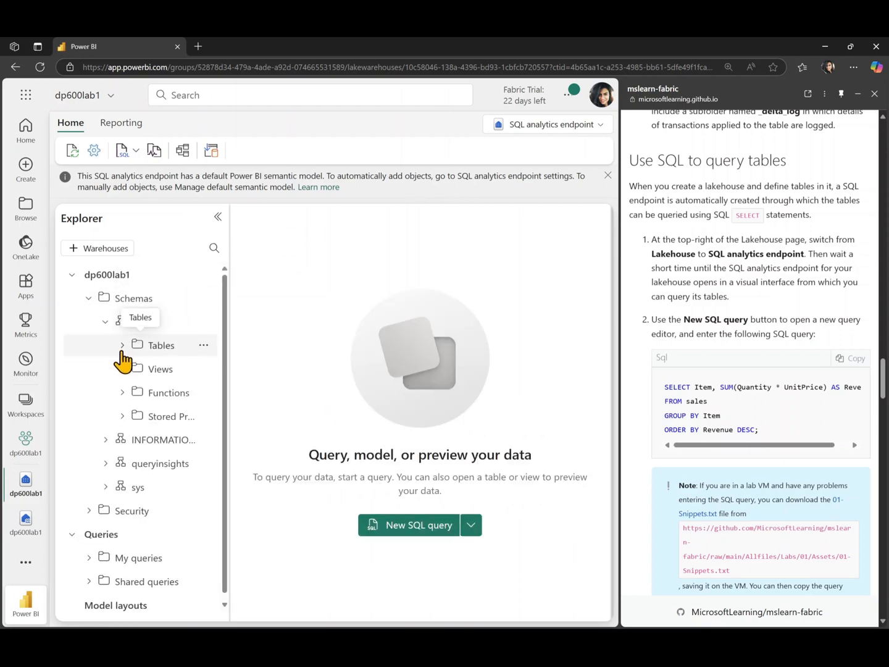
{"action": "left_click", "coordinate": [122, 346]}
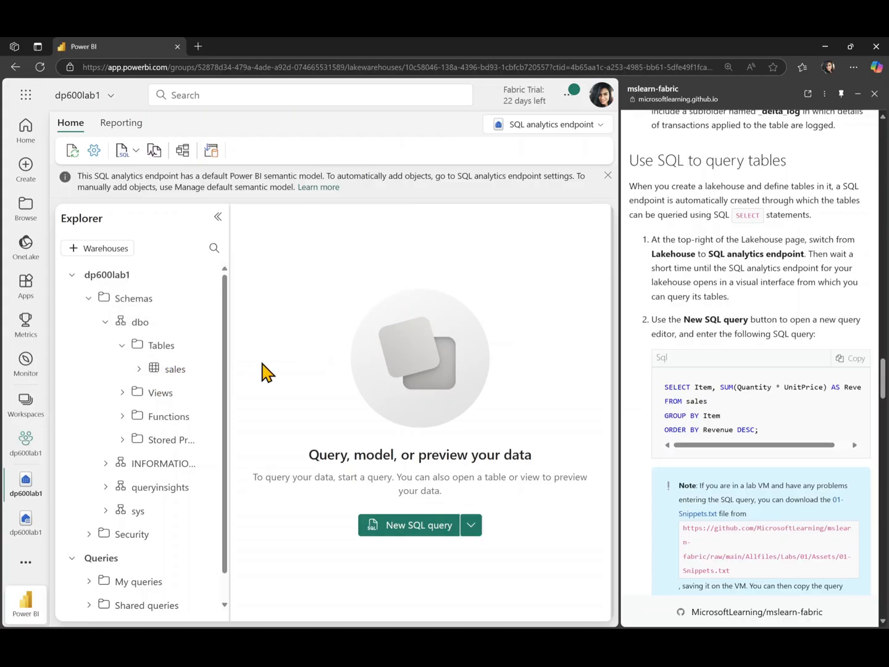
{"action": "mouse_move", "coordinate": [141, 162]}
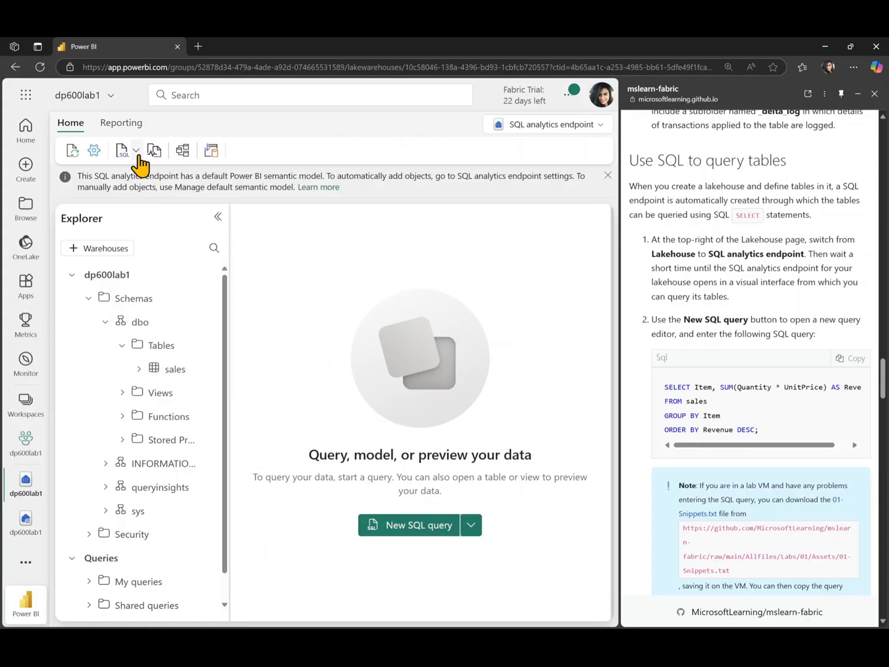
{"action": "left_click", "coordinate": [136, 151]}
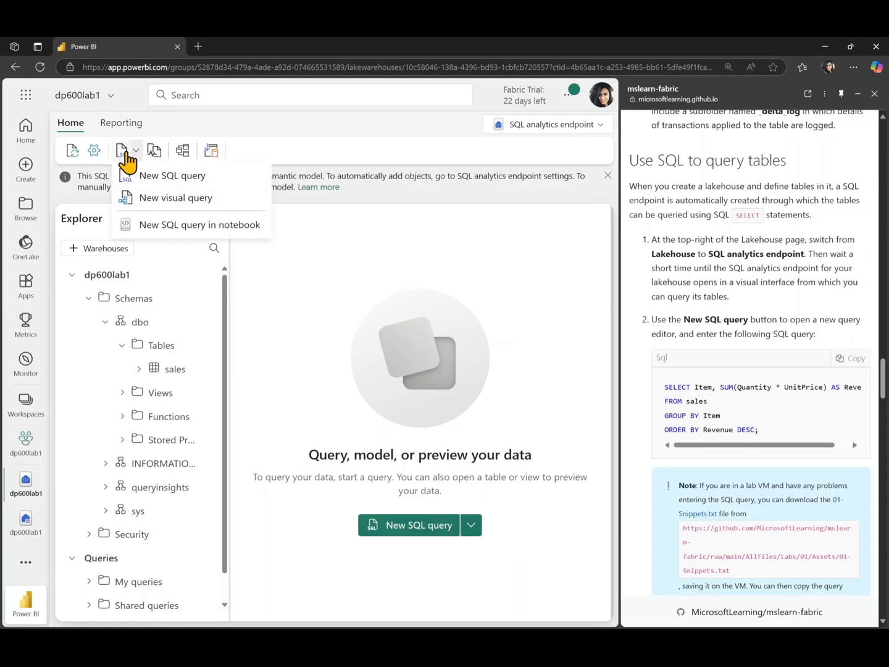
{"action": "mouse_move", "coordinate": [165, 183]}
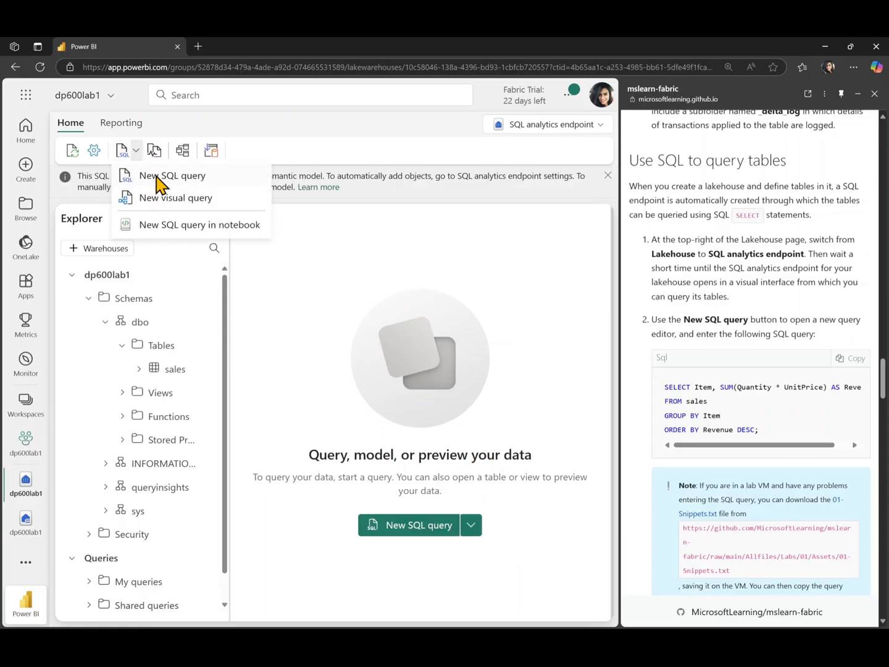
- Run a new SQL query returning Item and SUM(Quantity * UnitPrice) AS Revenue grouped by Item, highest first
{"action": "left_click", "coordinate": [171, 176]}
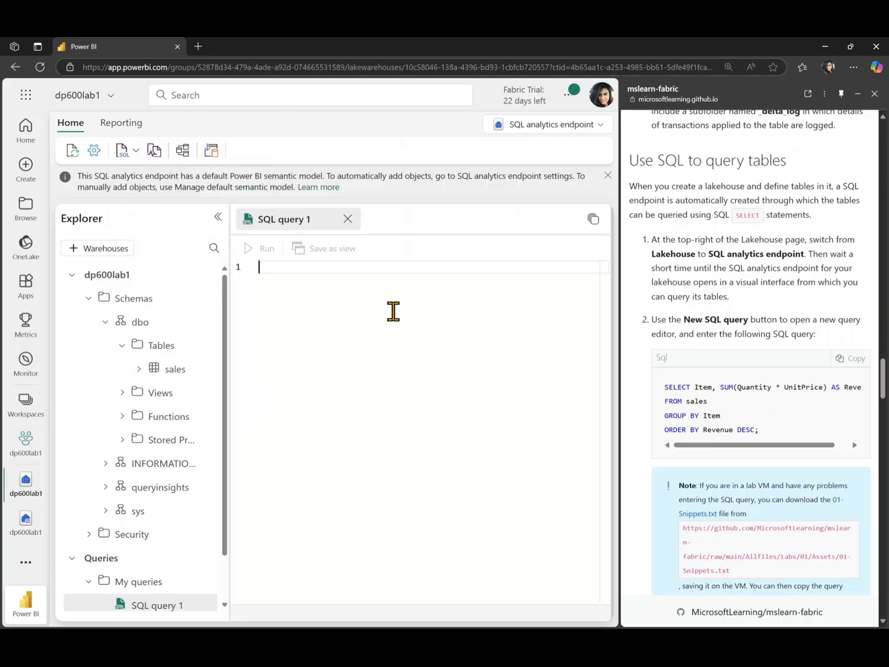
{"action": "mouse_move", "coordinate": [852, 358]}
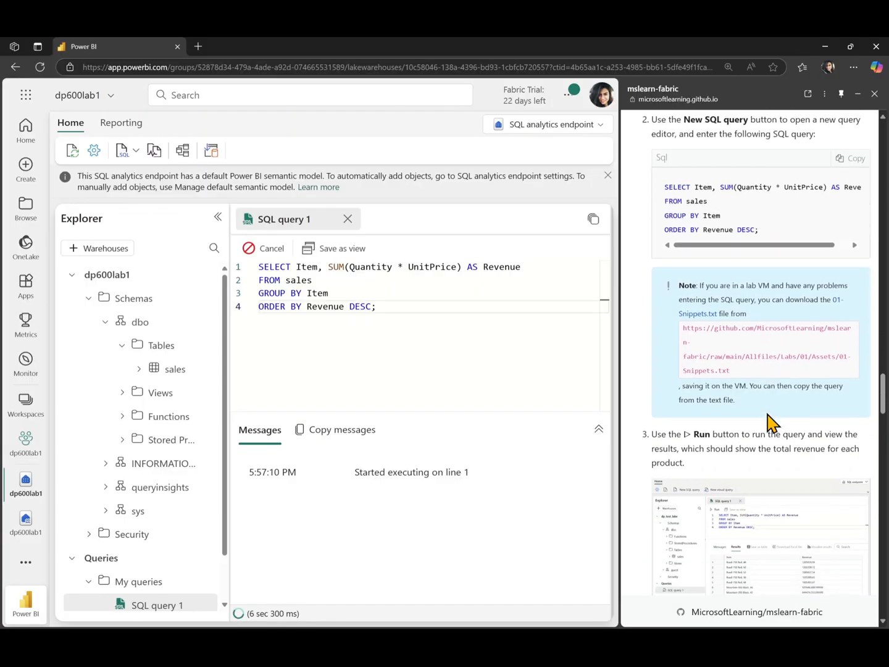
{"action": "scroll", "scroll_direction": "down", "scroll_amount": 3}
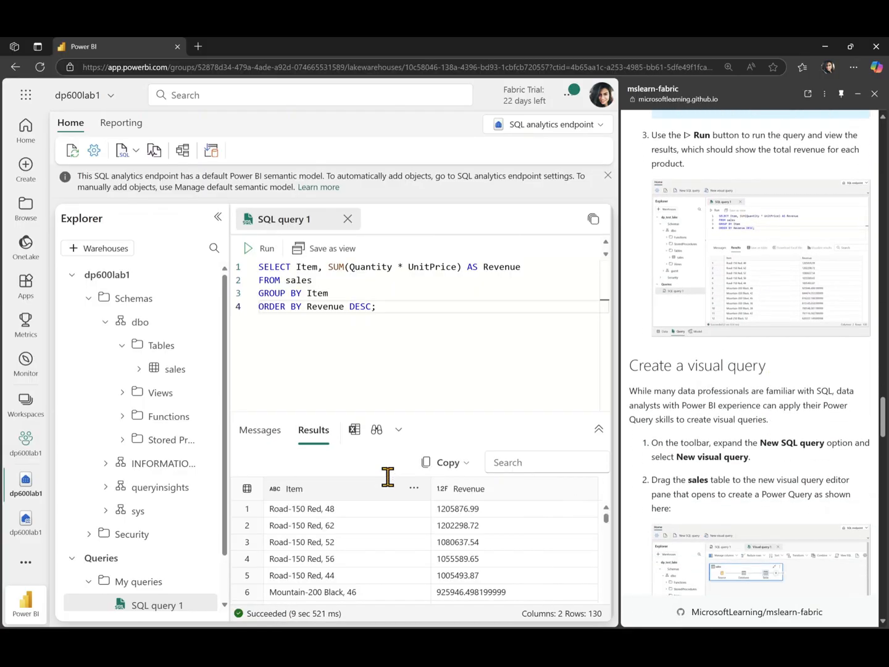
{"action": "mouse_move", "coordinate": [315, 614]}
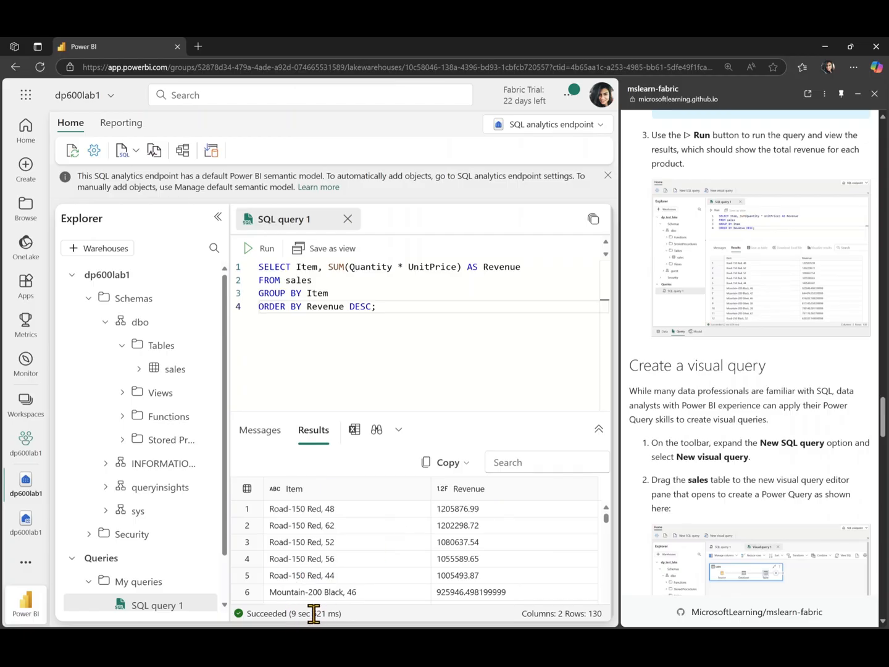
{"action": "mouse_move", "coordinate": [358, 637]}
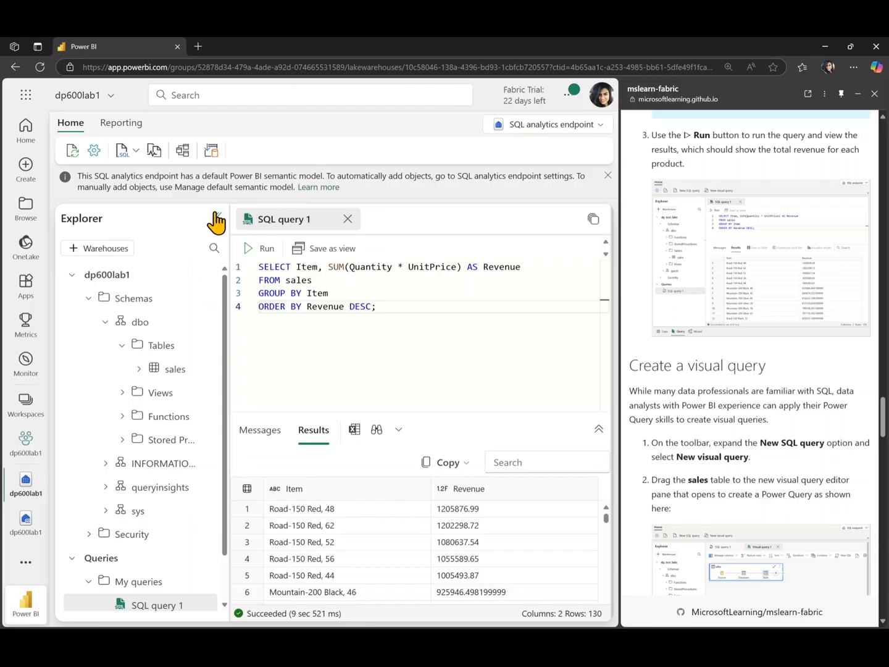
{"action": "left_click", "coordinate": [215, 221]}
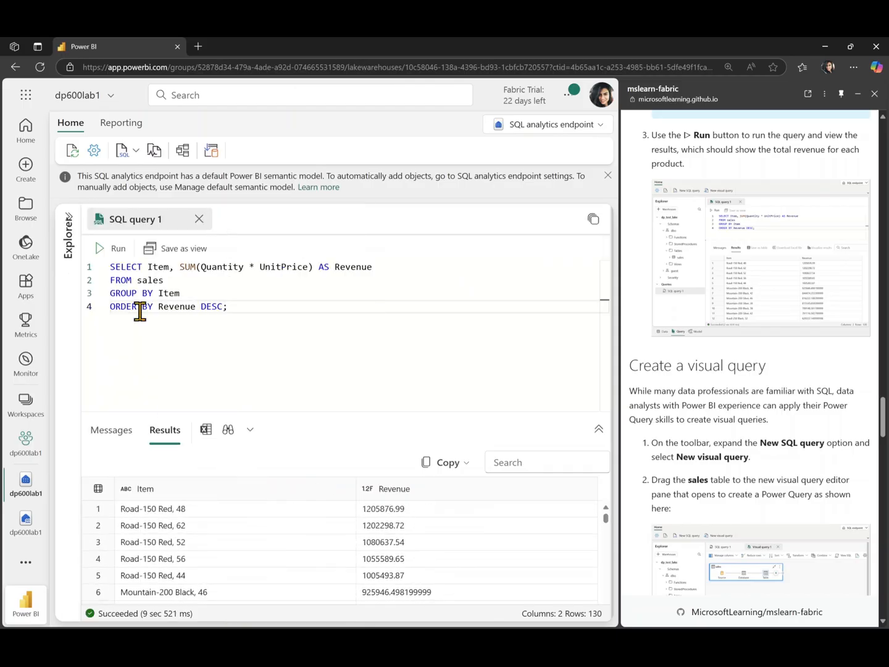
{"action": "mouse_move", "coordinate": [70, 221]}
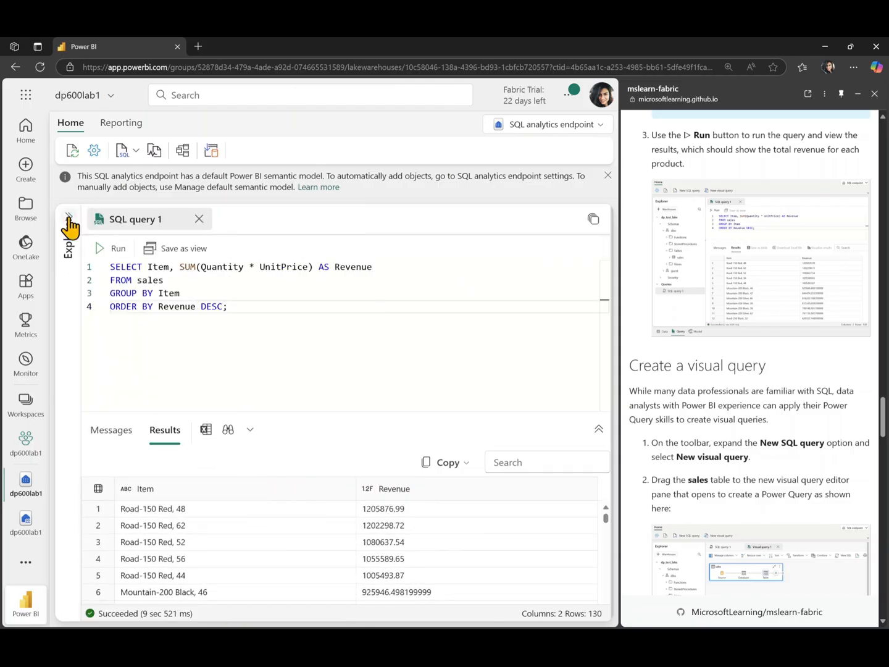
{"action": "left_click", "coordinate": [69, 217]}
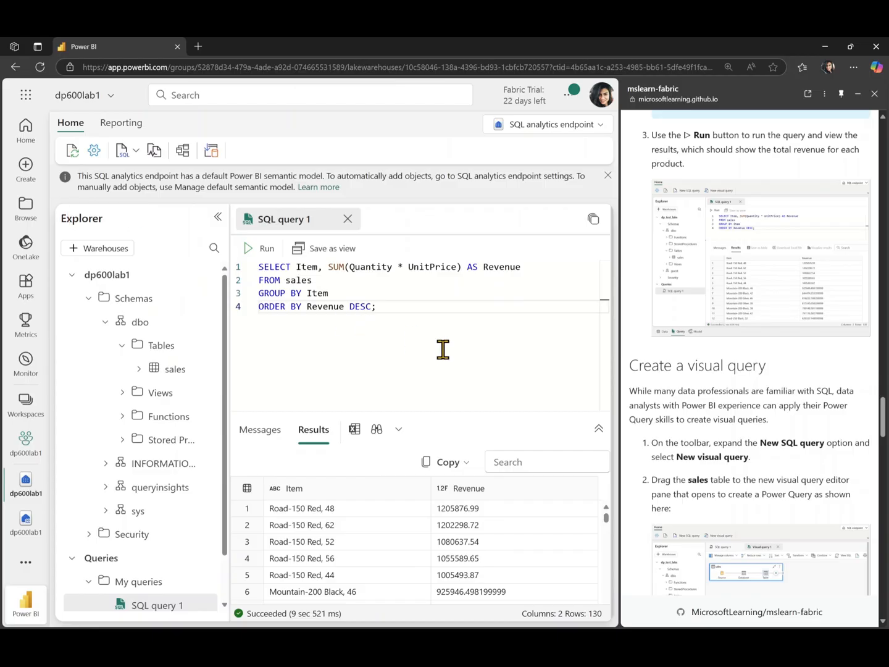
{"action": "mouse_move", "coordinate": [381, 370]}
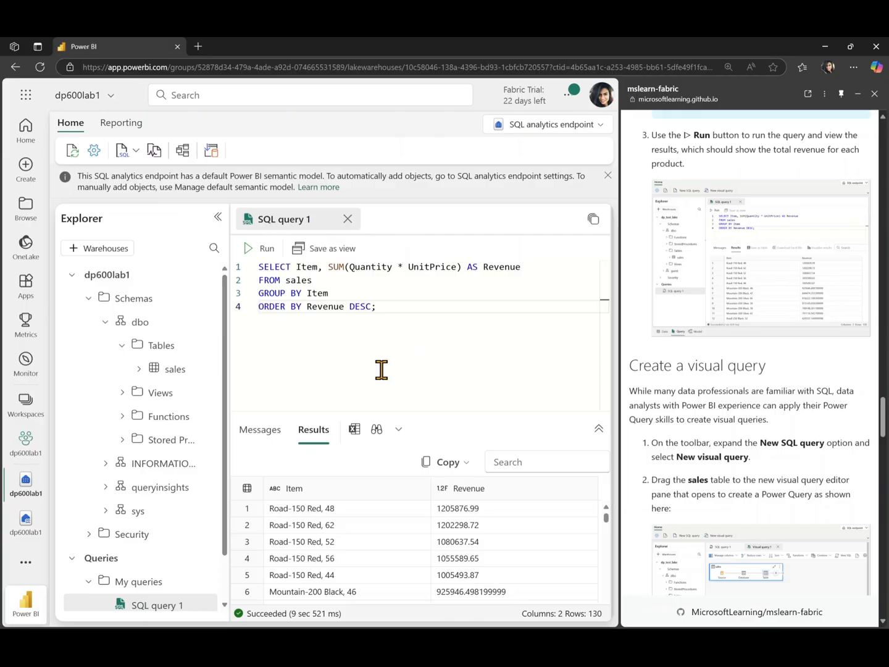
{"action": "mouse_move", "coordinate": [240, 331]}
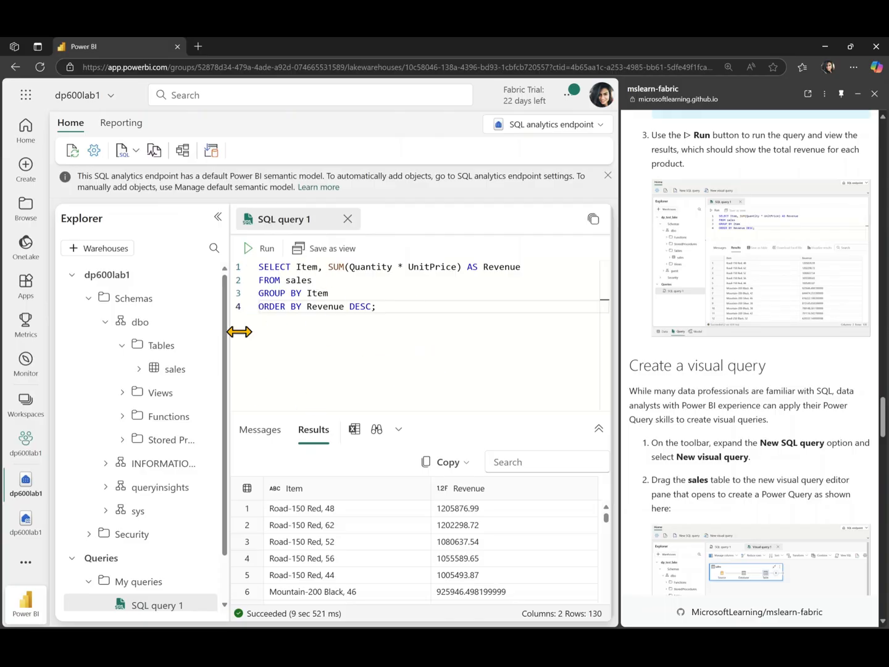
{"action": "left_click", "coordinate": [134, 150]}
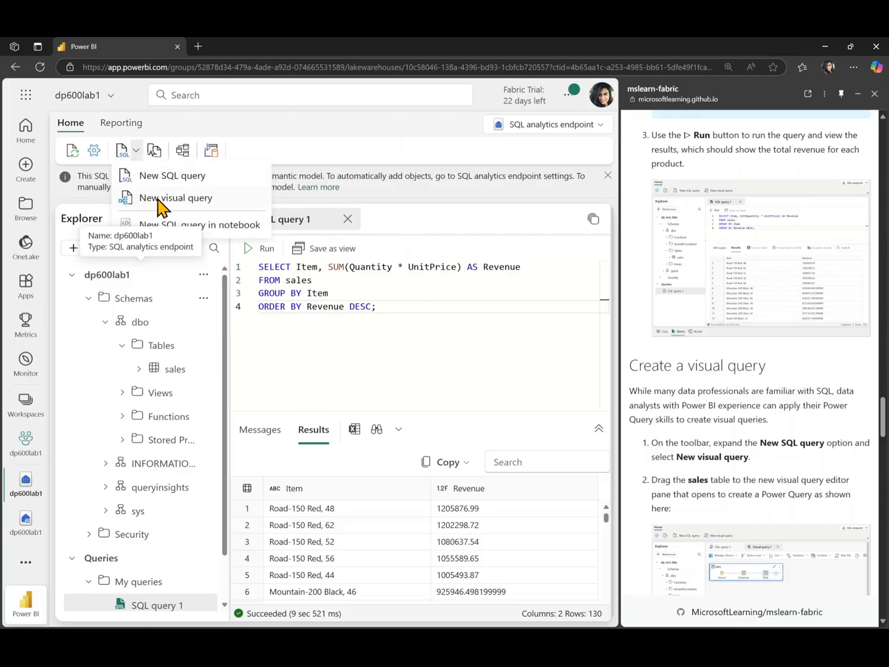
- Start a blank visual query and review the list of open query tabs
{"action": "left_click", "coordinate": [176, 198]}
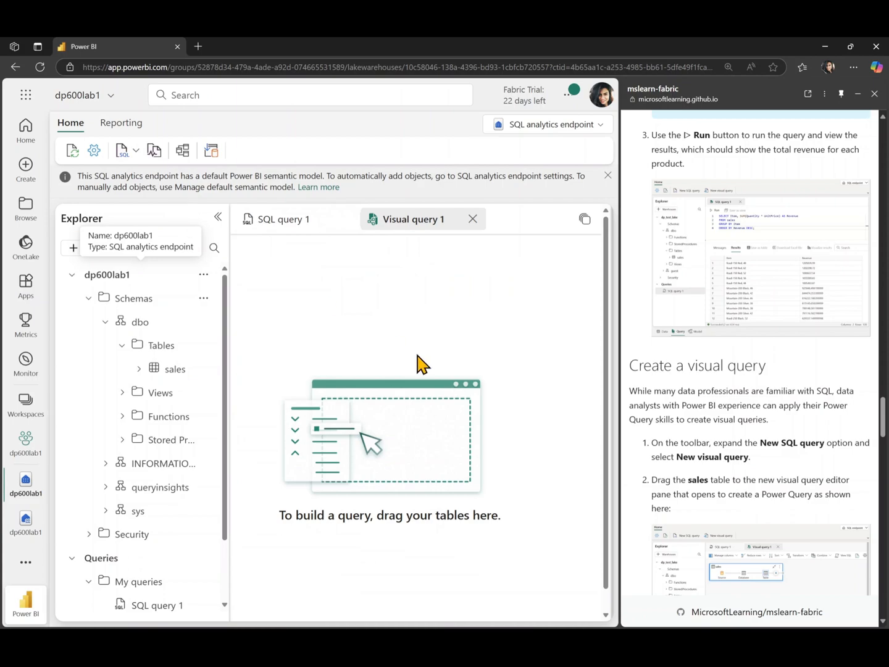
{"action": "left_click_drag", "start_coordinate": [176, 368], "coordinate": [333, 339]}
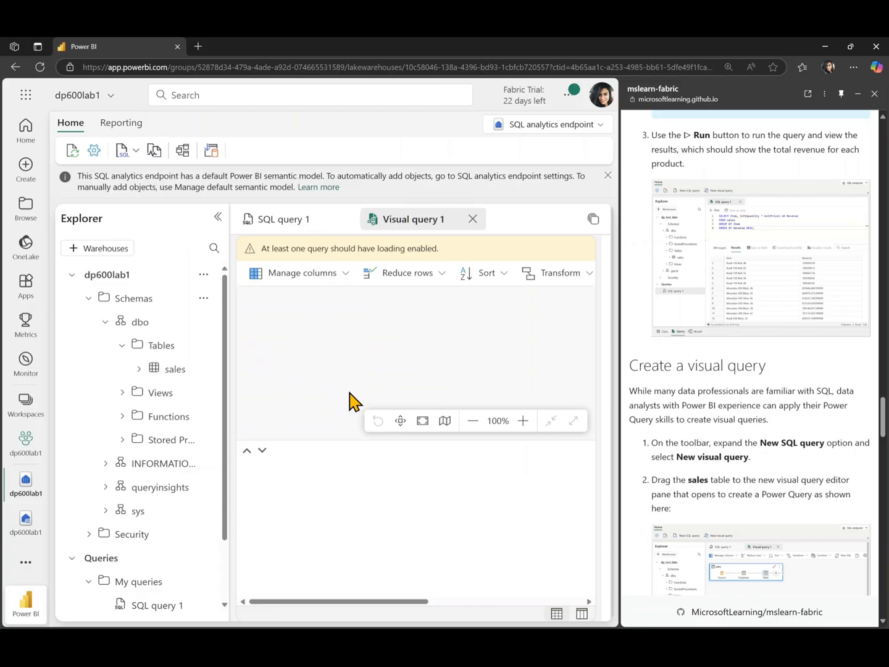
{"action": "mouse_move", "coordinate": [175, 370]}
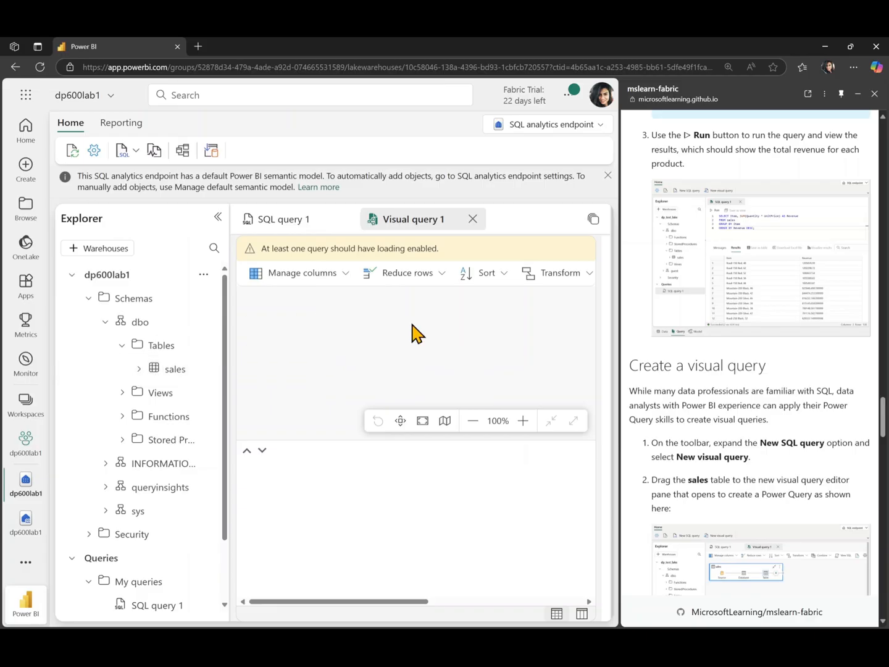
{"action": "left_click", "coordinate": [217, 218]}
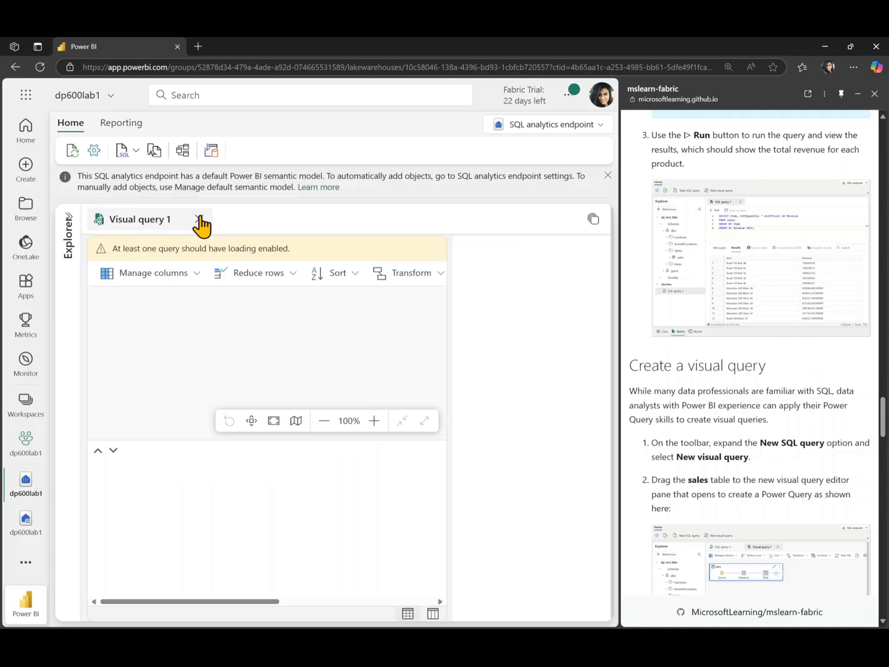
{"action": "mouse_move", "coordinate": [420, 488]}
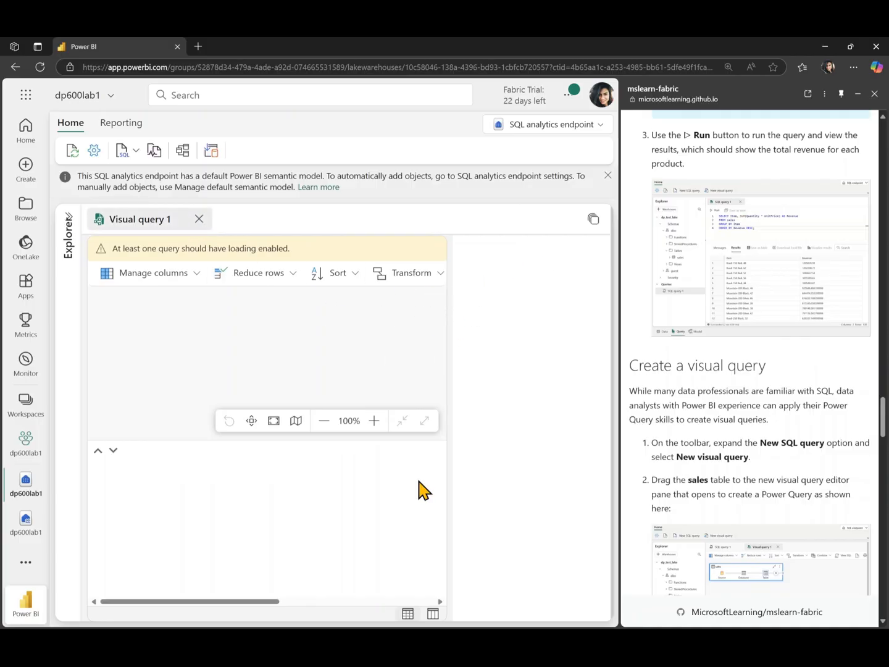
{"action": "left_click", "coordinate": [593, 217]}
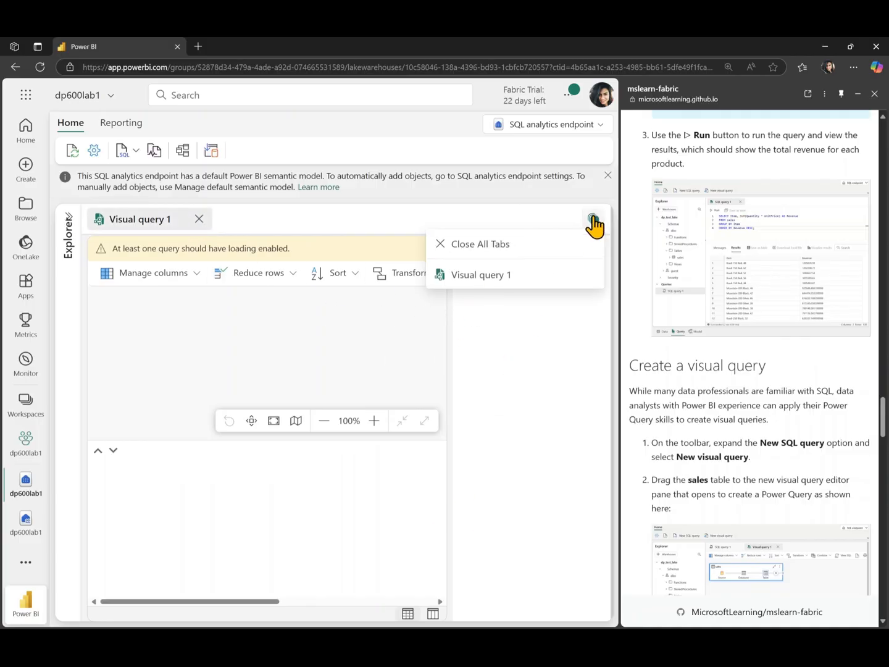
{"action": "left_click", "coordinate": [477, 257]}
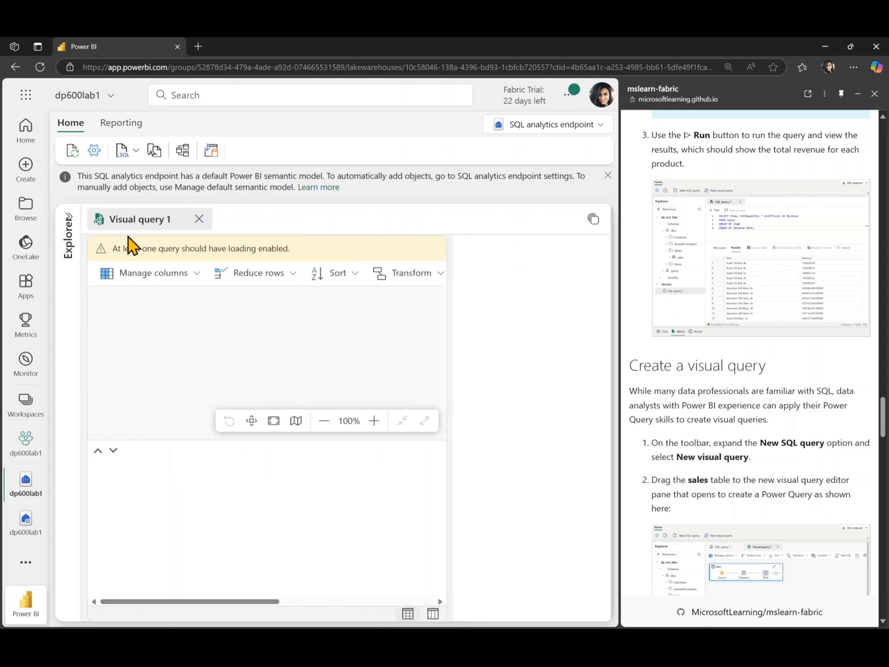
- Close the visual query so the empty query start page shows again
{"action": "left_click", "coordinate": [69, 235]}
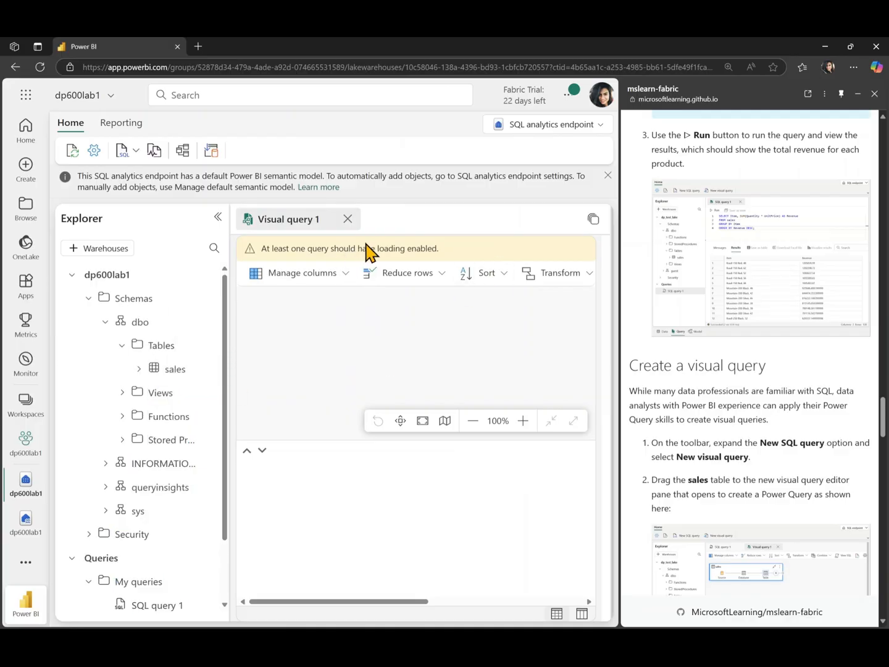
{"action": "left_click", "coordinate": [348, 219]}
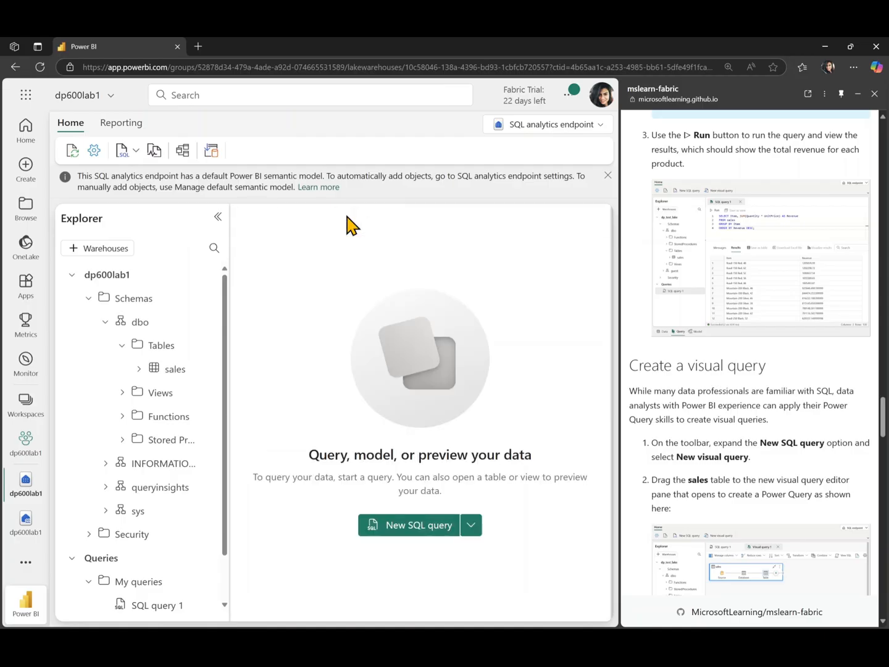
{"action": "left_click", "coordinate": [123, 151]}
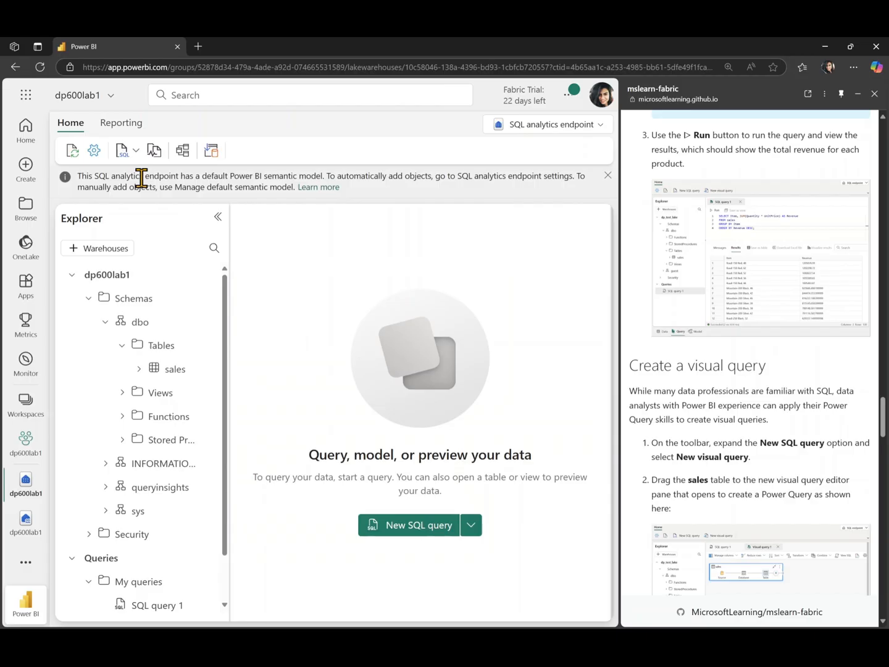
{"action": "left_click", "coordinate": [471, 525]}
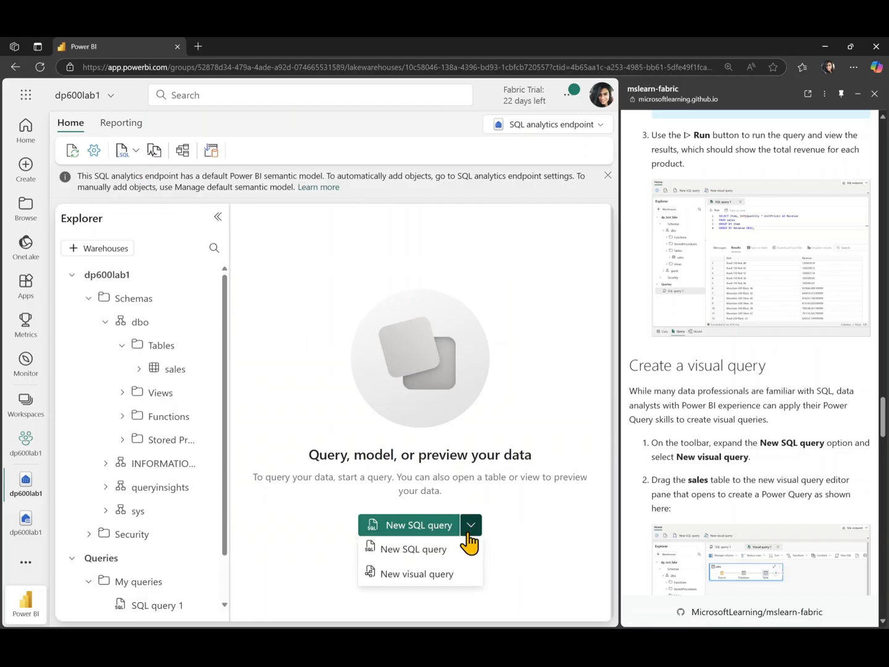
- Start a new visual query and drag the sales table onto its canvas to preview its rows
{"action": "left_click", "coordinate": [418, 573]}
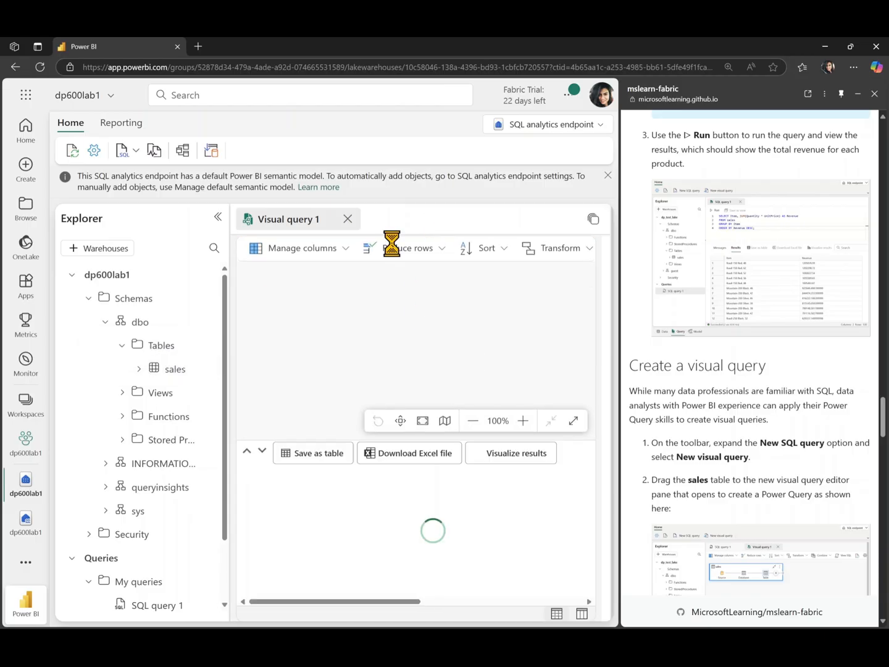
{"action": "left_click_drag", "start_coordinate": [175, 368], "coordinate": [371, 306]}
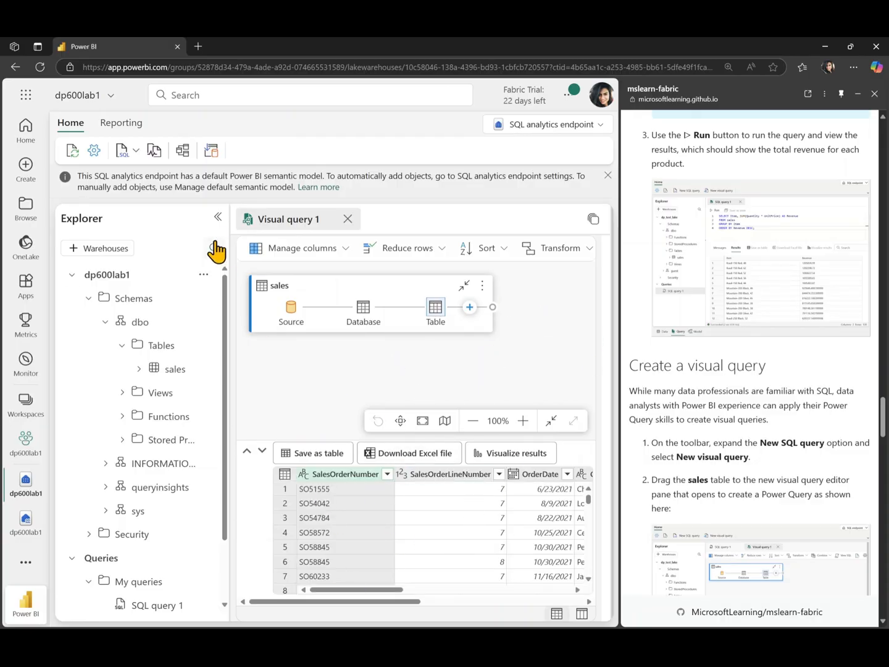
{"action": "left_click", "coordinate": [218, 217]}
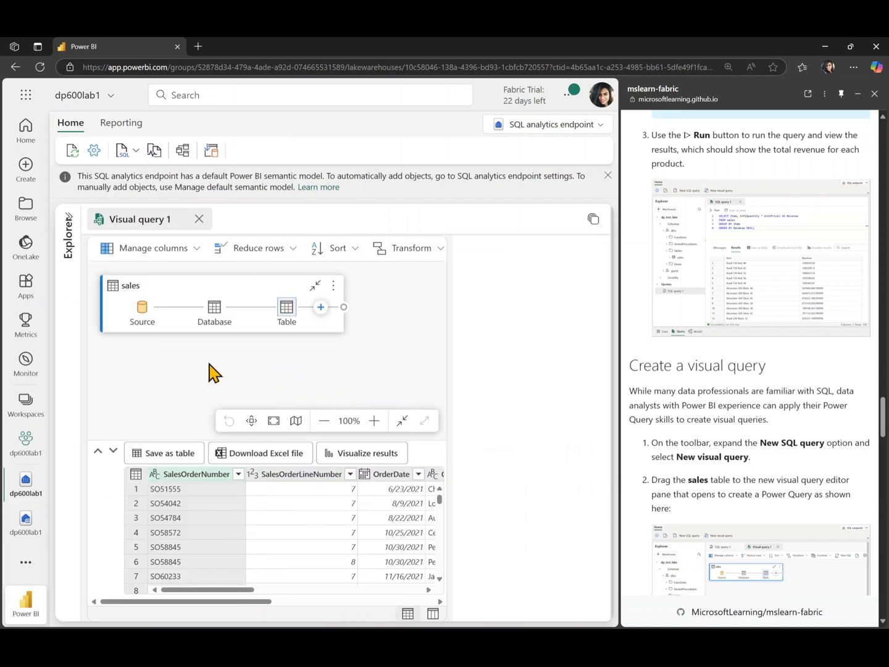
{"action": "mouse_move", "coordinate": [301, 361]}
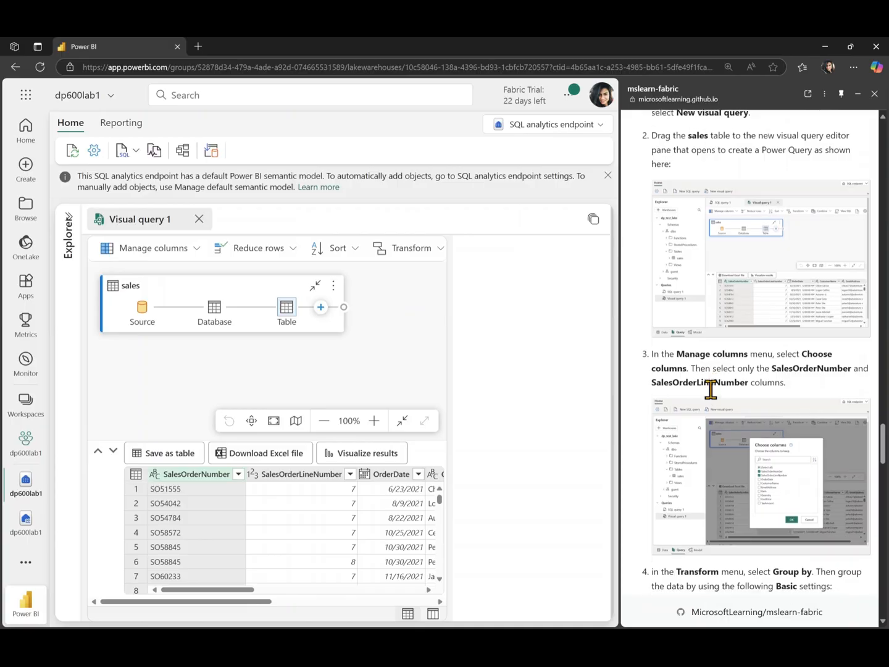
{"action": "scroll", "scroll_direction": "down", "scroll_amount": 3}
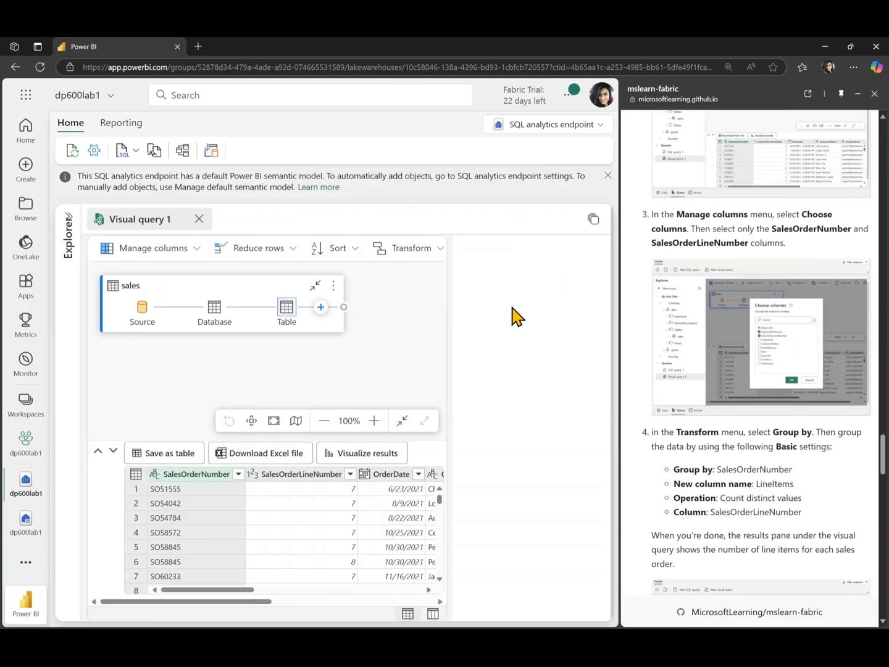
- Keep only SalesOrderNumber and SalesOrderLineNumber via Choose columns and confirm
{"action": "left_click", "coordinate": [153, 248]}
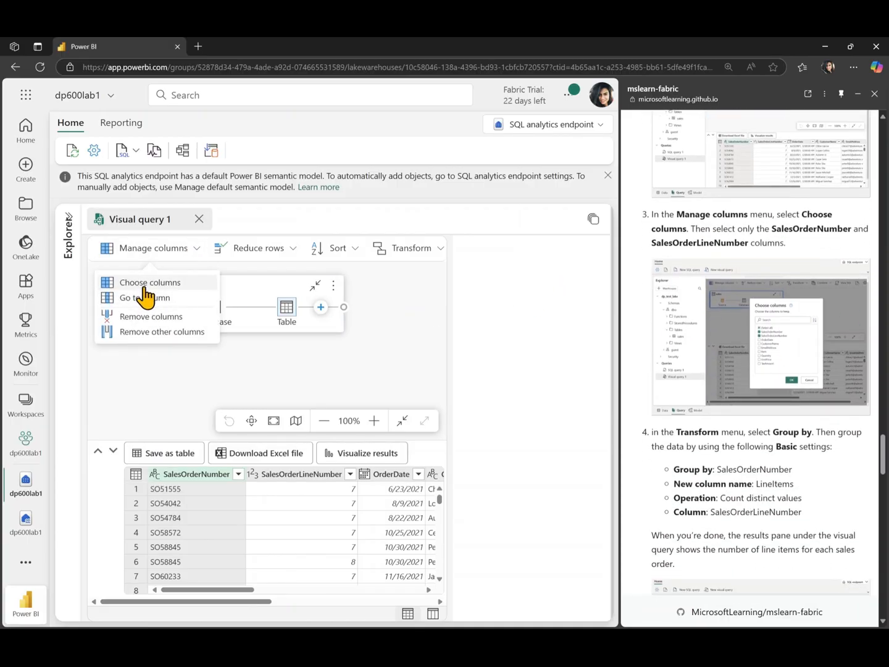
{"action": "left_click", "coordinate": [150, 281]}
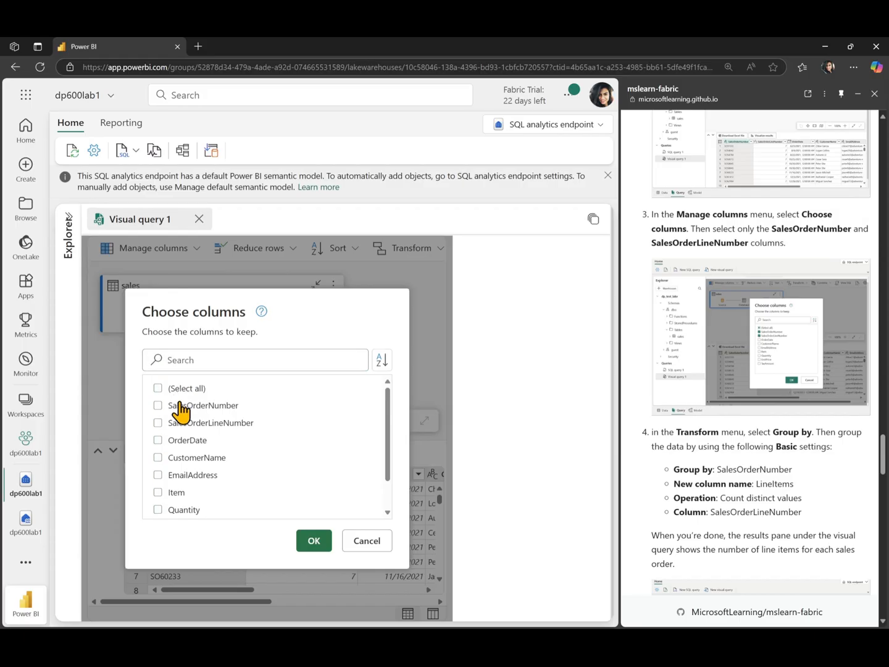
{"action": "left_click", "coordinate": [158, 422]}
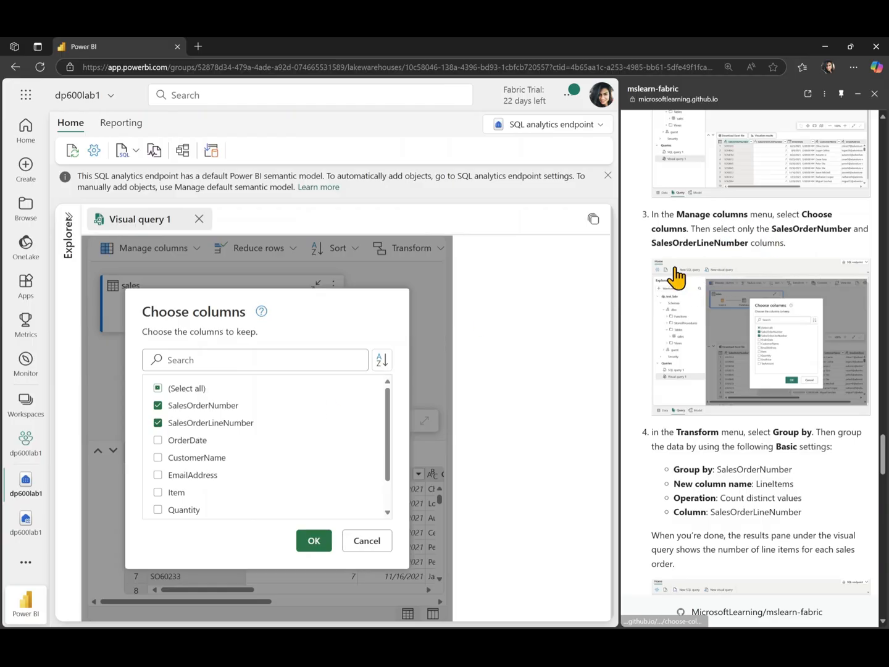
{"action": "left_click", "coordinate": [314, 541]}
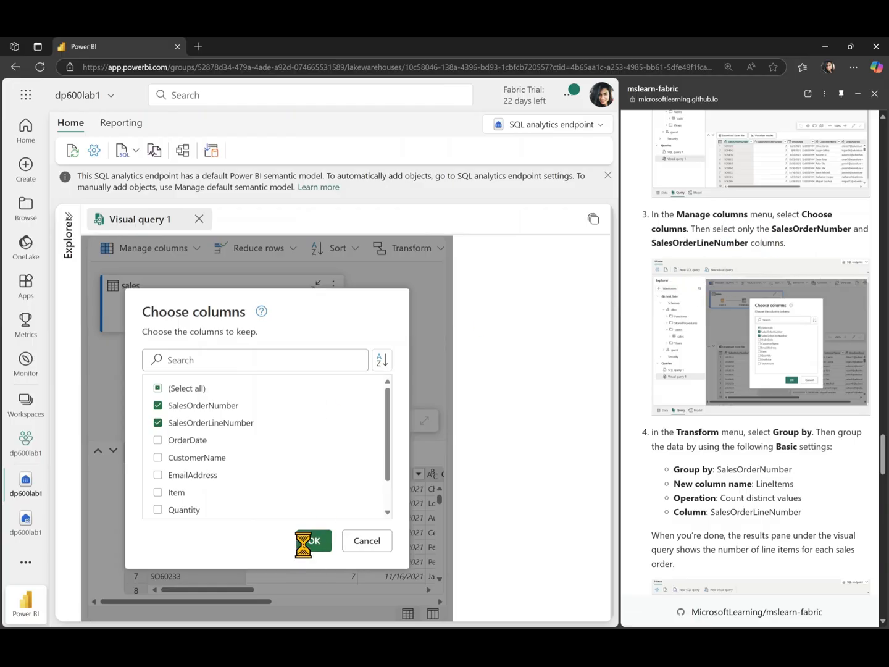
{"action": "left_click", "coordinate": [316, 541]}
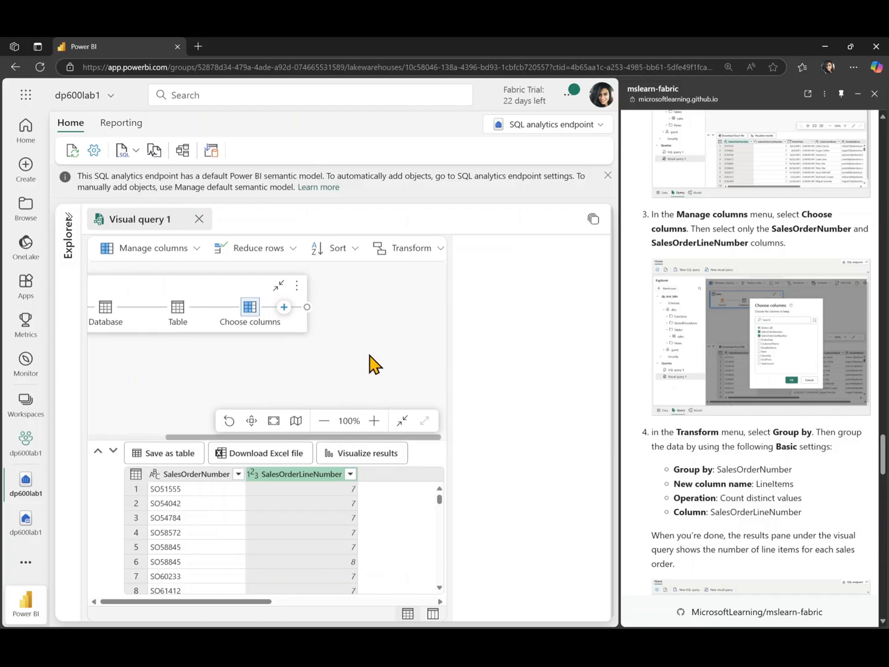
{"action": "scroll", "scroll_direction": "down", "scroll_amount": 3}
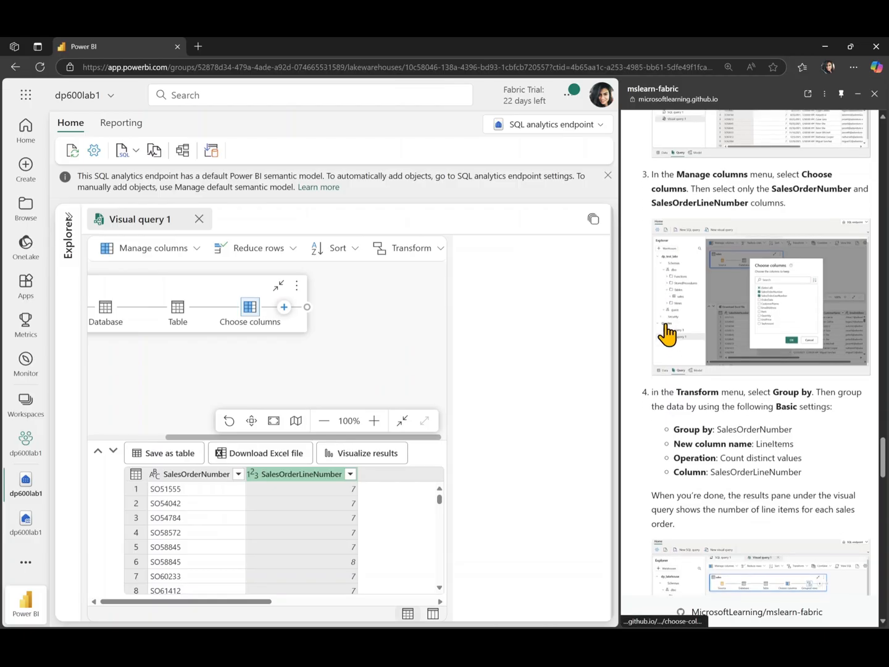
- Start a Group by on SalesOrderNumber with the new column named LineItems
{"action": "left_click", "coordinate": [410, 247]}
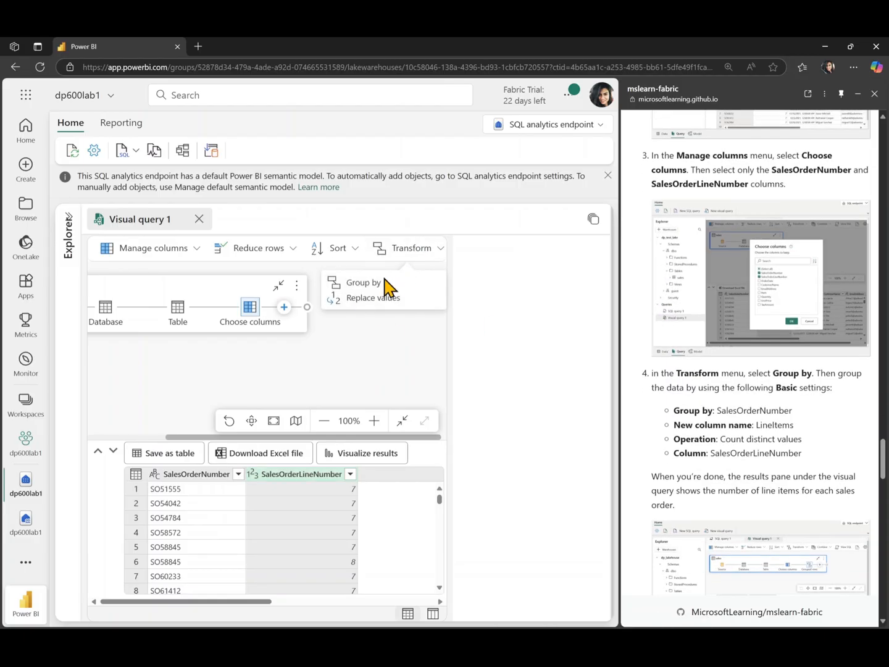
{"action": "left_click", "coordinate": [363, 281]}
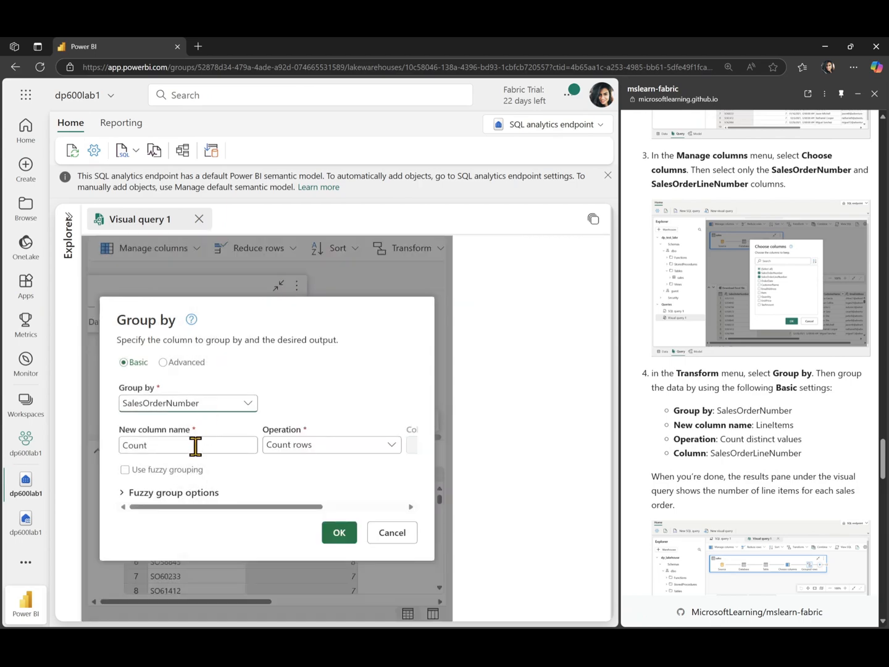
{"action": "double_click", "coordinate": [134, 444]}
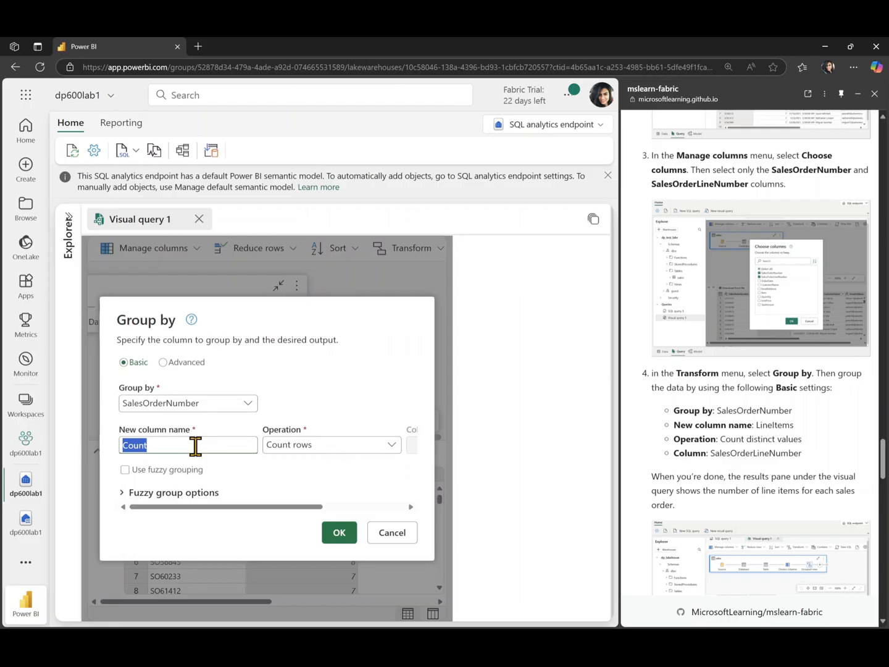
{"action": "type", "text": "LineItems"}
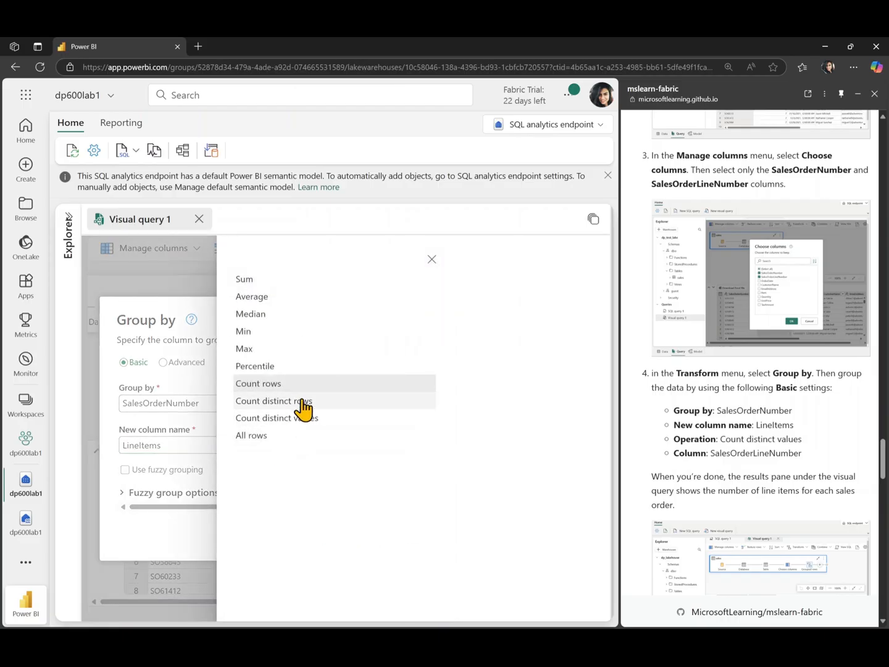
{"action": "mouse_move", "coordinate": [316, 421]}
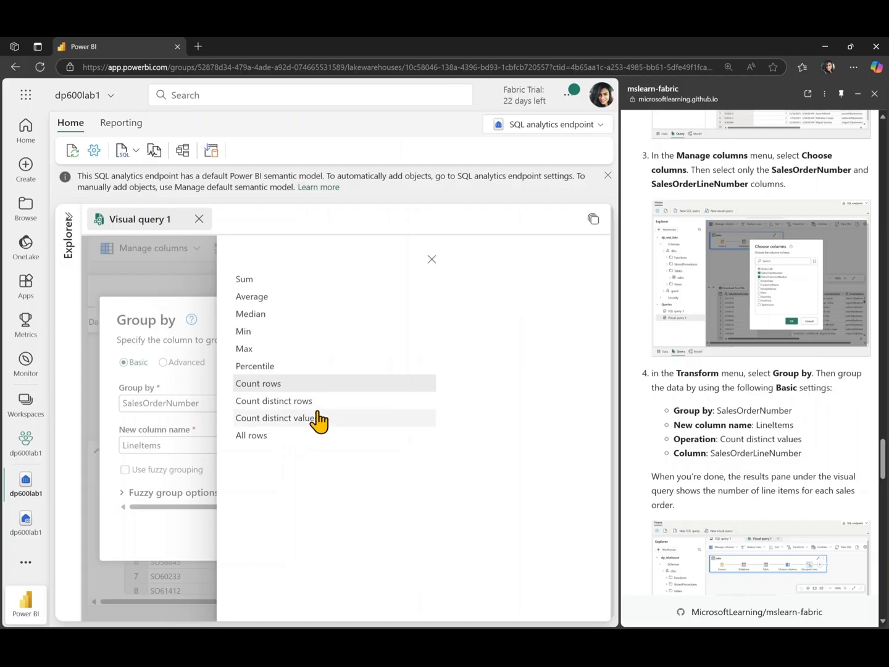
- Make LineItems count distinct SalesOrderLineNumber values and apply the grouping
{"action": "left_click", "coordinate": [279, 417]}
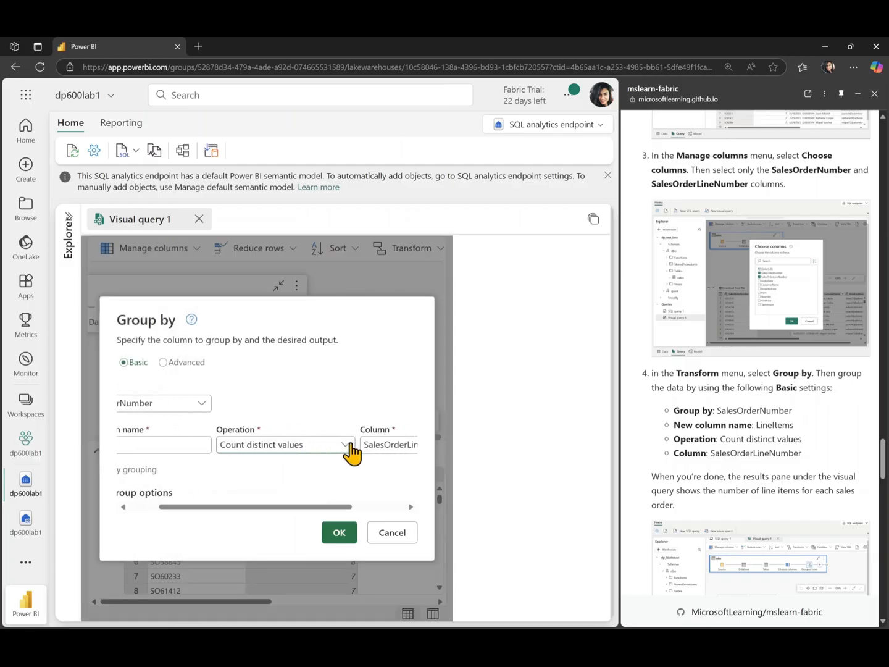
{"action": "left_click", "coordinate": [414, 444]}
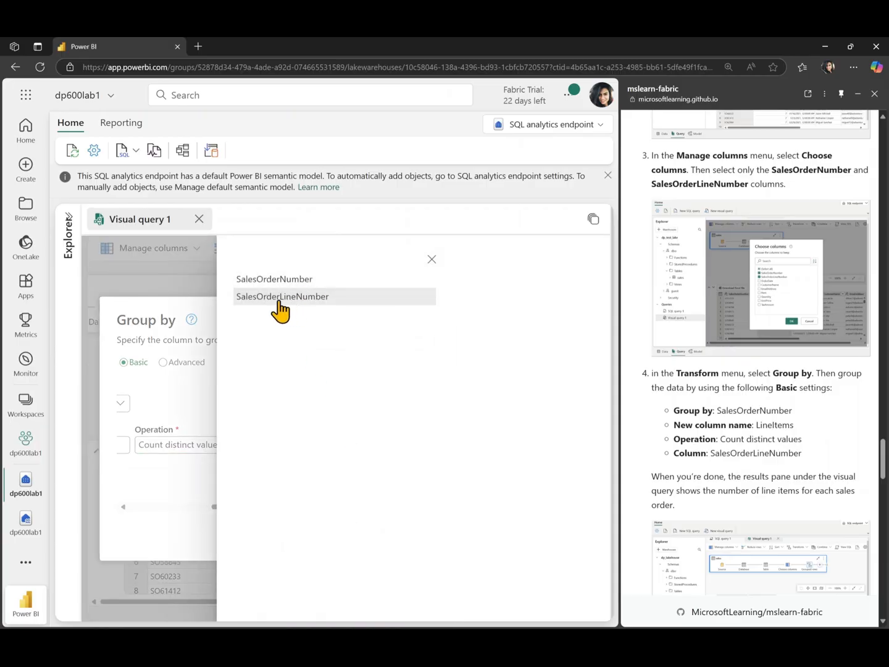
{"action": "left_click", "coordinate": [281, 297]}
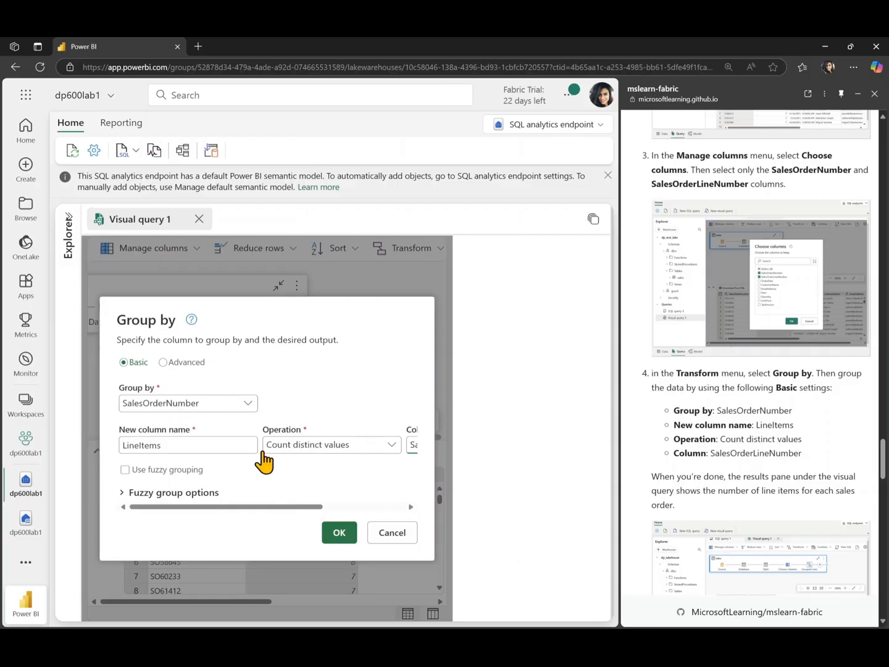
{"action": "left_click", "coordinate": [339, 532]}
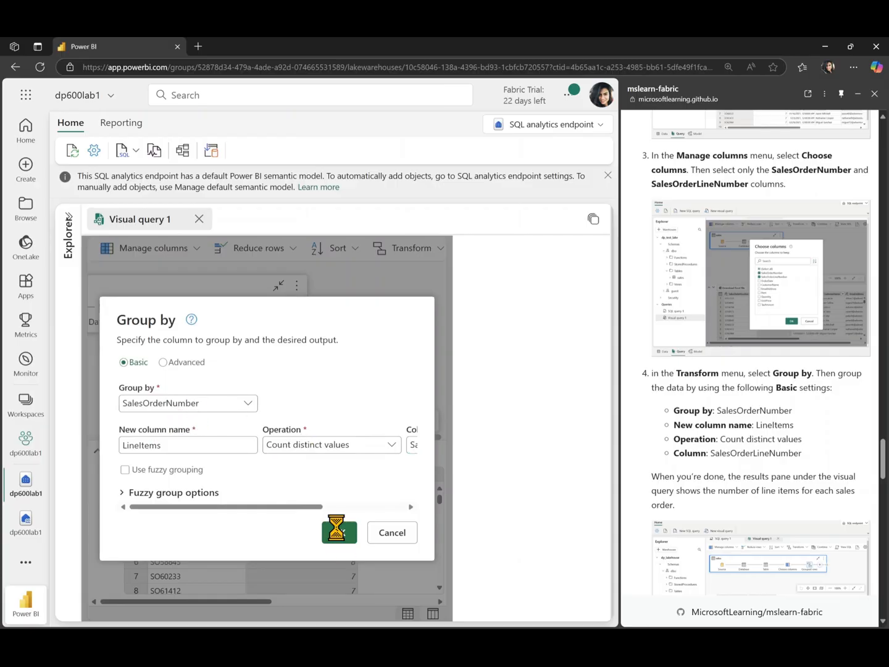
{"action": "left_click", "coordinate": [338, 532]}
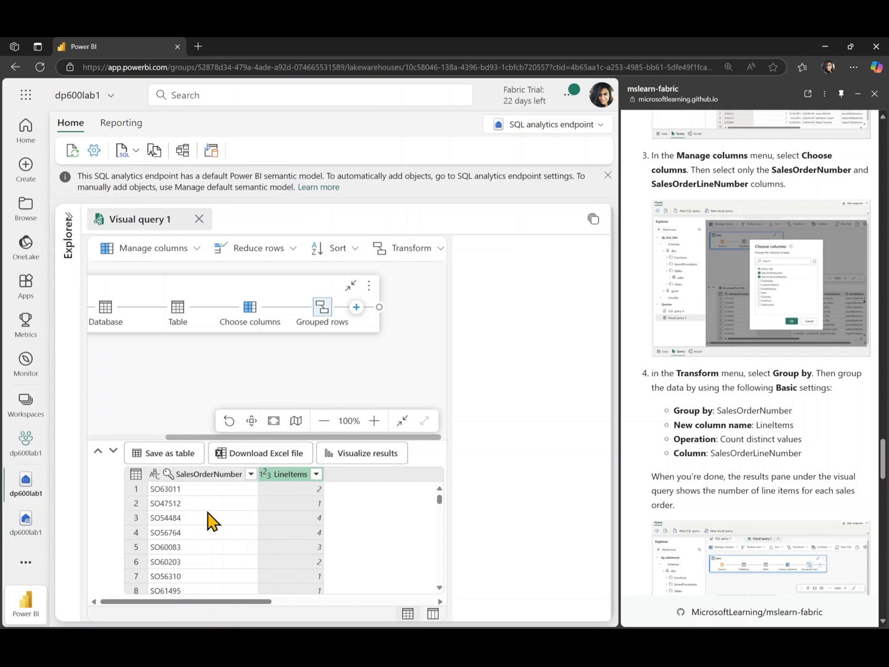
{"action": "mouse_move", "coordinate": [210, 484]}
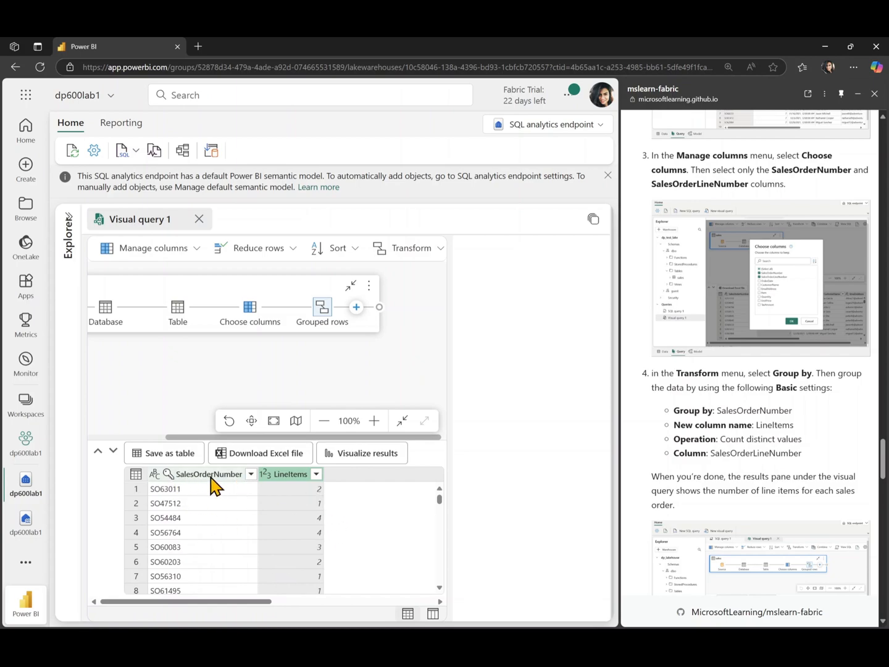
{"action": "mouse_move", "coordinate": [297, 521]}
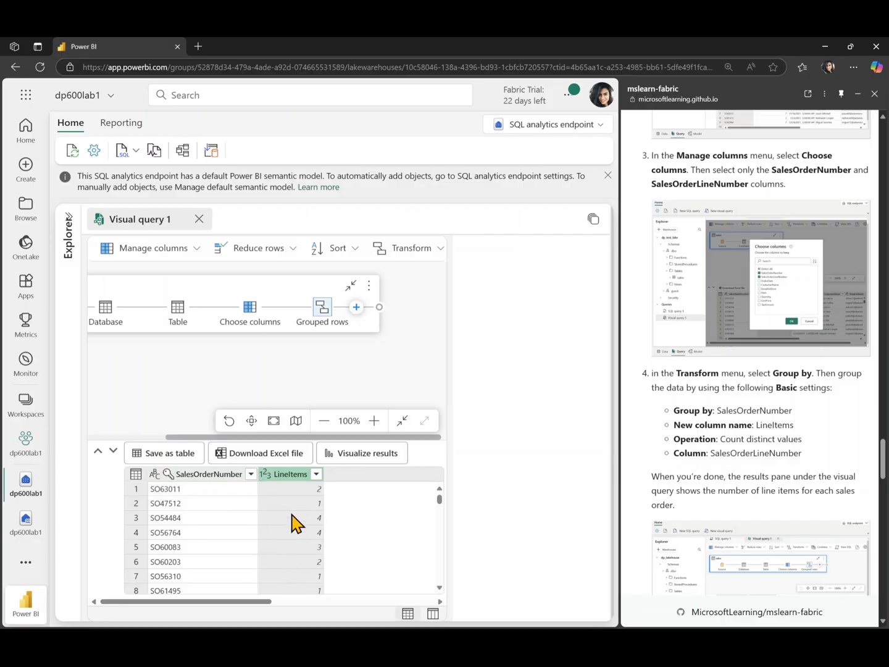
{"action": "mouse_move", "coordinate": [342, 555]}
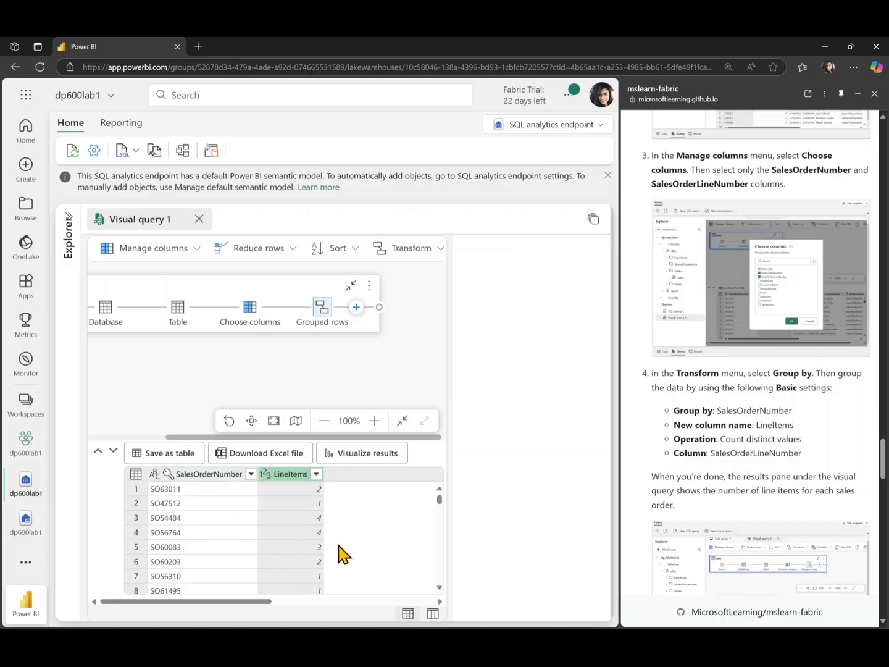
- Scroll the Explorer down to My queries and the Model layouts entry
{"action": "scroll", "scroll_direction": "down", "scroll_amount": 3}
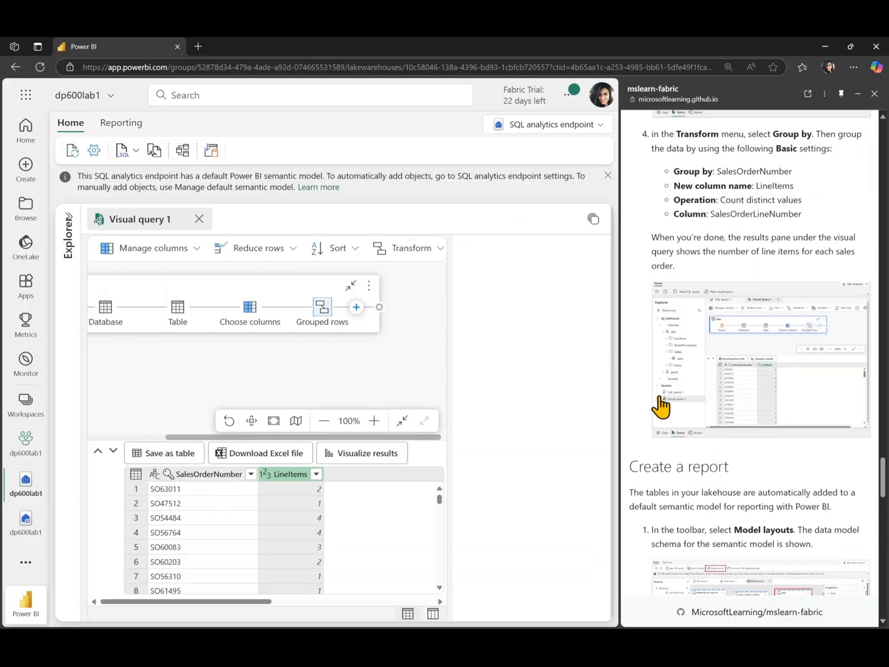
{"action": "scroll", "scroll_direction": "down", "scroll_amount": 3}
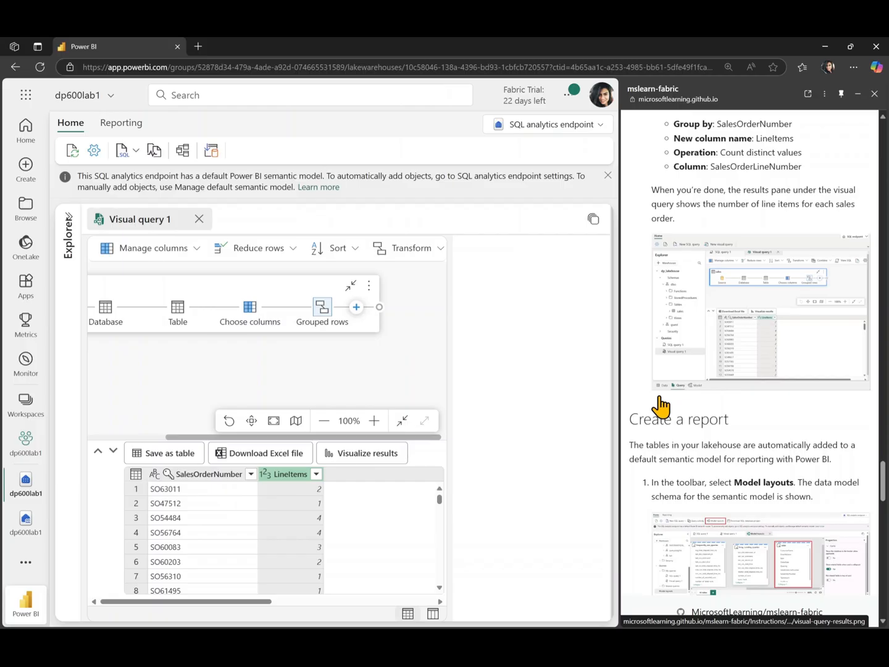
{"action": "scroll", "scroll_direction": "down", "scroll_amount": 3}
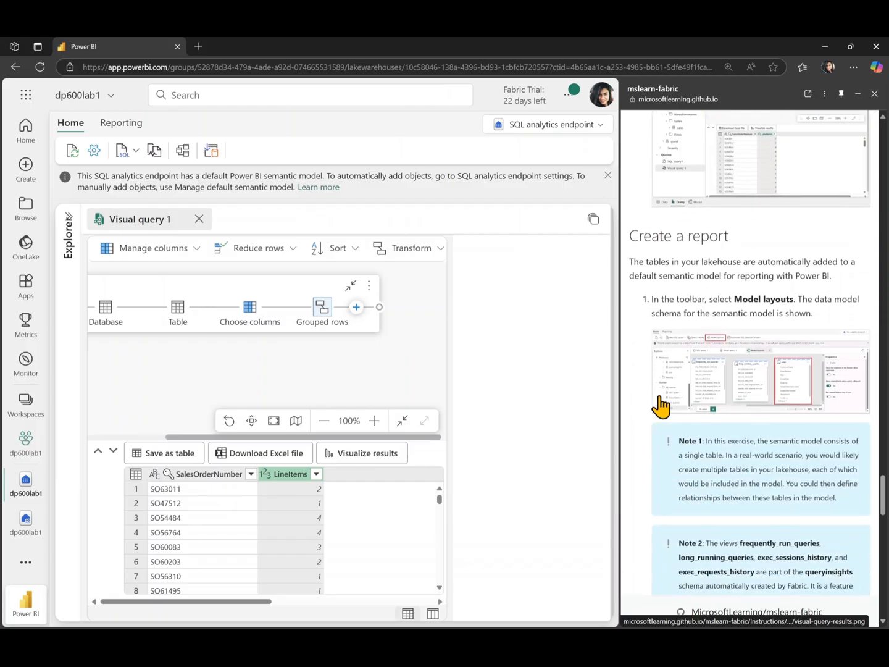
{"action": "scroll", "scroll_direction": "down", "scroll_amount": 3}
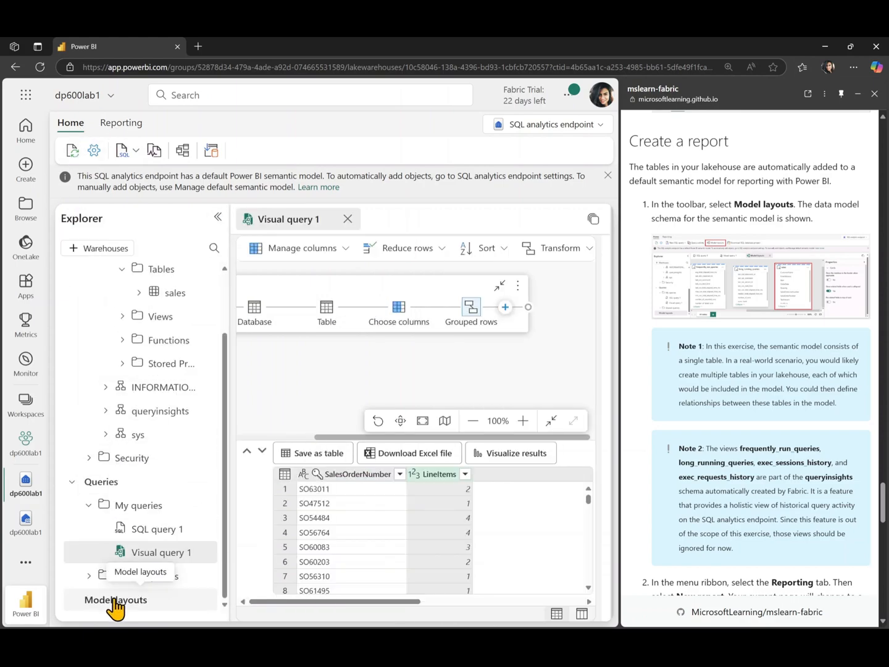
{"action": "mouse_move", "coordinate": [106, 612]}
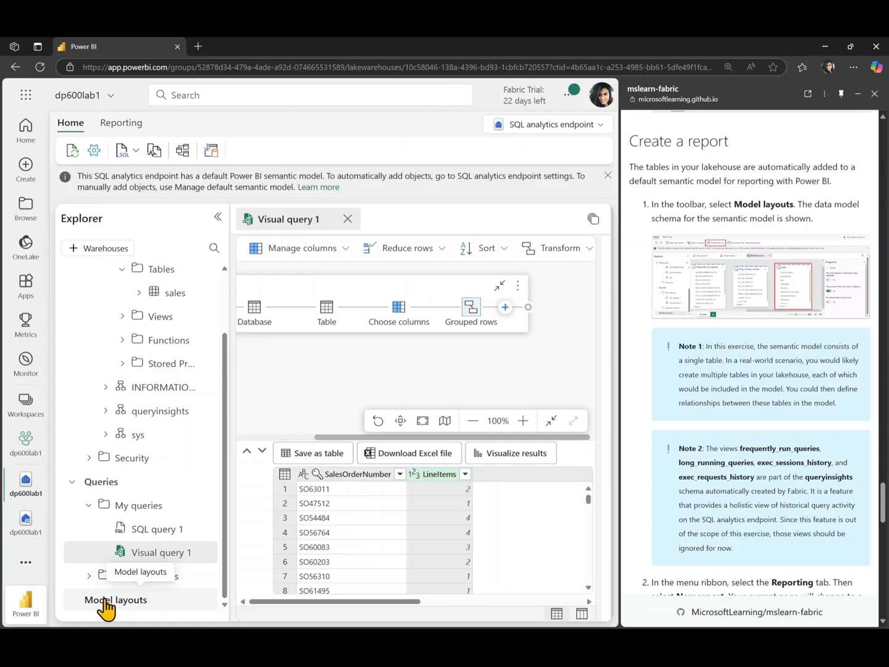
- Show the Model layouts diagram of the sales table with the side panes collapsed
{"action": "left_click", "coordinate": [116, 600]}
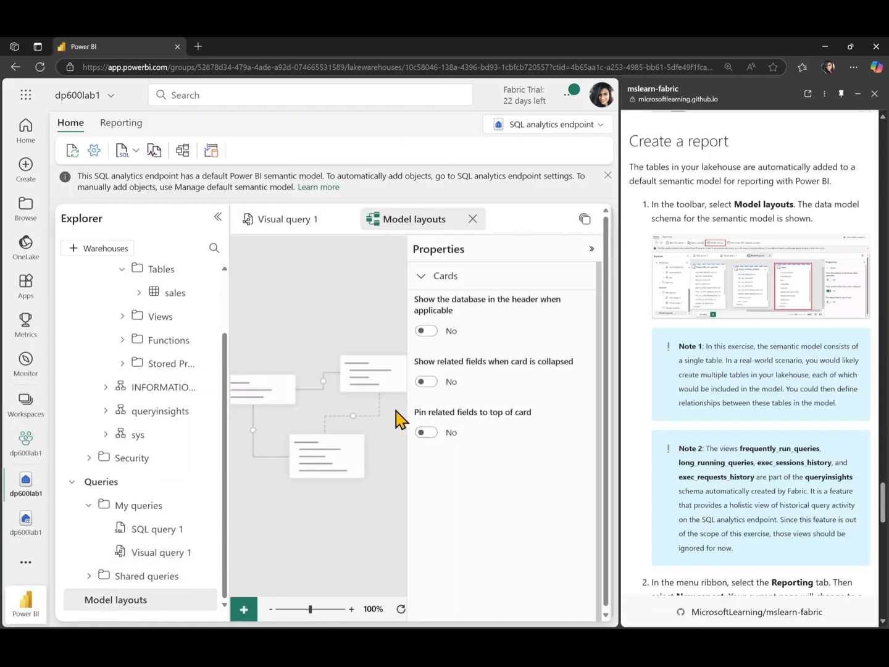
{"action": "left_click", "coordinate": [426, 381]}
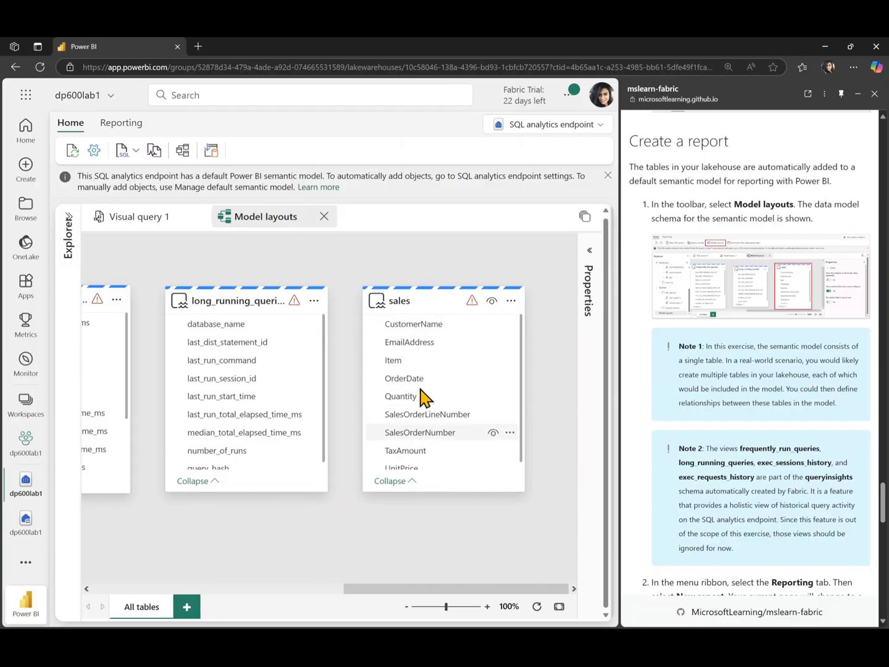
{"action": "mouse_move", "coordinate": [469, 368]}
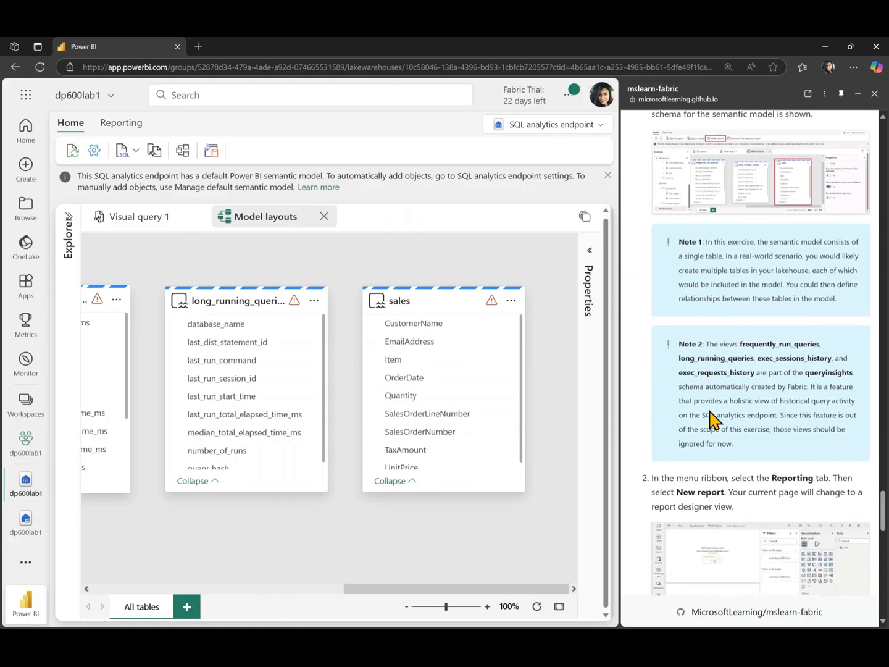
{"action": "scroll", "scroll_direction": "down", "scroll_amount": 3}
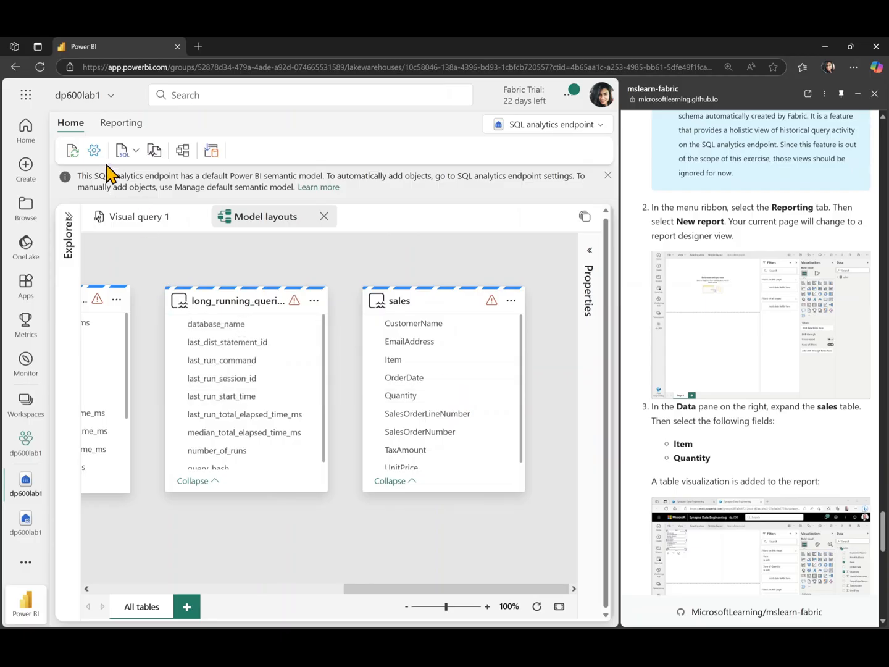
- Create a new blank report on the default semantic model from the Reporting options
{"action": "left_click", "coordinate": [121, 123]}
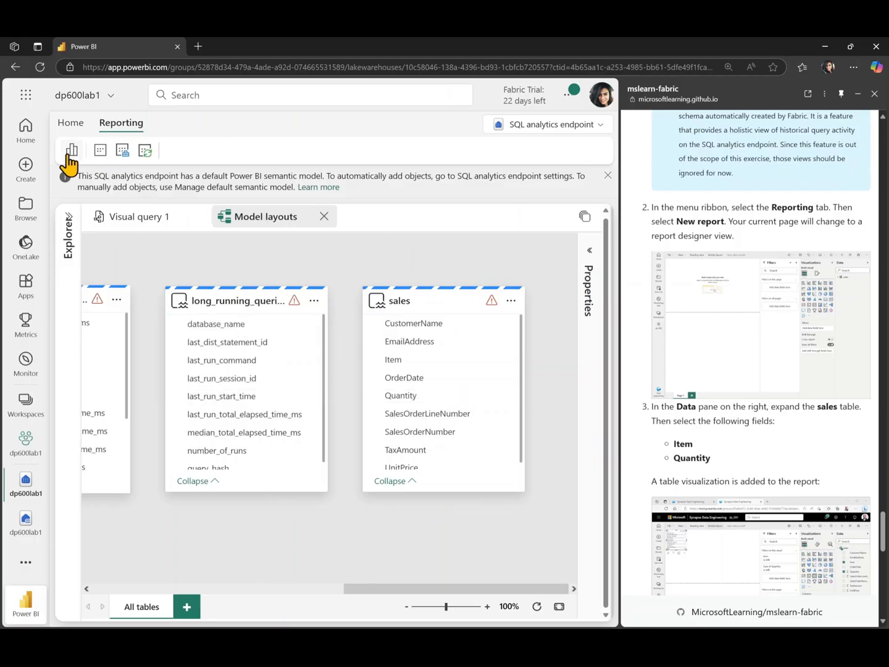
{"action": "mouse_move", "coordinate": [72, 150]}
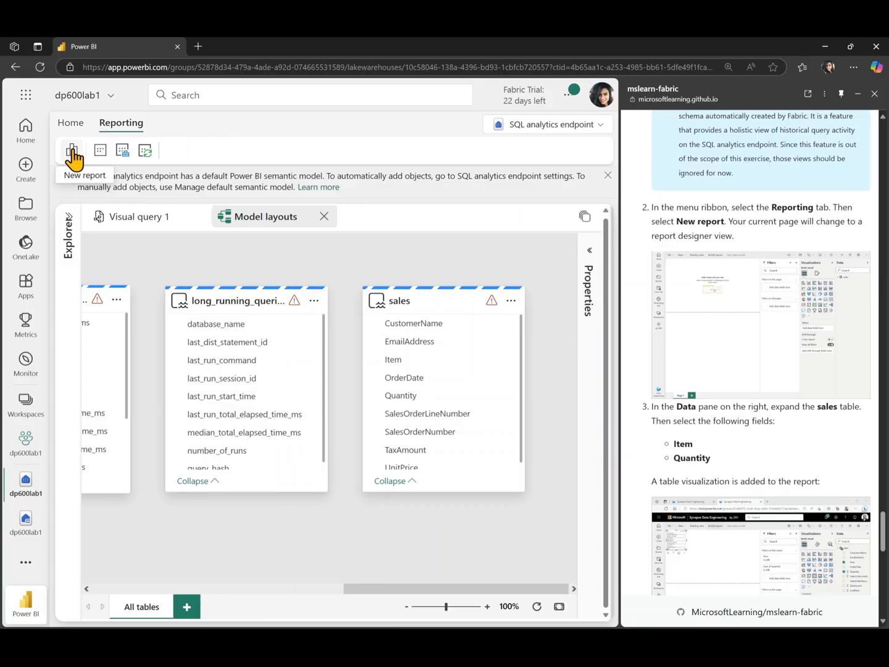
{"action": "mouse_move", "coordinate": [117, 262]}
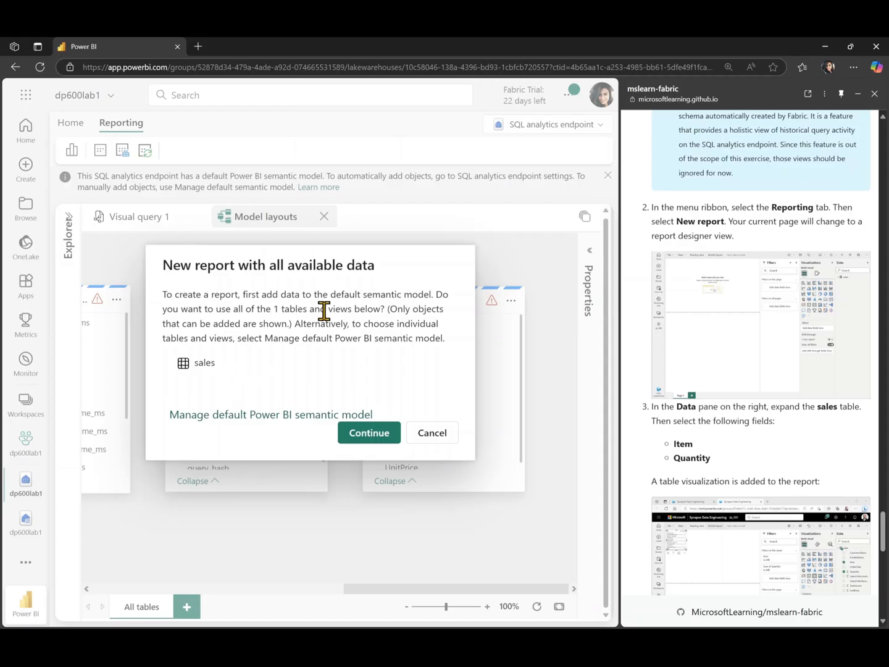
{"action": "mouse_move", "coordinate": [228, 383]}
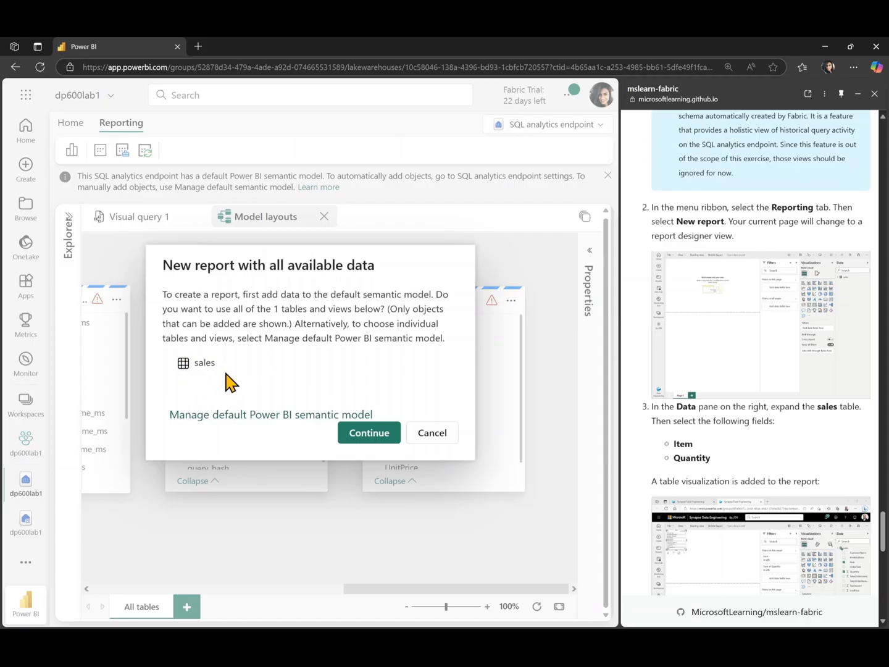
{"action": "mouse_move", "coordinate": [193, 471]}
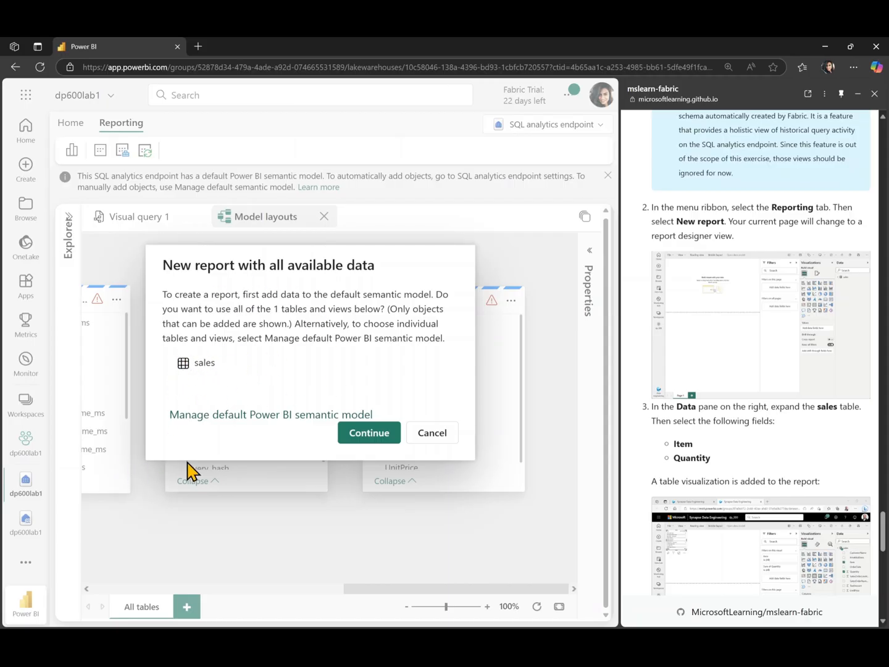
{"action": "left_click", "coordinate": [368, 433]}
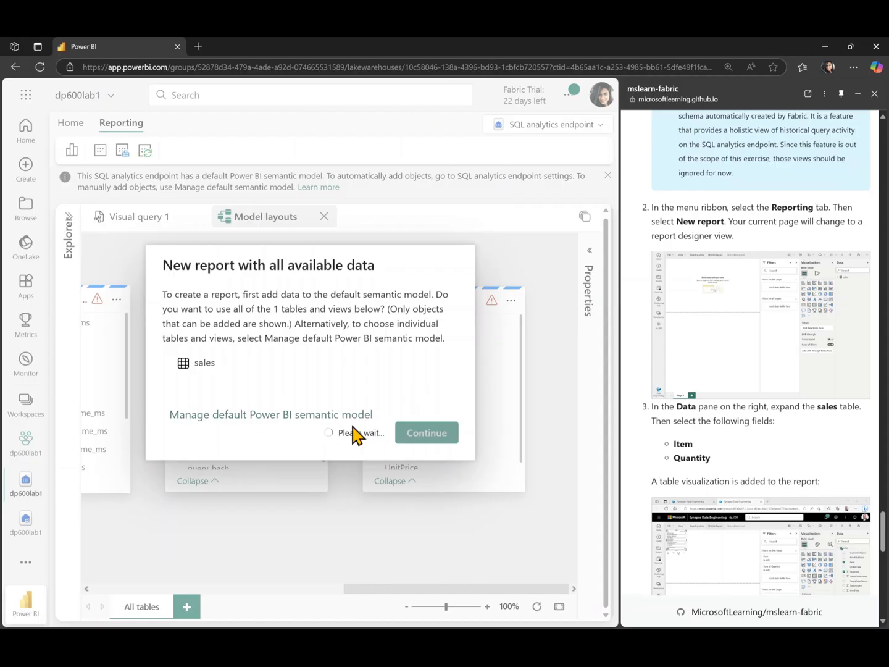
{"action": "left_click", "coordinate": [427, 432]}
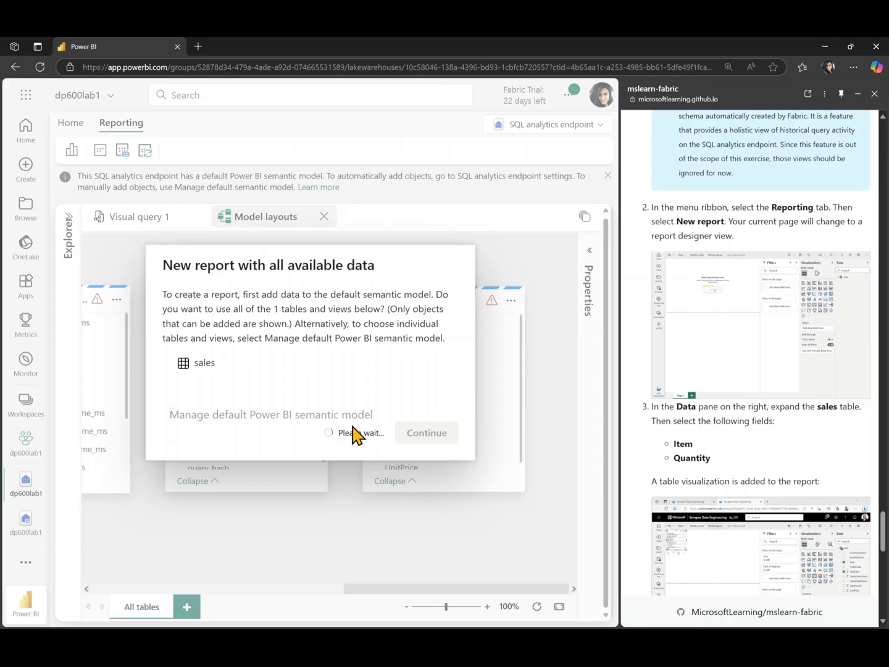
{"action": "left_click", "coordinate": [426, 432]}
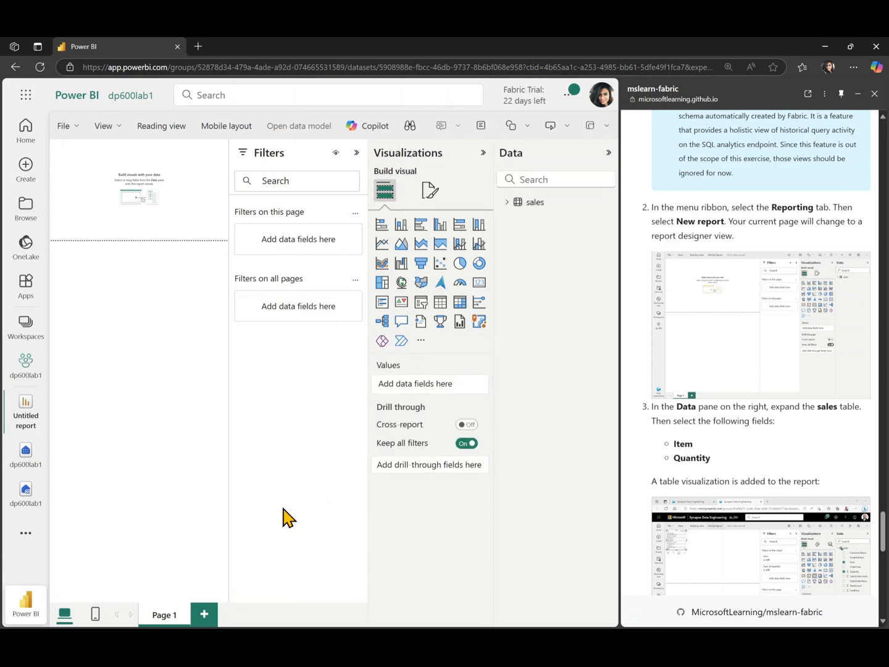
{"action": "mouse_move", "coordinate": [362, 476]}
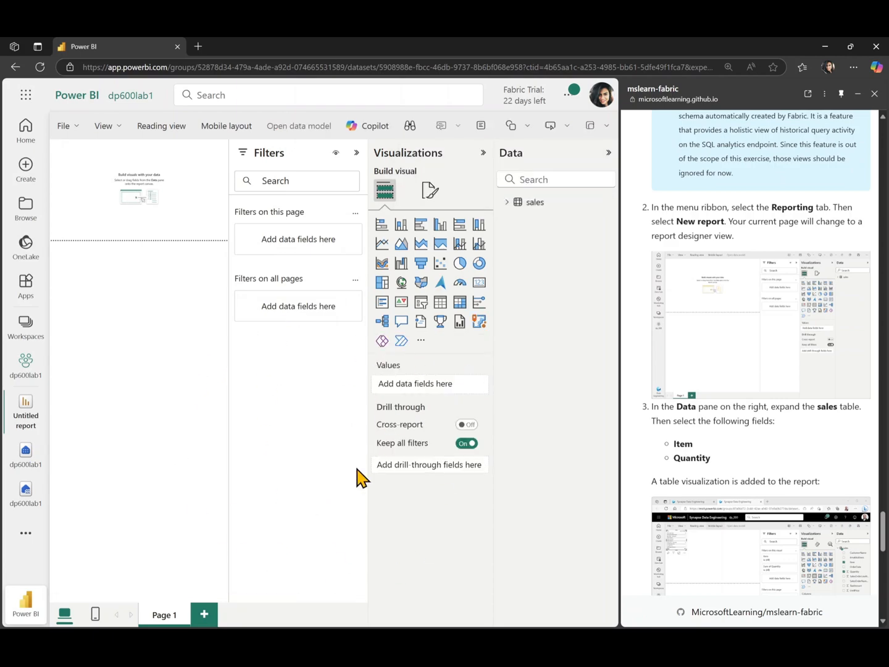
{"action": "mouse_move", "coordinate": [353, 298]}
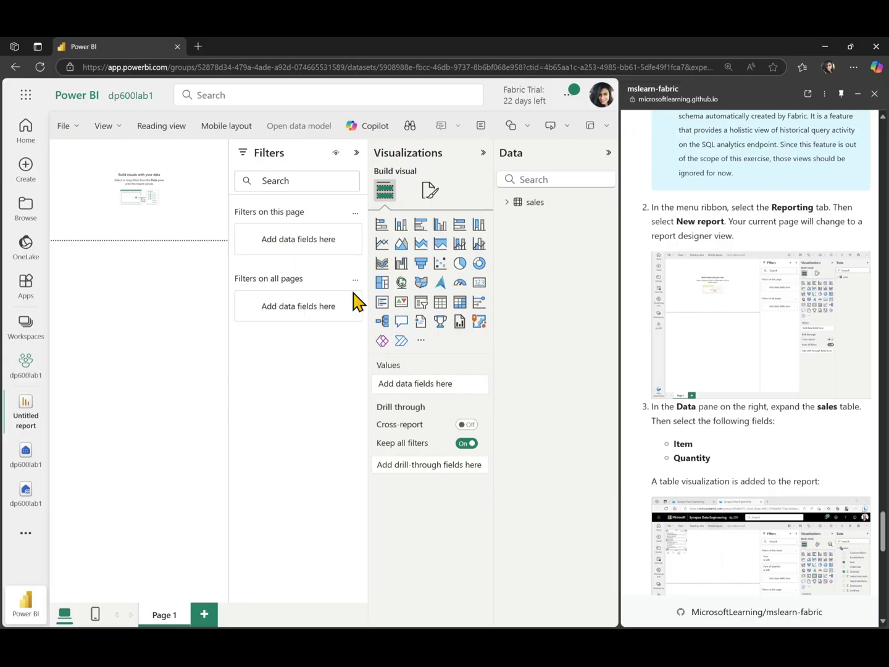
- Collapse Filters and add Item and Quantity from sales as a table visual
{"action": "left_click", "coordinate": [356, 153]}
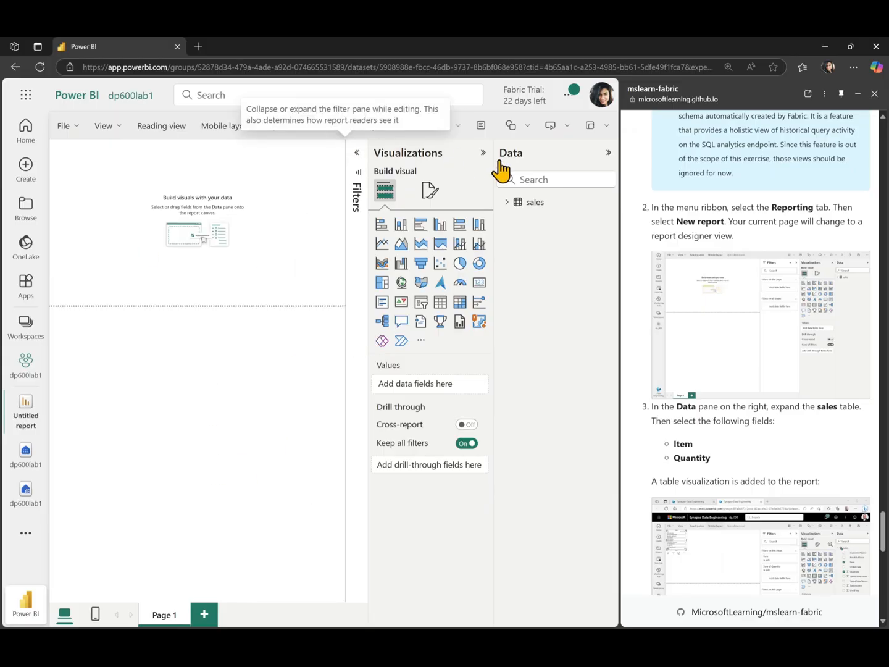
{"action": "mouse_move", "coordinate": [515, 221]}
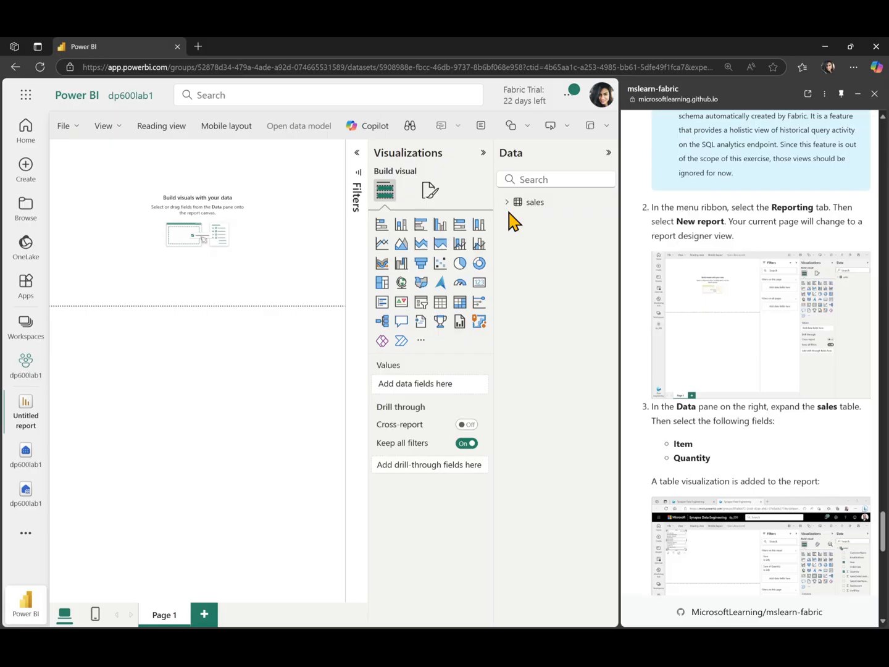
{"action": "left_click", "coordinate": [506, 203]}
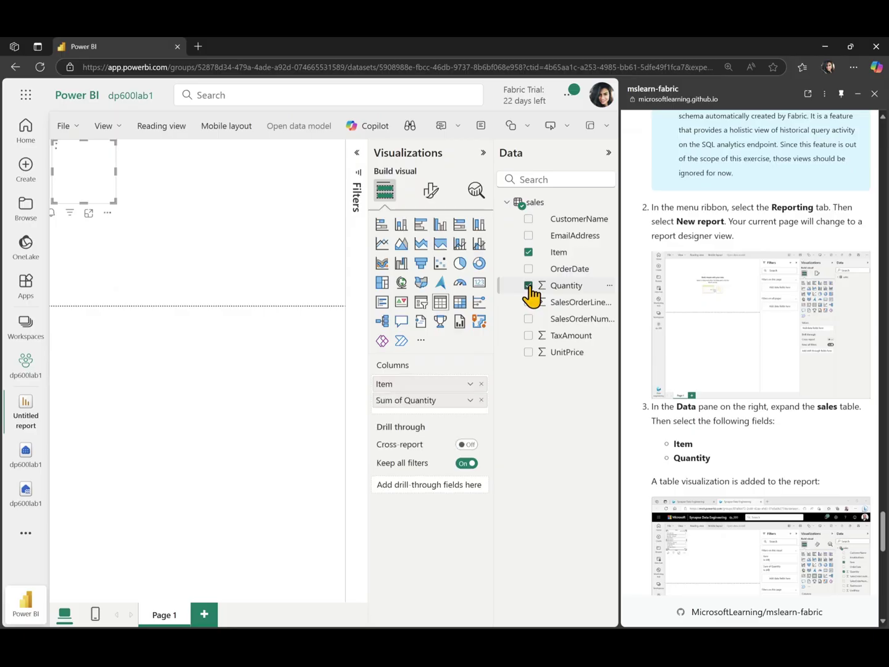
{"action": "left_click", "coordinate": [528, 285]}
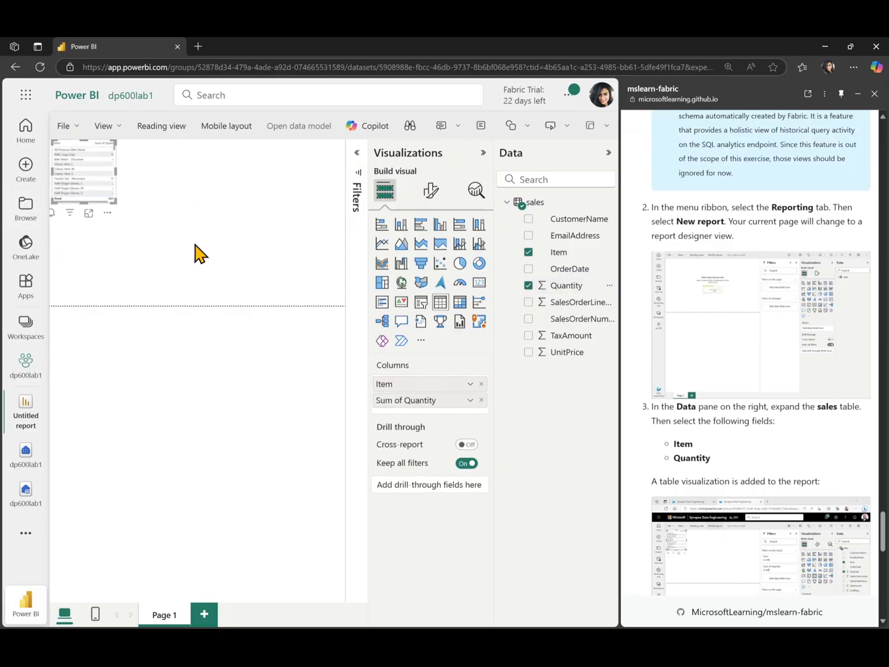
{"action": "mouse_move", "coordinate": [440, 301]}
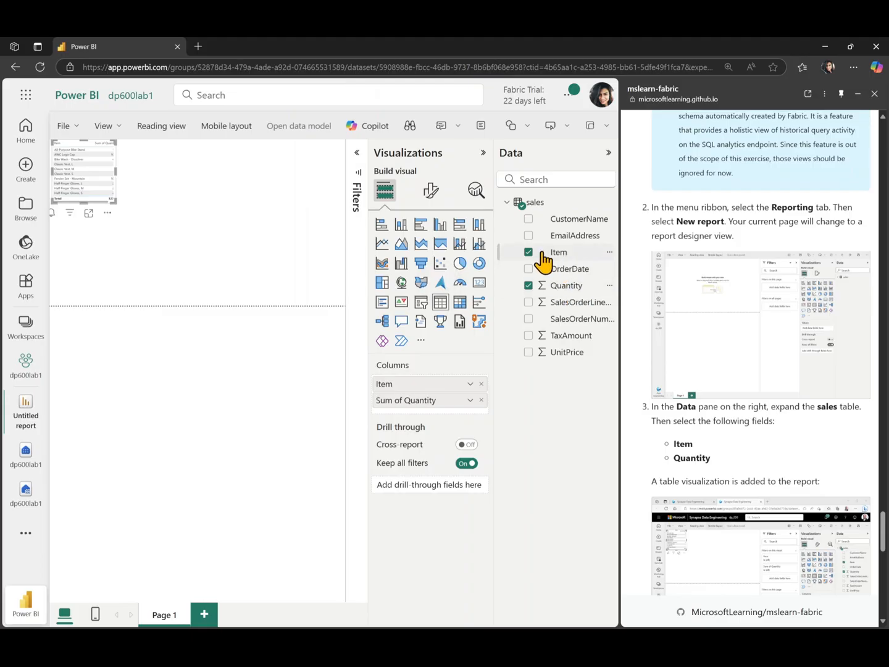
{"action": "mouse_move", "coordinate": [561, 292]}
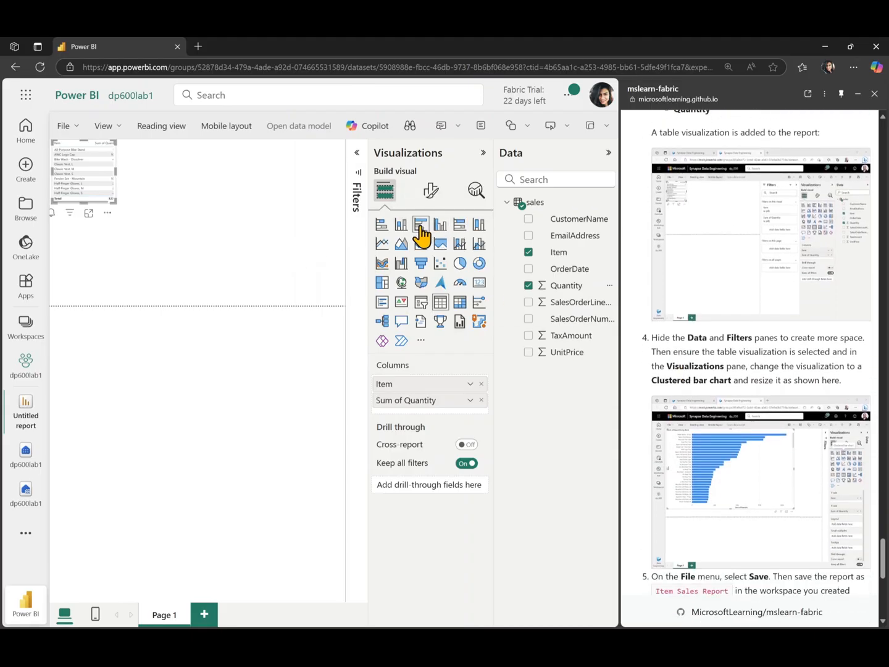
- Switch the visual to a clustered bar chart of Sum of Quantity by Item and enlarge it
{"action": "left_click", "coordinate": [420, 225]}
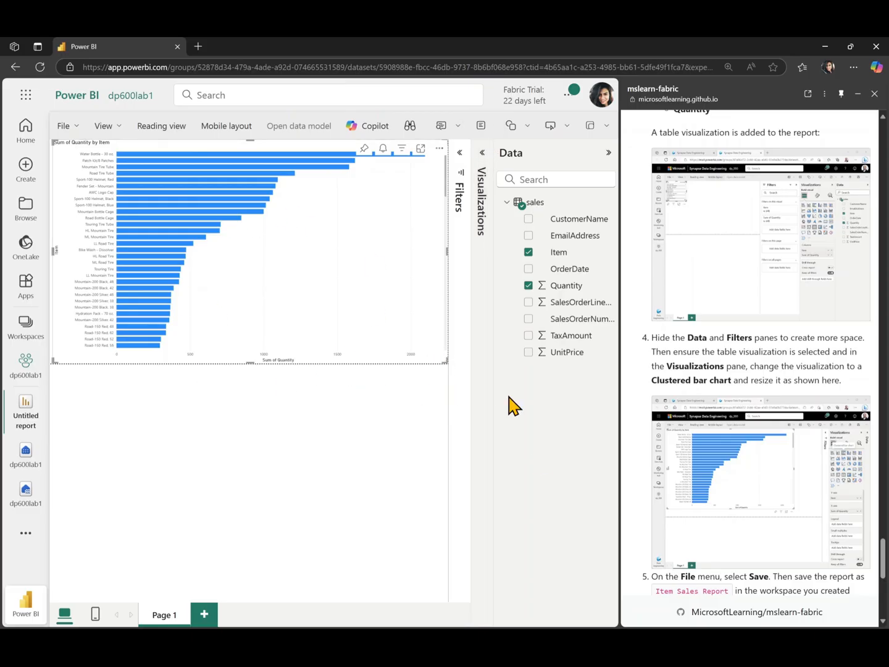
{"action": "scroll", "scroll_direction": "down", "scroll_amount": 3}
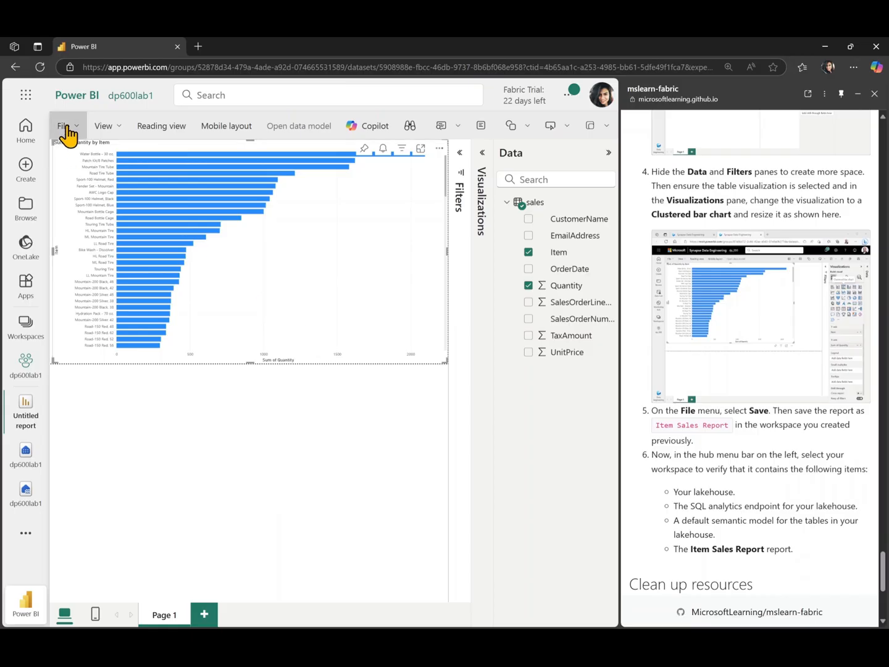
- Save the report as ItemSalesReport and dismiss the saved notification
{"action": "left_click", "coordinate": [64, 126]}
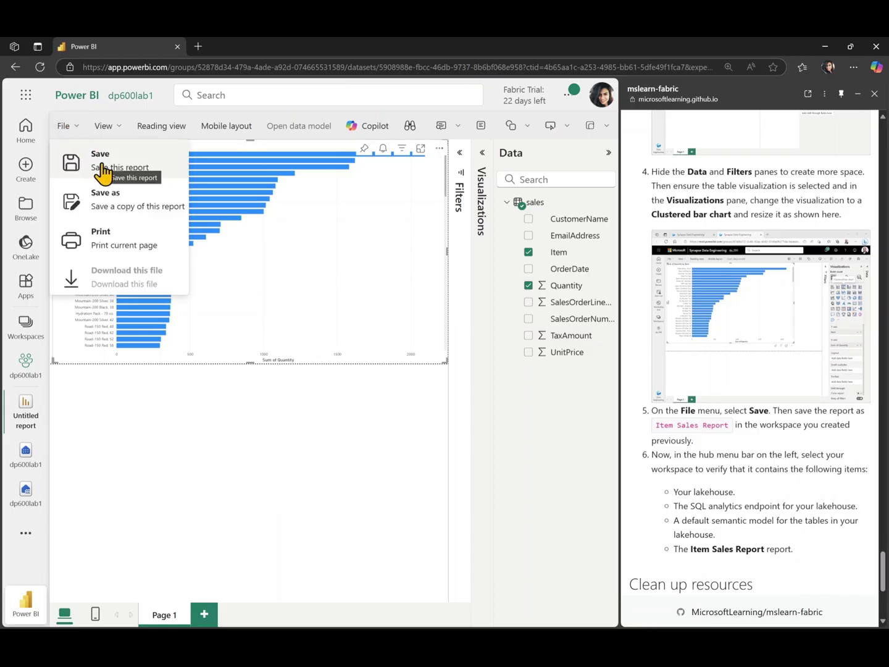
{"action": "left_click", "coordinate": [101, 155]}
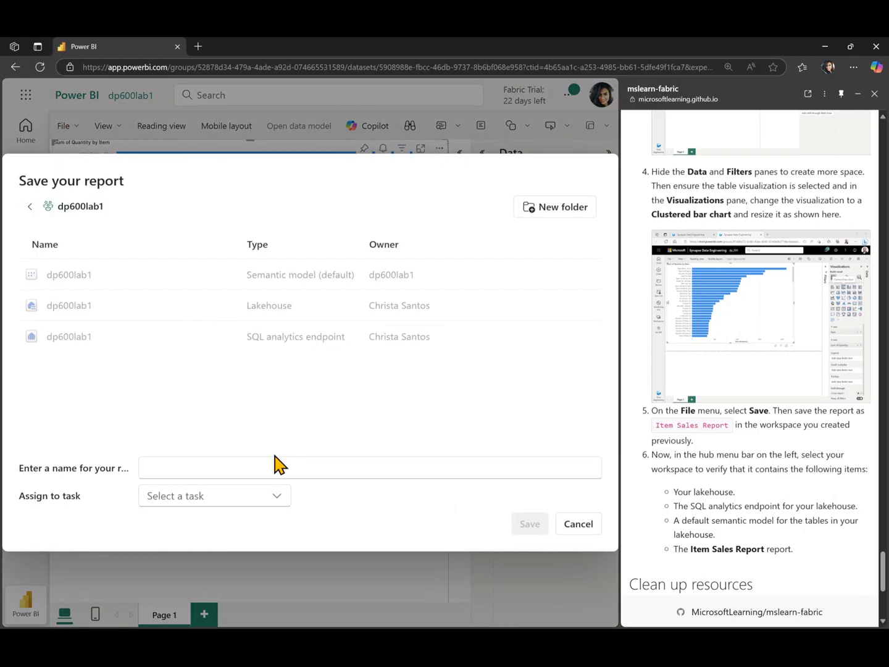
{"action": "type", "text": "Ite"}
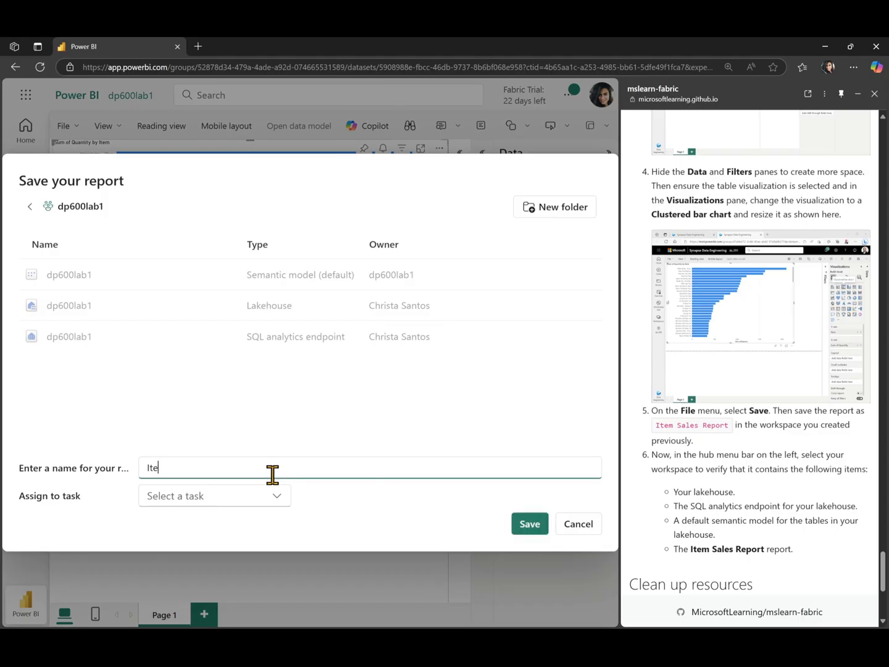
{"action": "type", "text": "mSalesReport"}
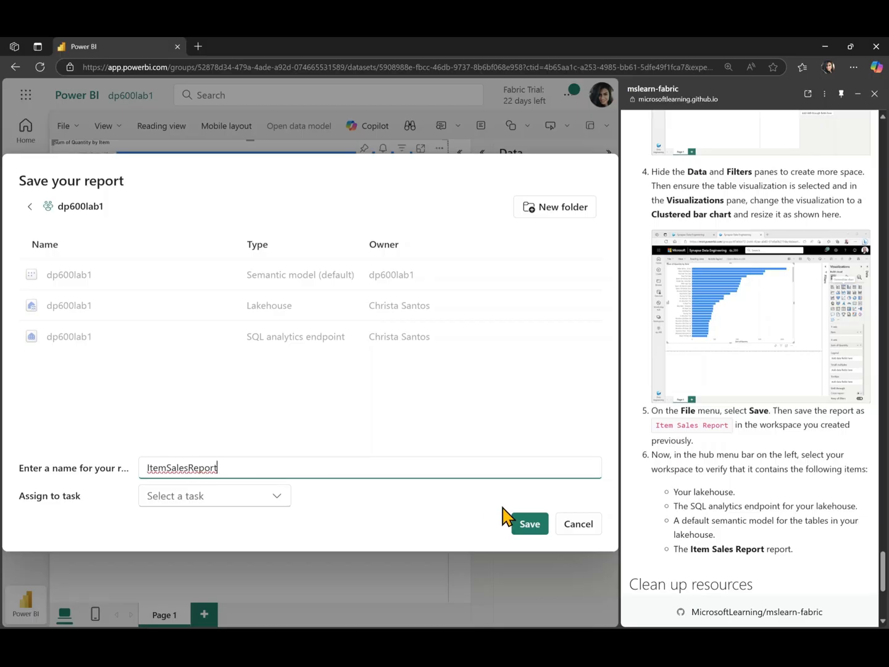
{"action": "left_click", "coordinate": [528, 524]}
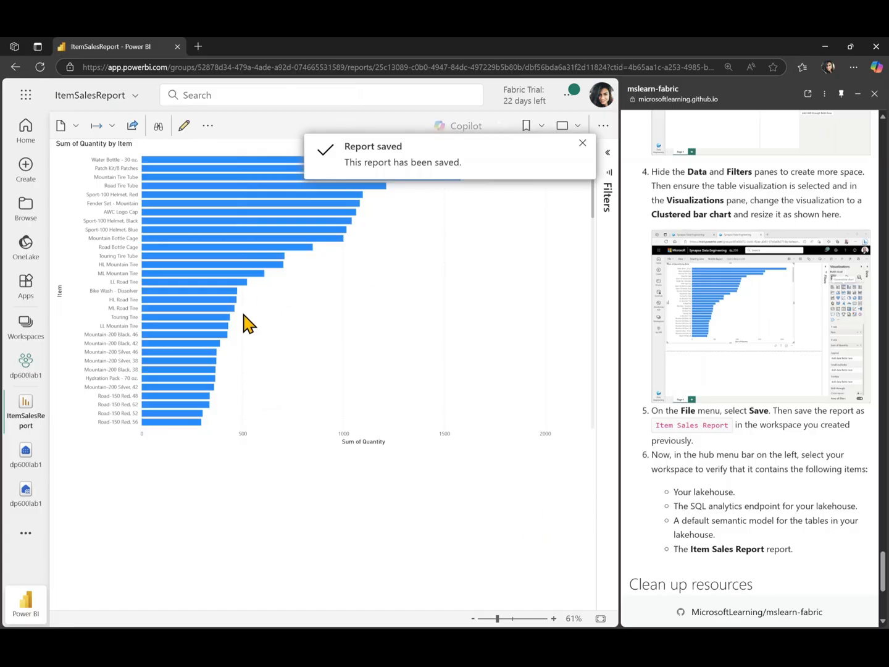
{"action": "mouse_move", "coordinate": [394, 445]}
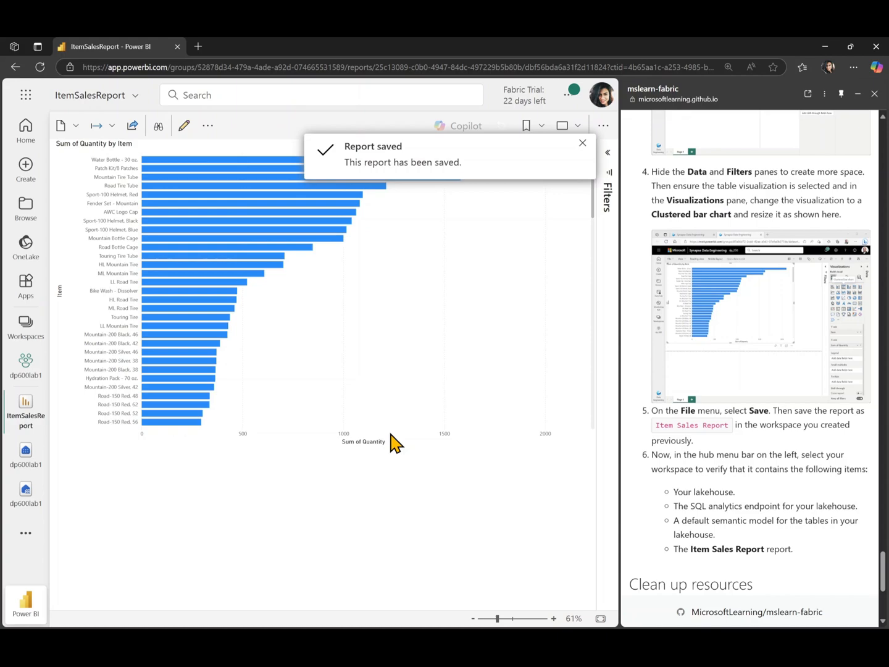
{"action": "left_click", "coordinate": [583, 142]}
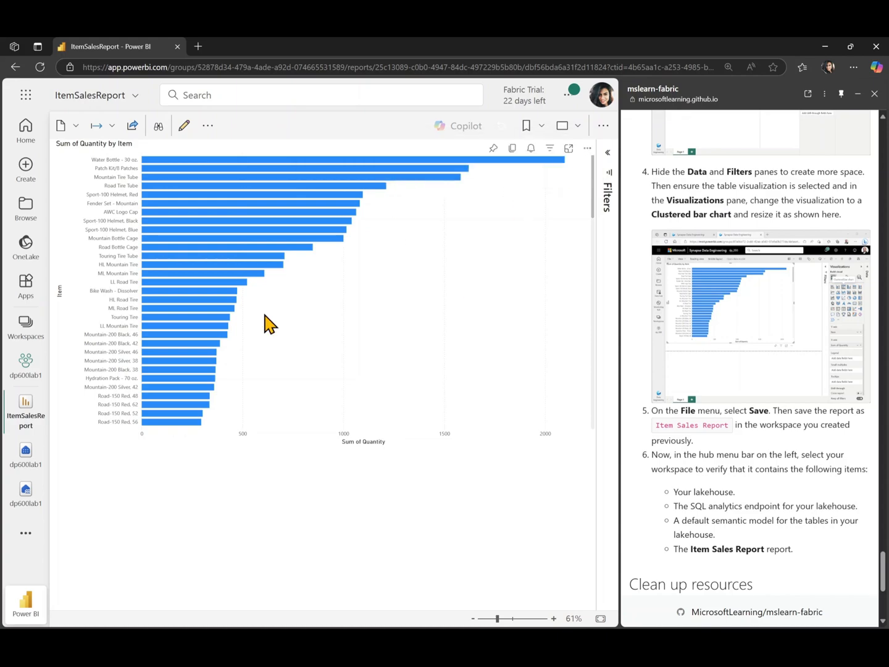
- Open the dp600lab1 workspace to review its lakehouse, model, endpoint and report
{"action": "left_click", "coordinate": [24, 358]}
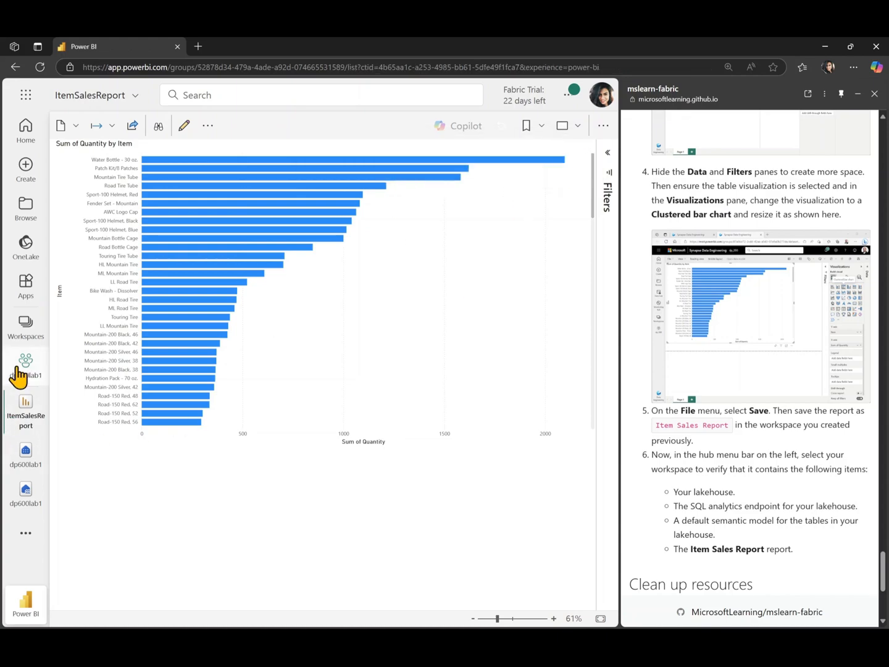
{"action": "left_click", "coordinate": [24, 358]}
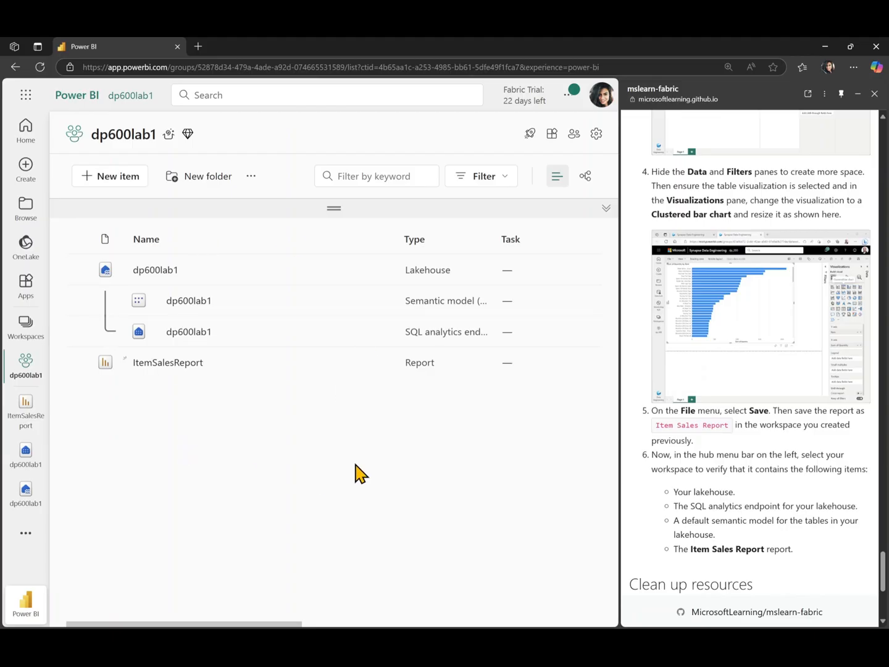
{"action": "mouse_move", "coordinate": [202, 427]}
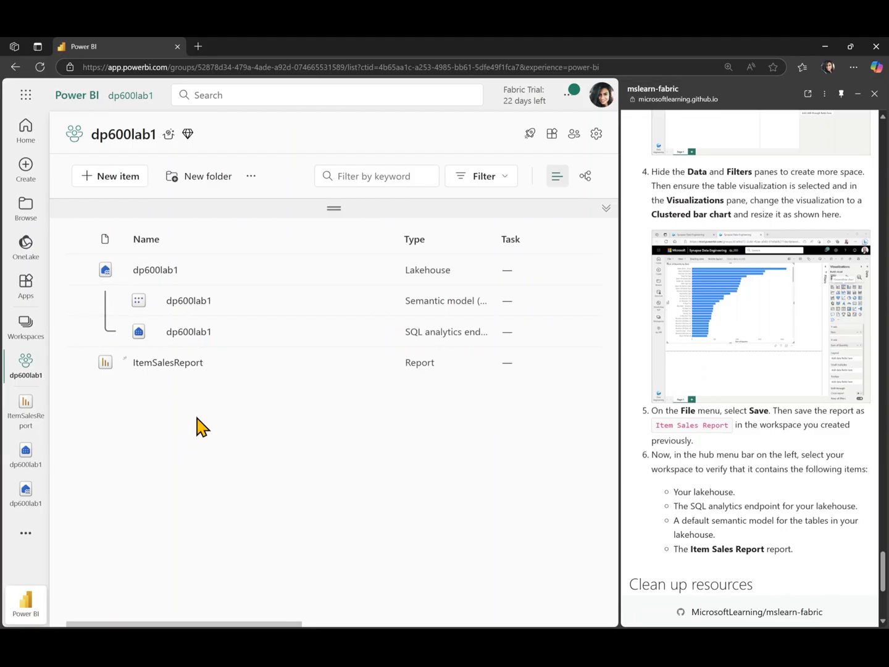
{"action": "mouse_move", "coordinate": [207, 290]}
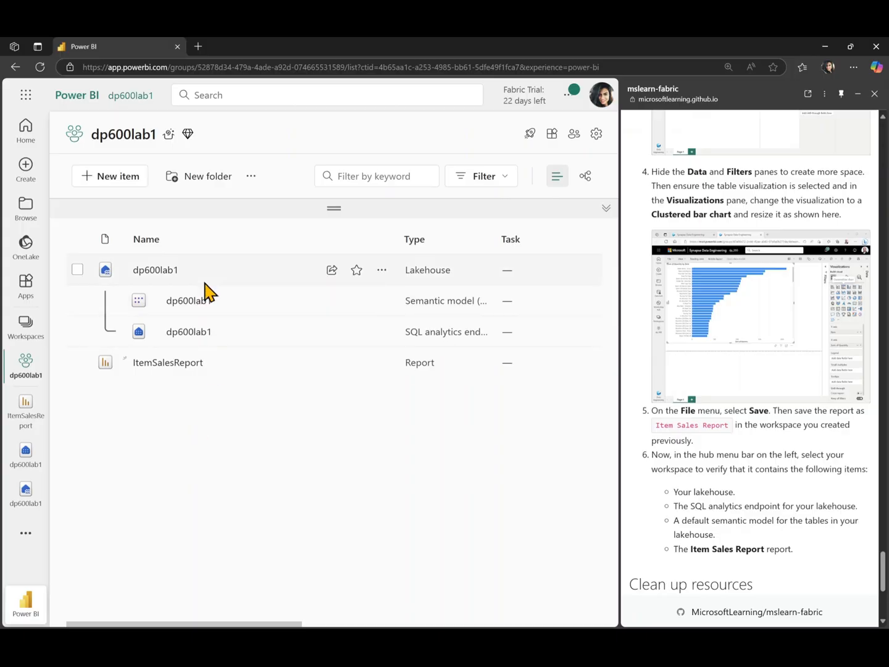
{"action": "mouse_move", "coordinate": [136, 285]}
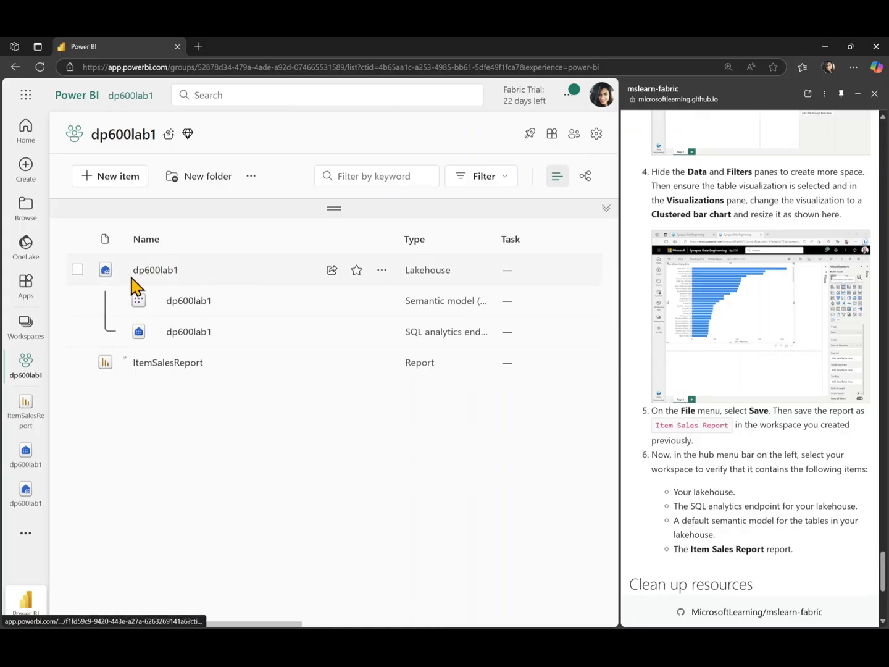
{"action": "mouse_move", "coordinate": [204, 338]}
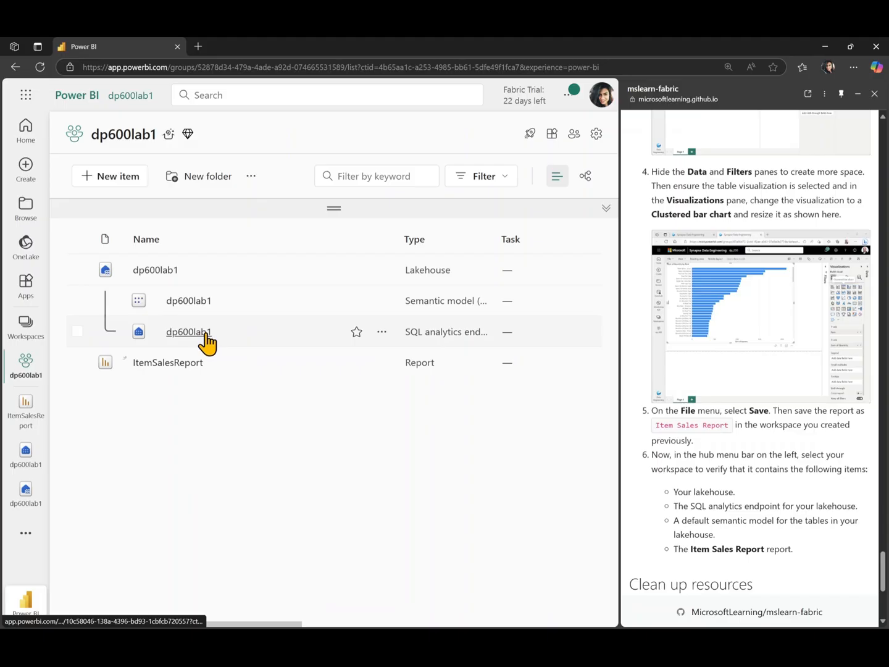
{"action": "mouse_move", "coordinate": [187, 336]}
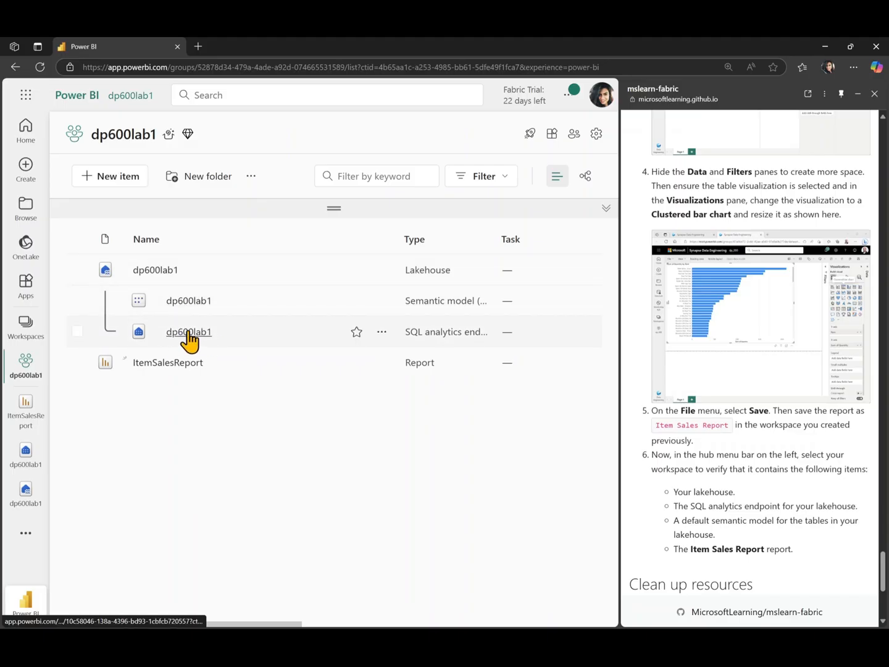